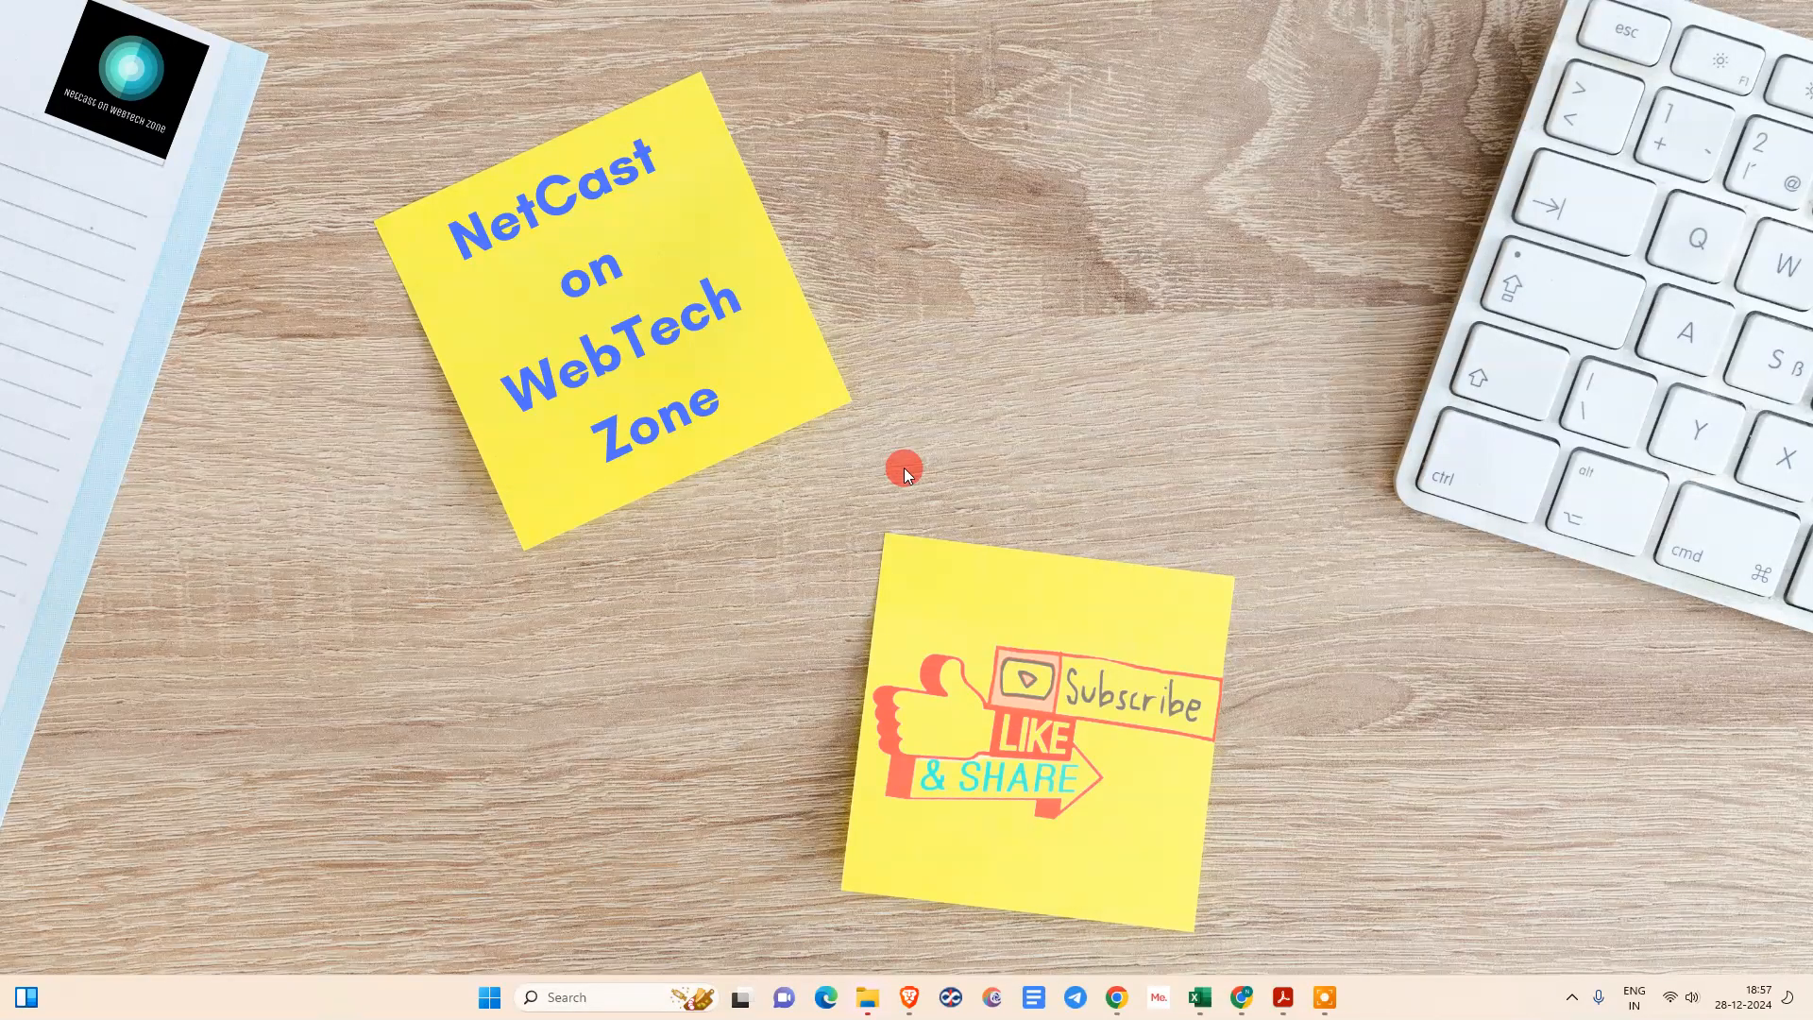
mouse_move(933, 333)
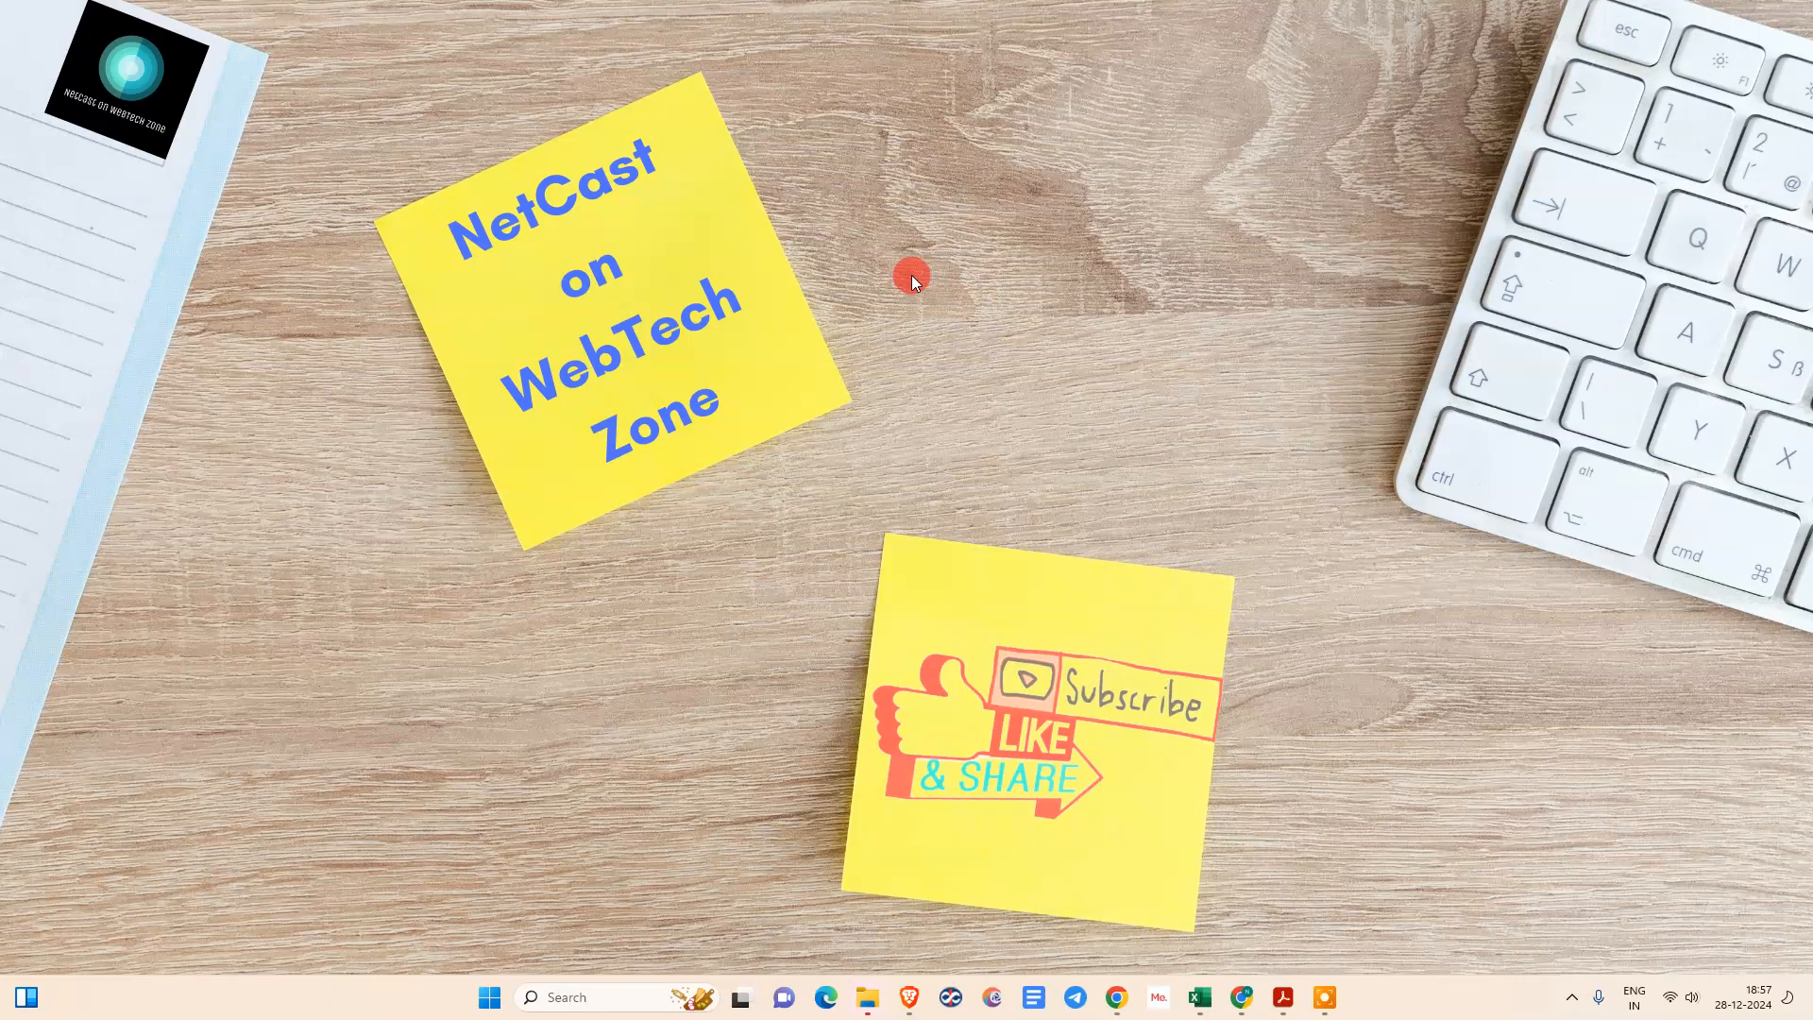
mouse_move(922, 819)
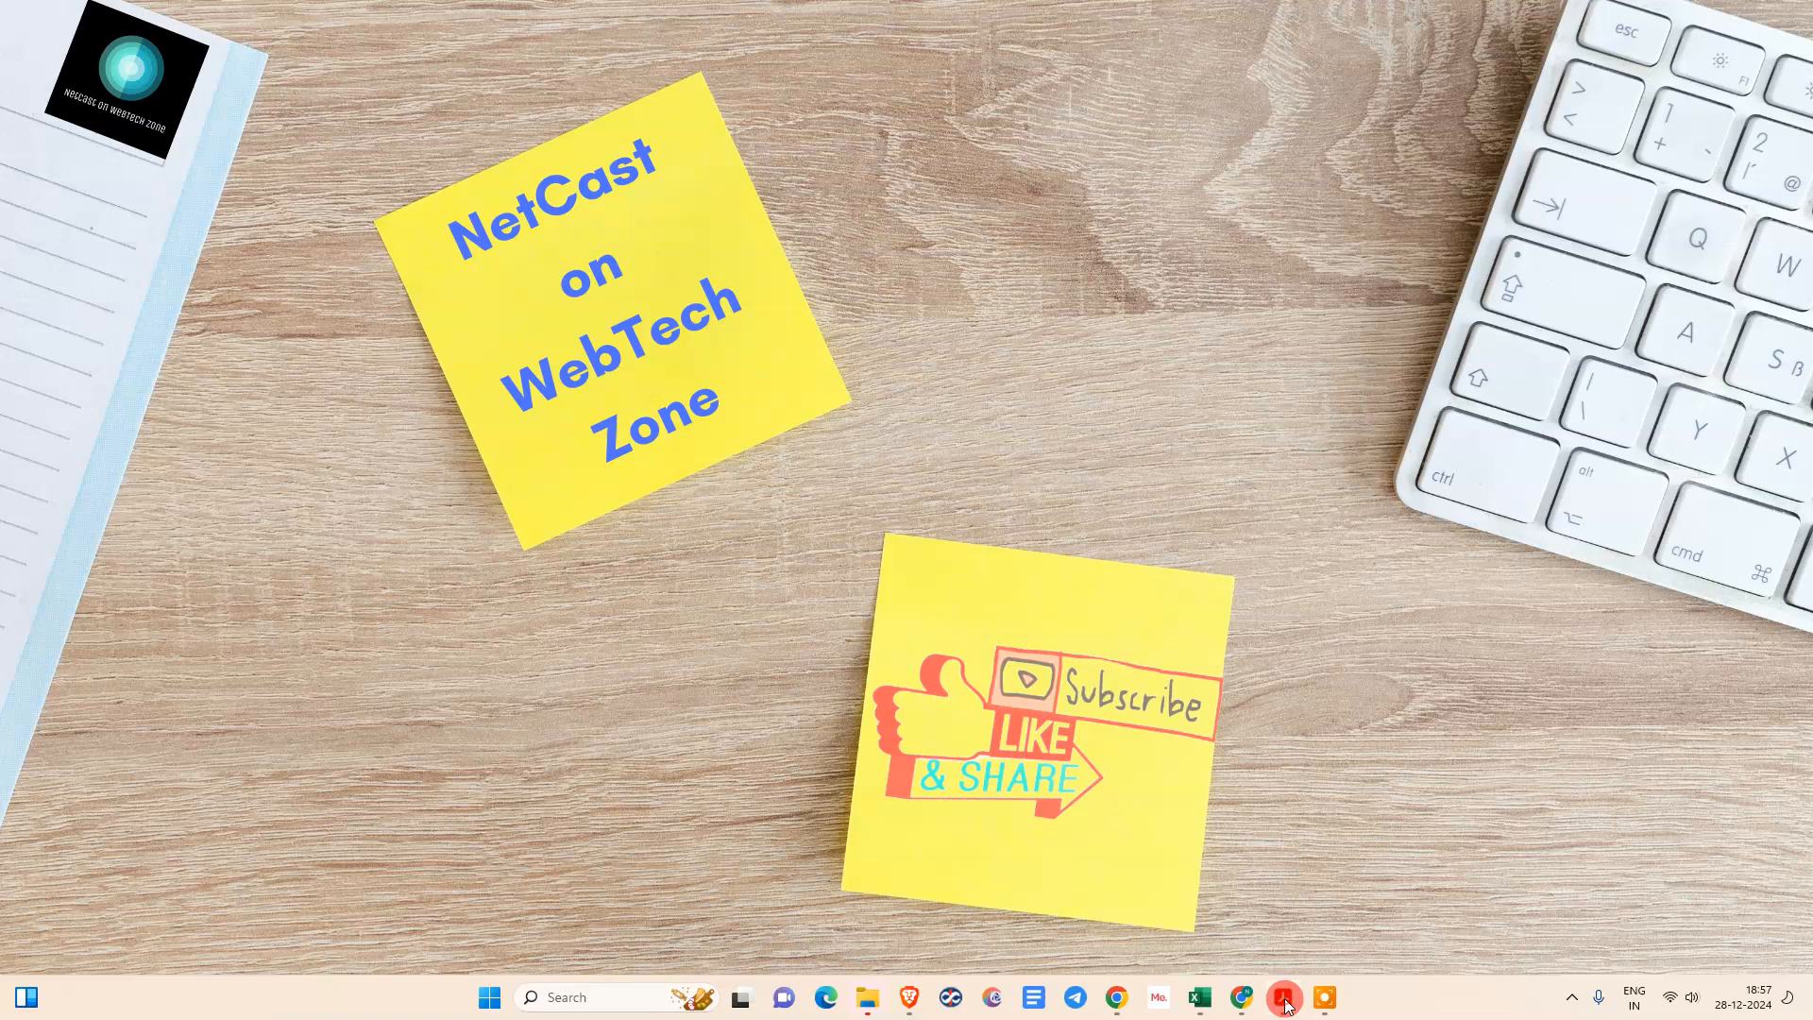
Step: Bring up the Project proposal PDF and skim down to its milestones section and back to the top
click(1285, 997)
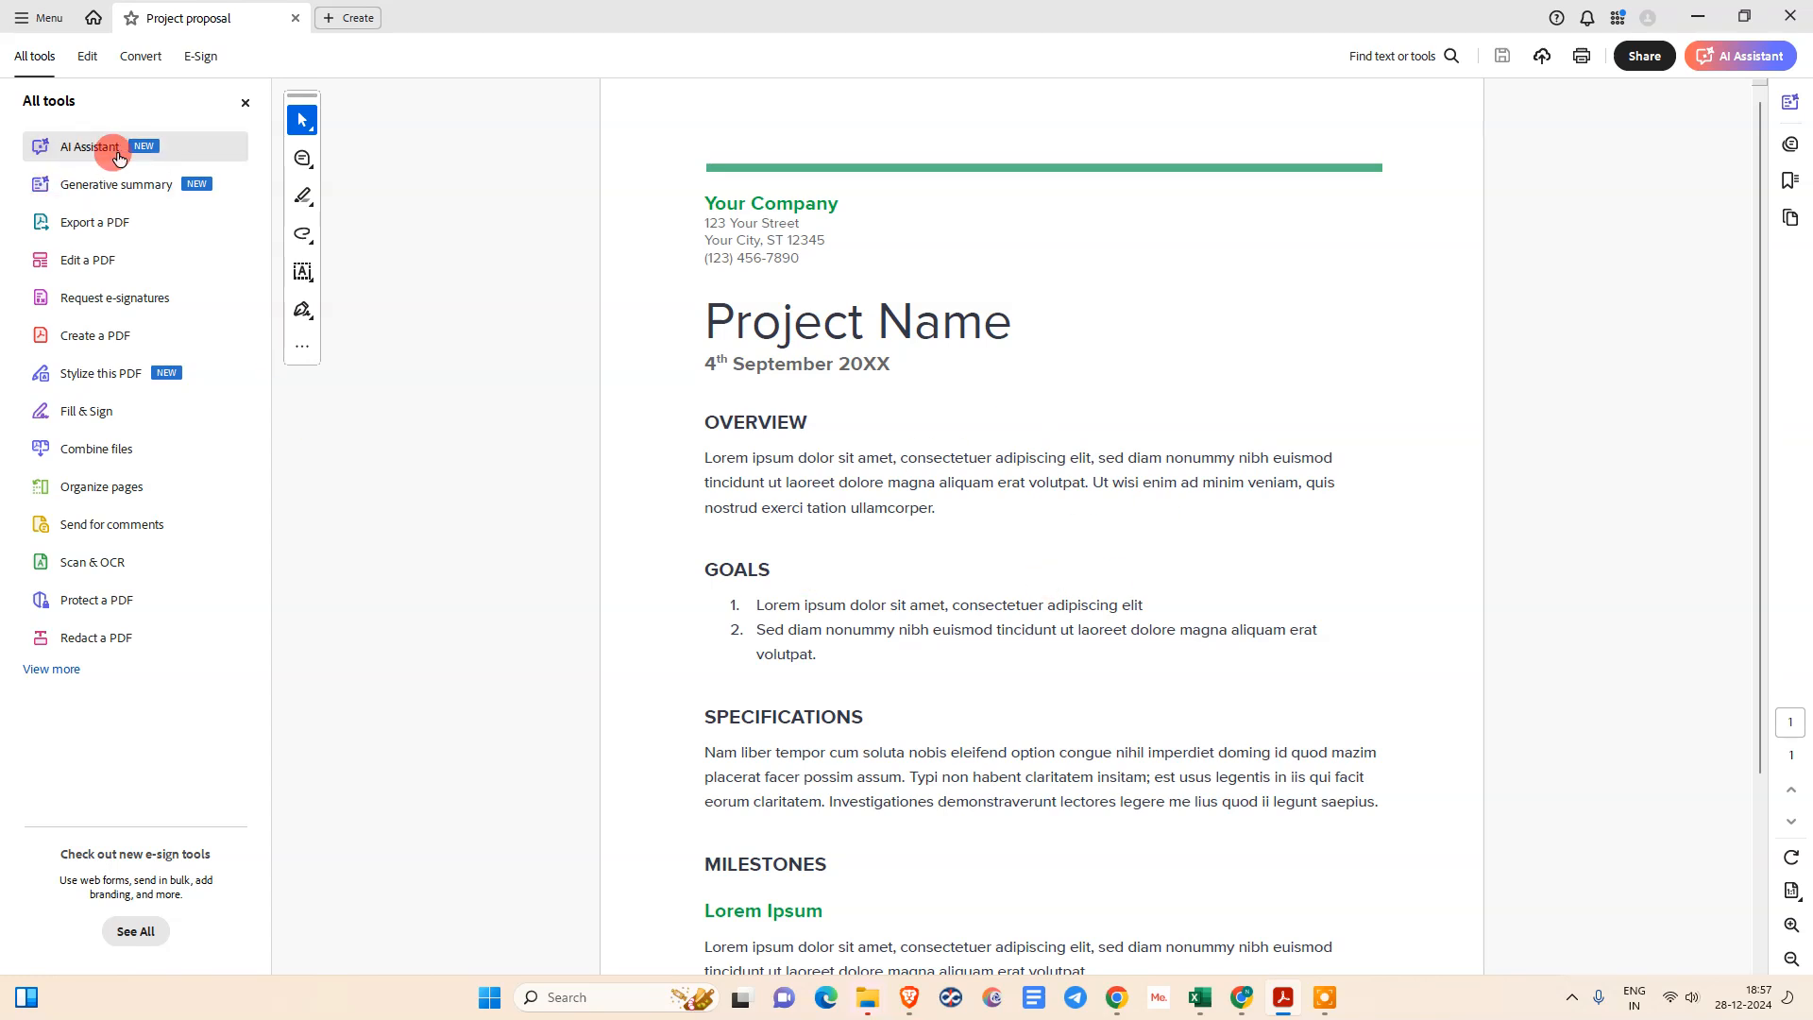
mouse_move(115, 204)
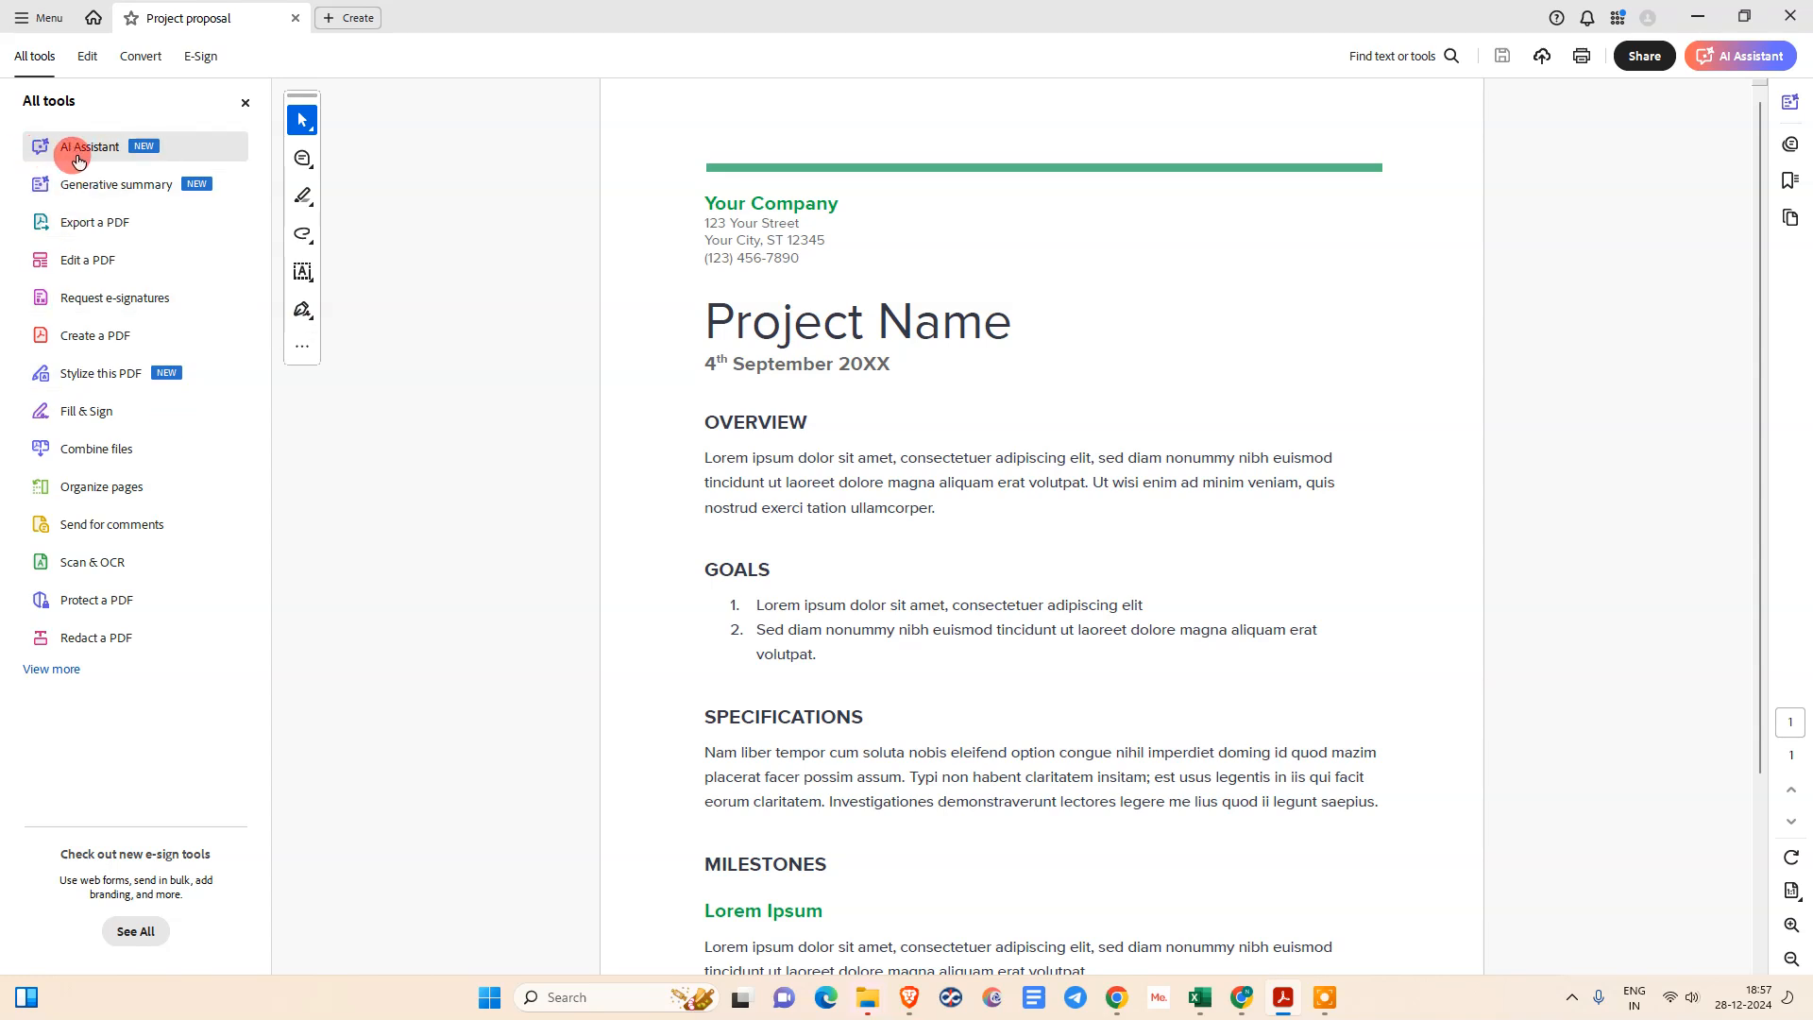
mouse_move(113, 198)
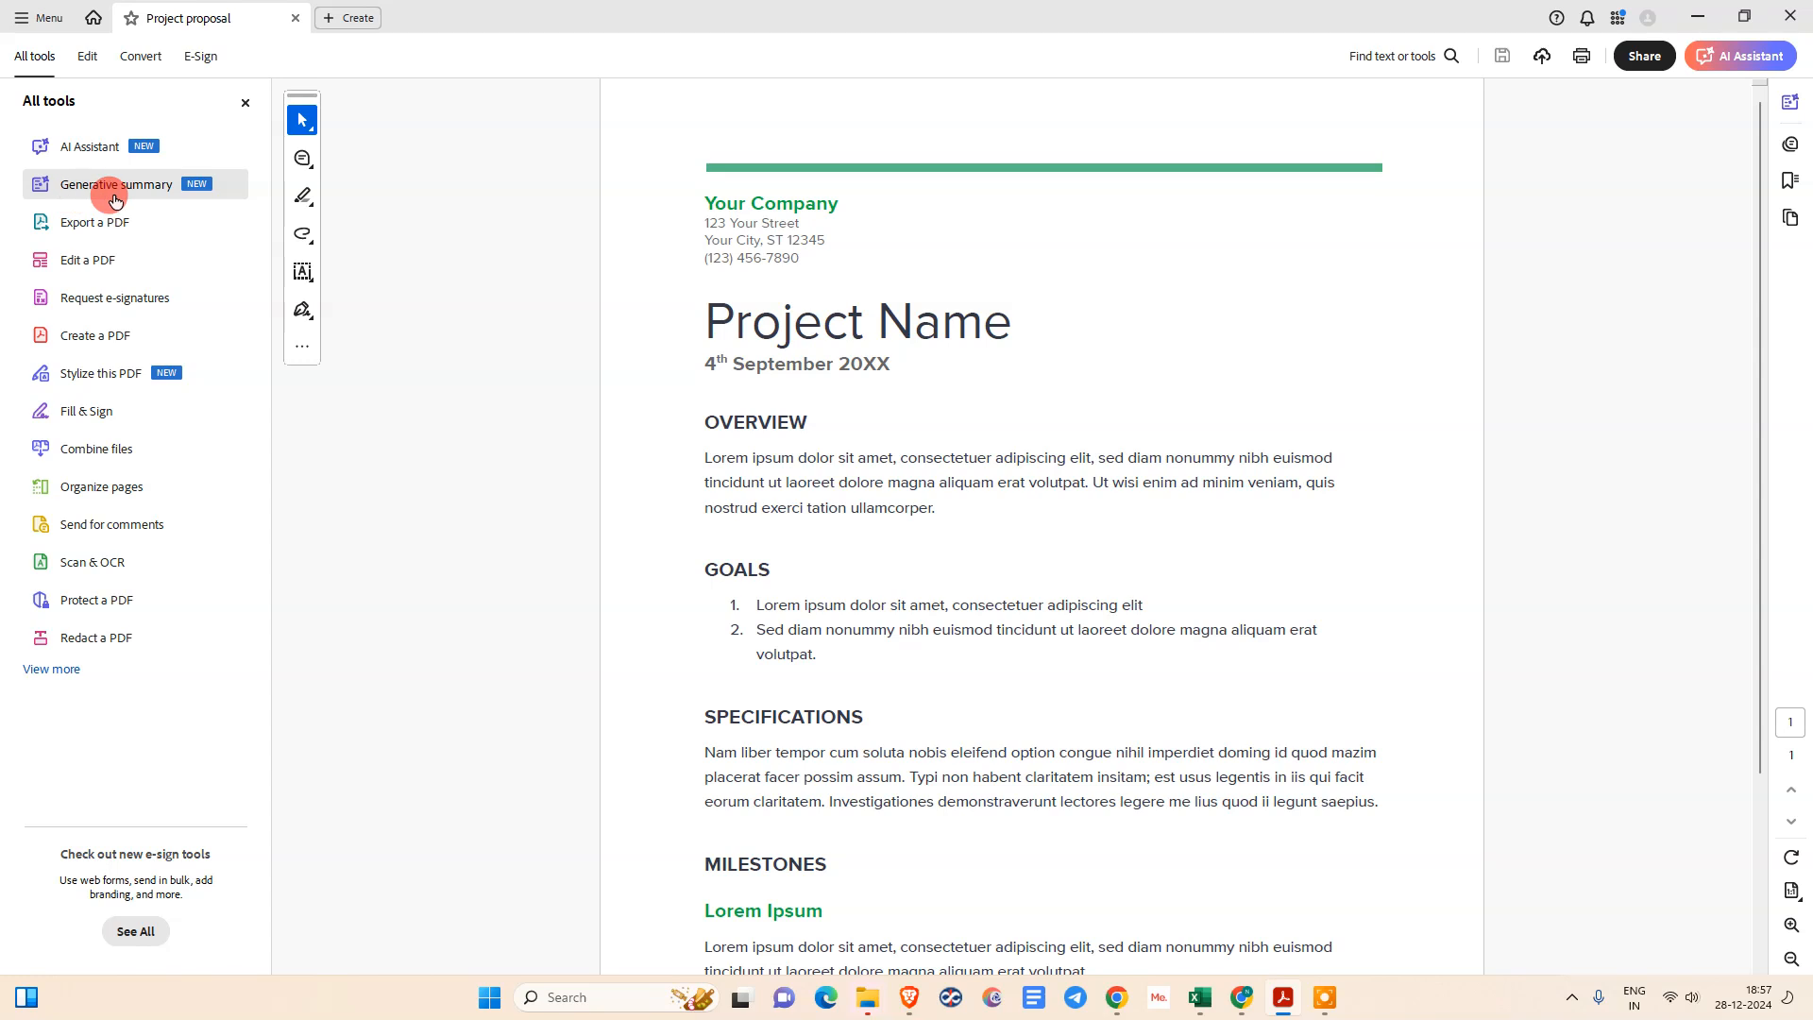
mouse_move(129, 185)
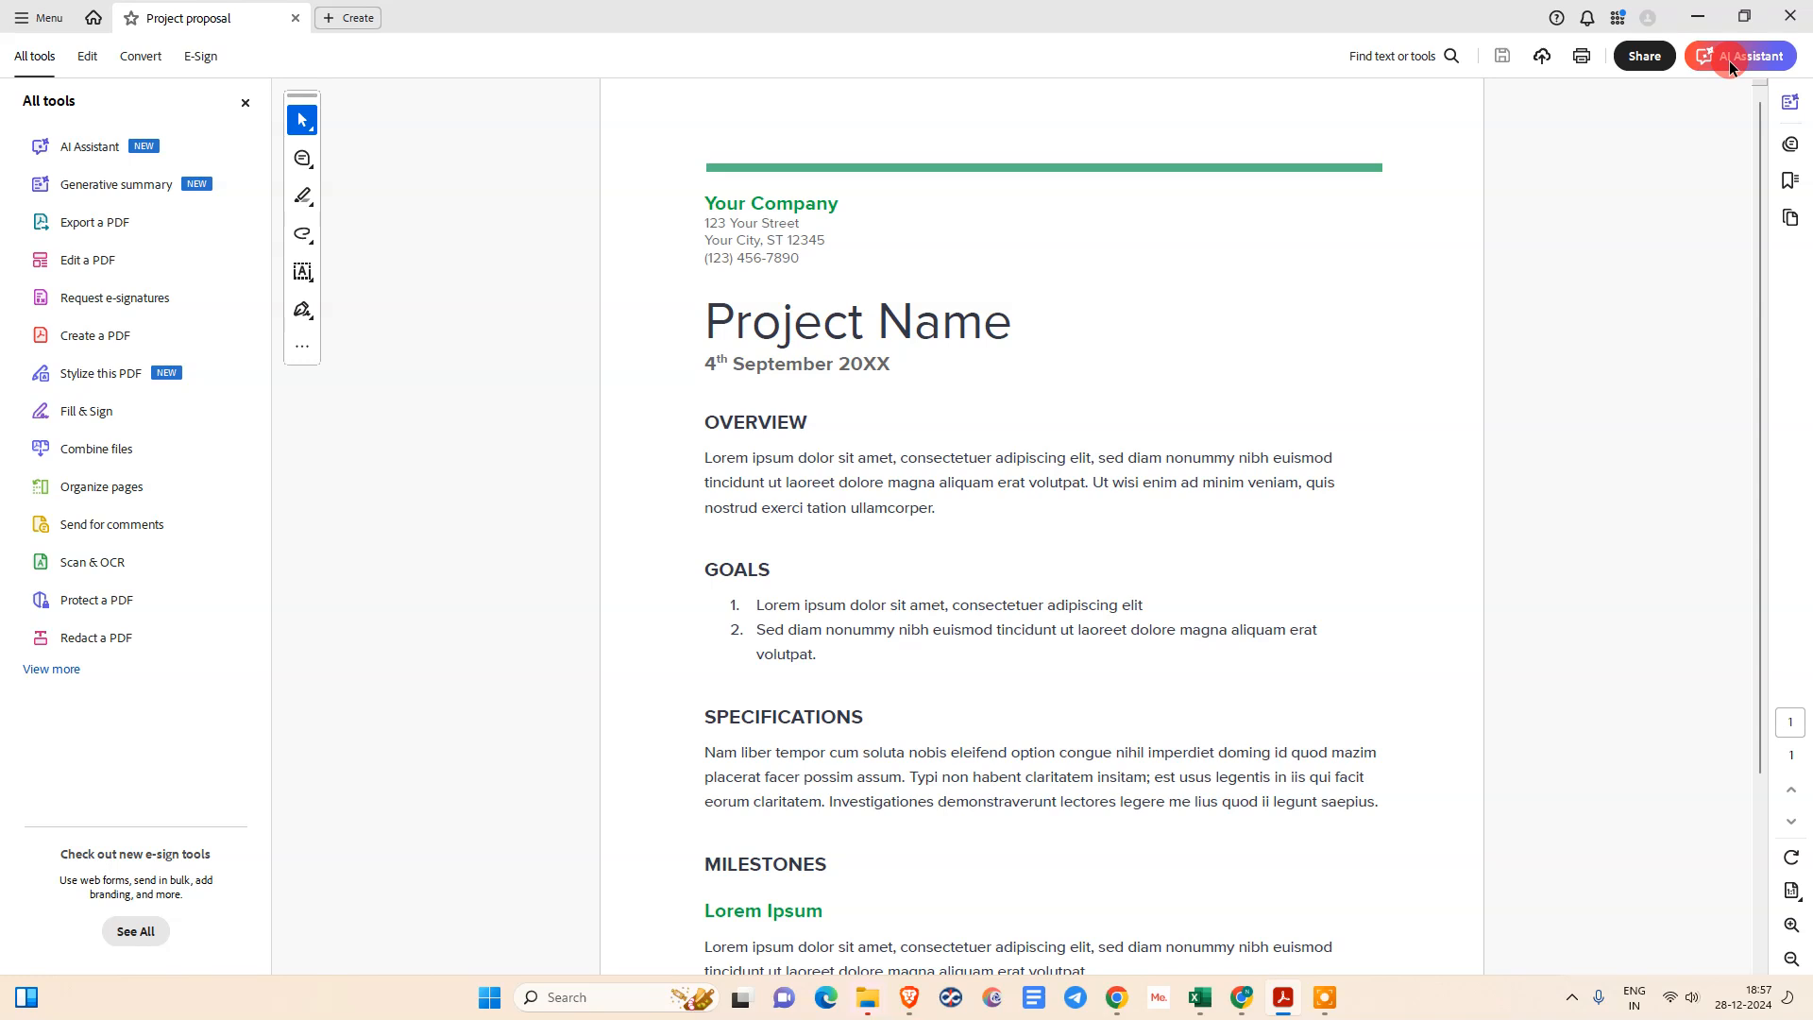
mouse_move(1760, 68)
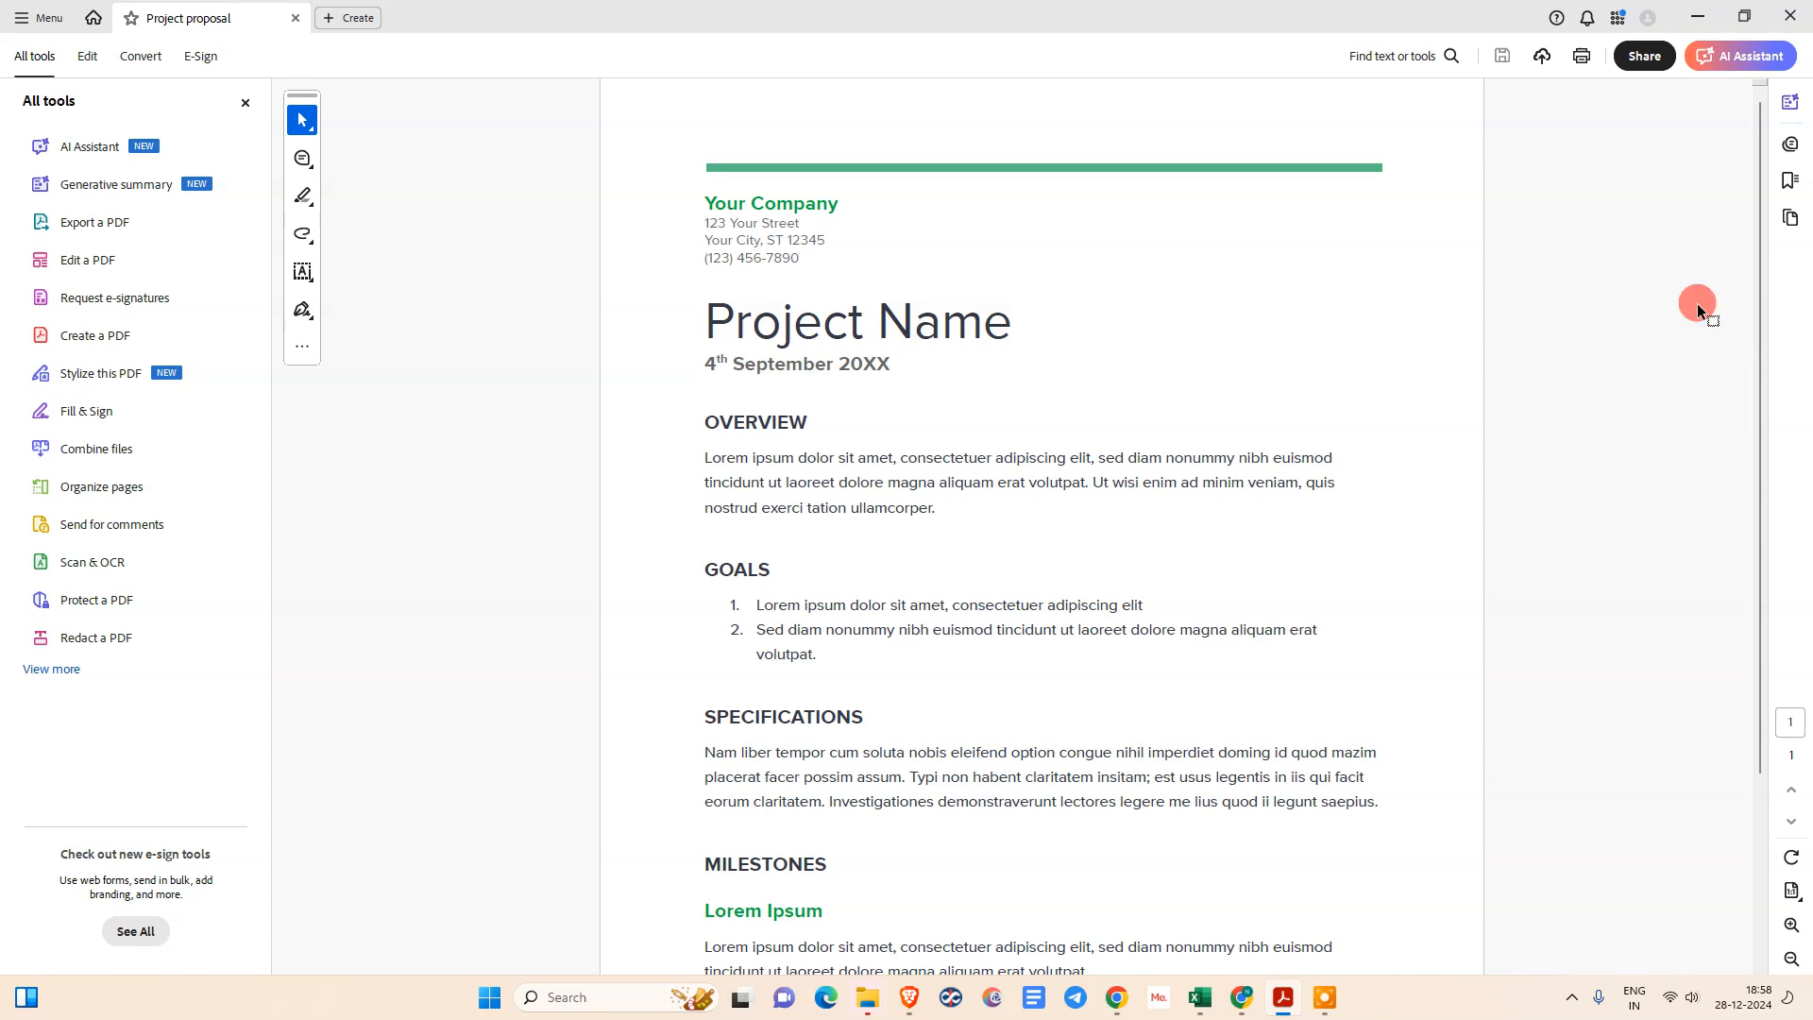
scroll(down, 3)
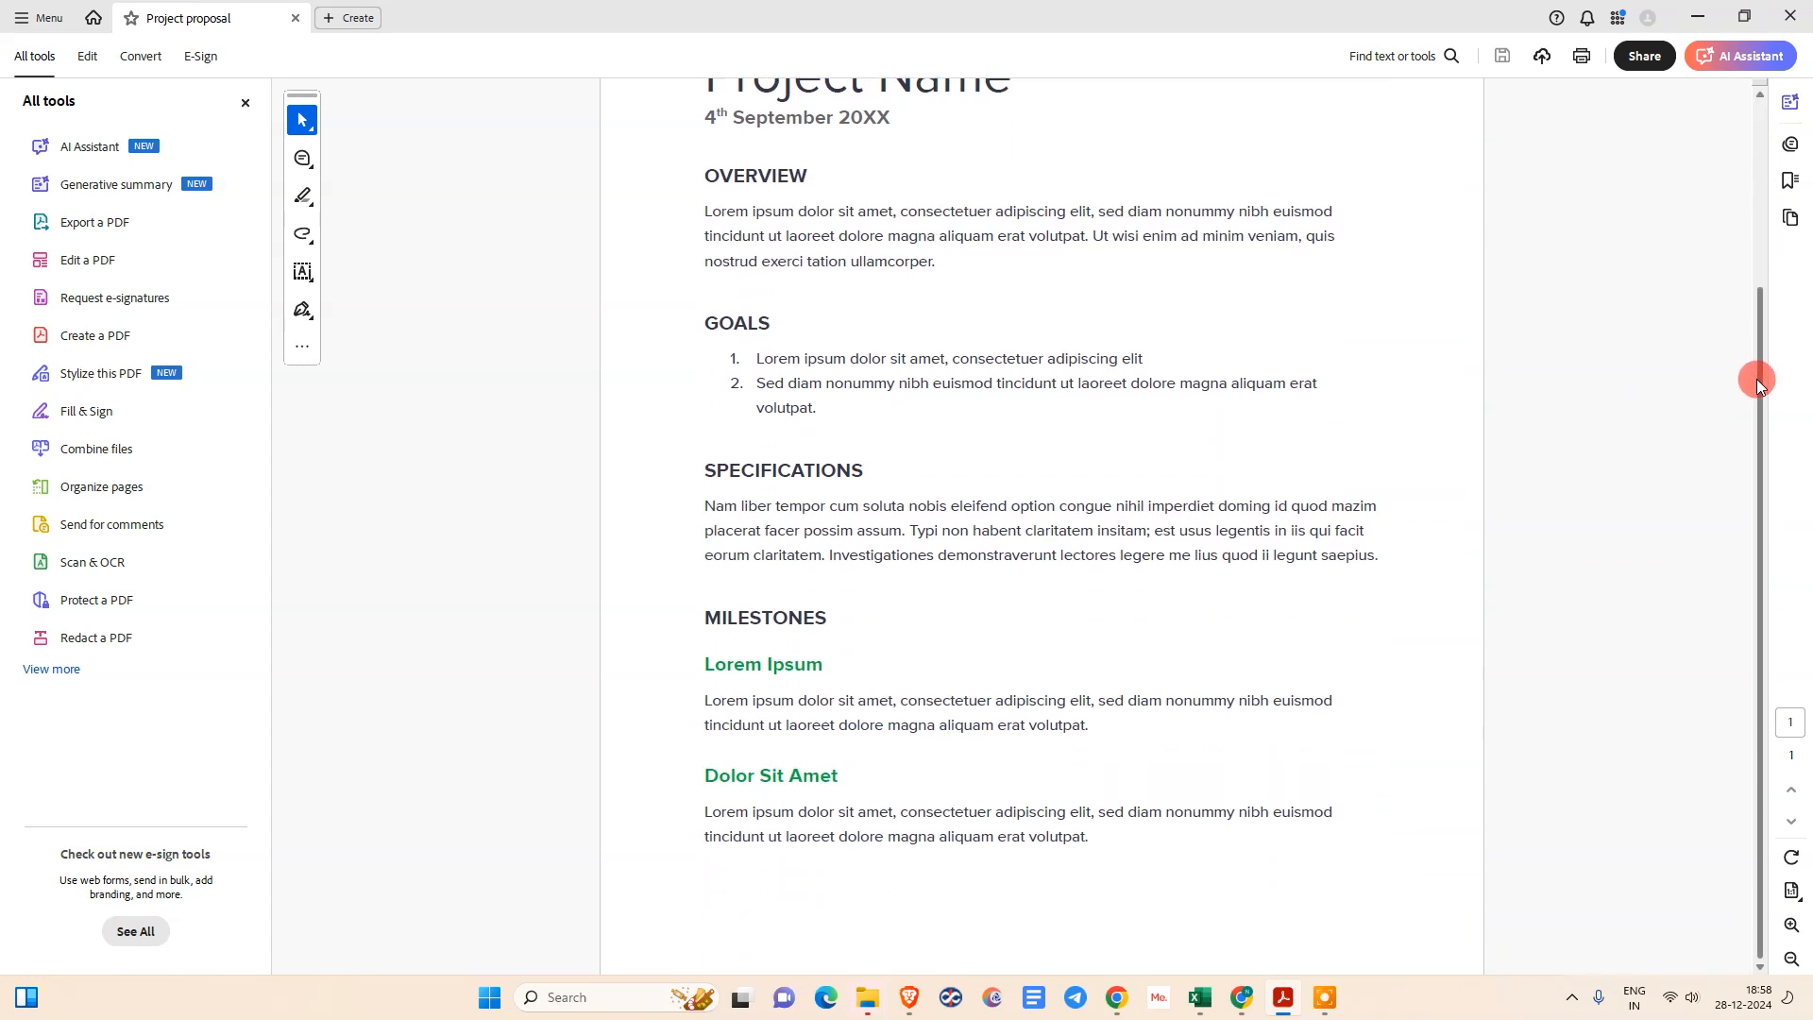
scroll(up, 3)
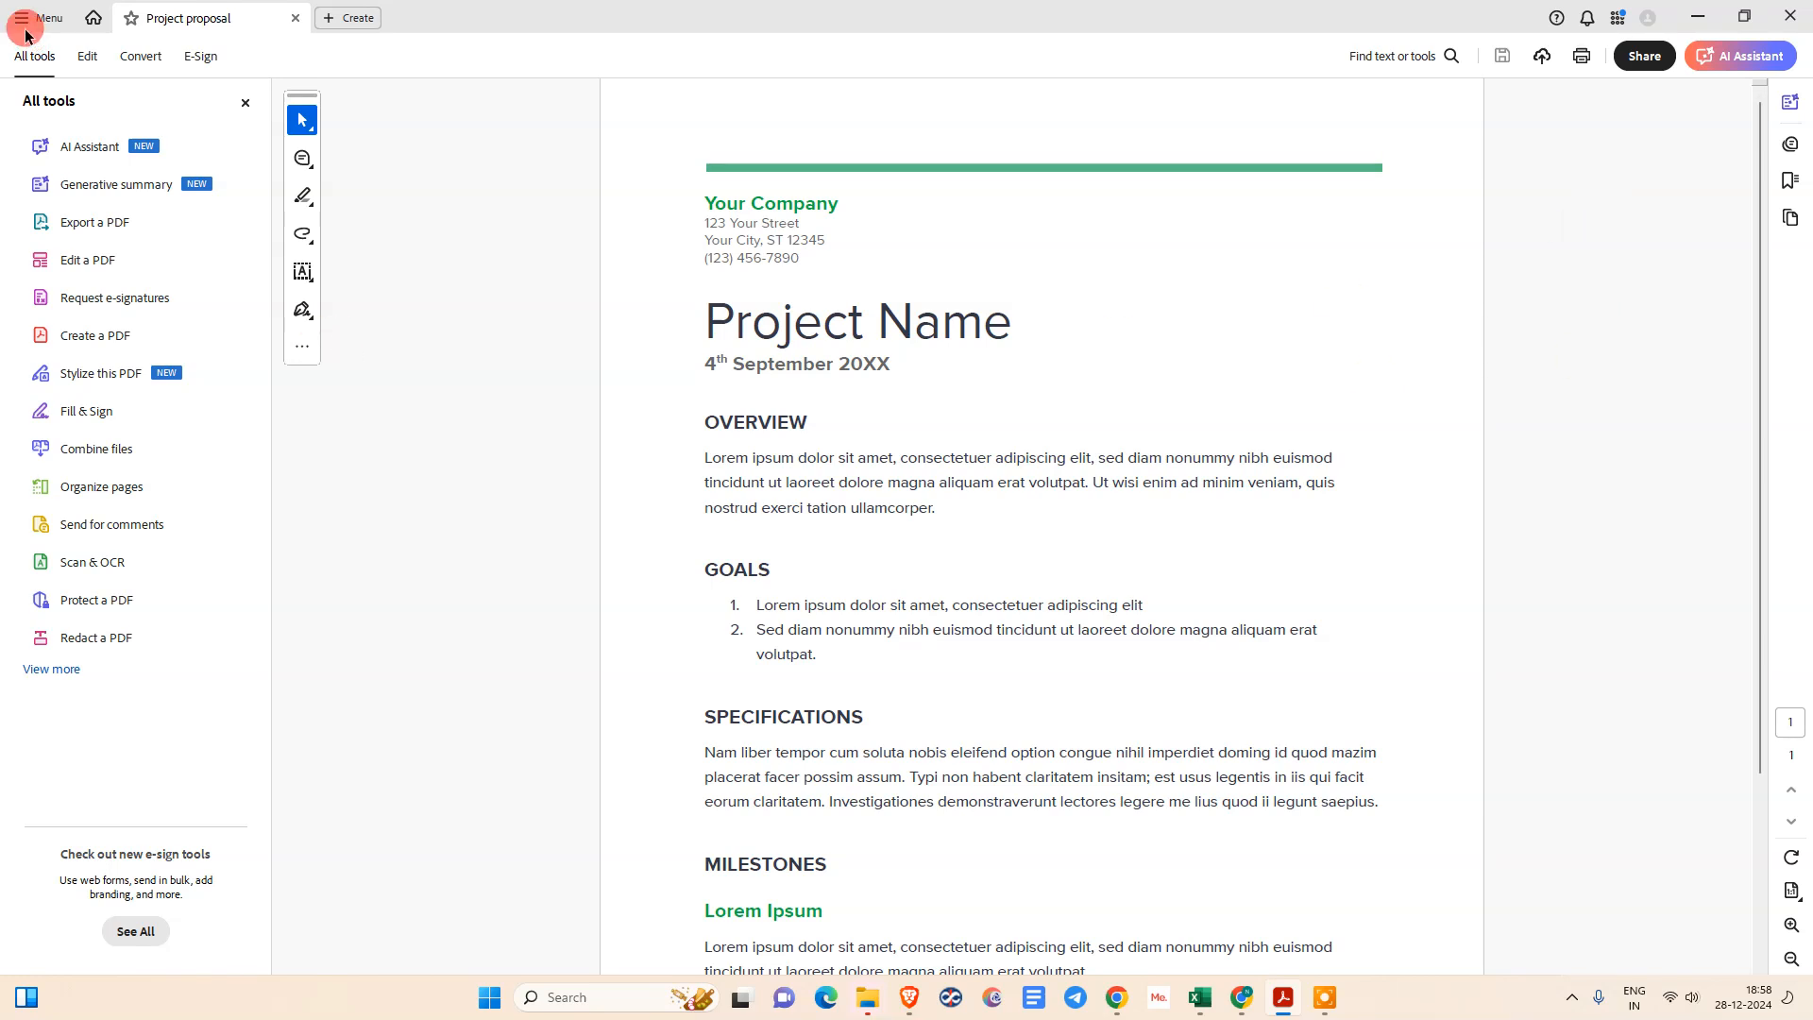
click(15, 19)
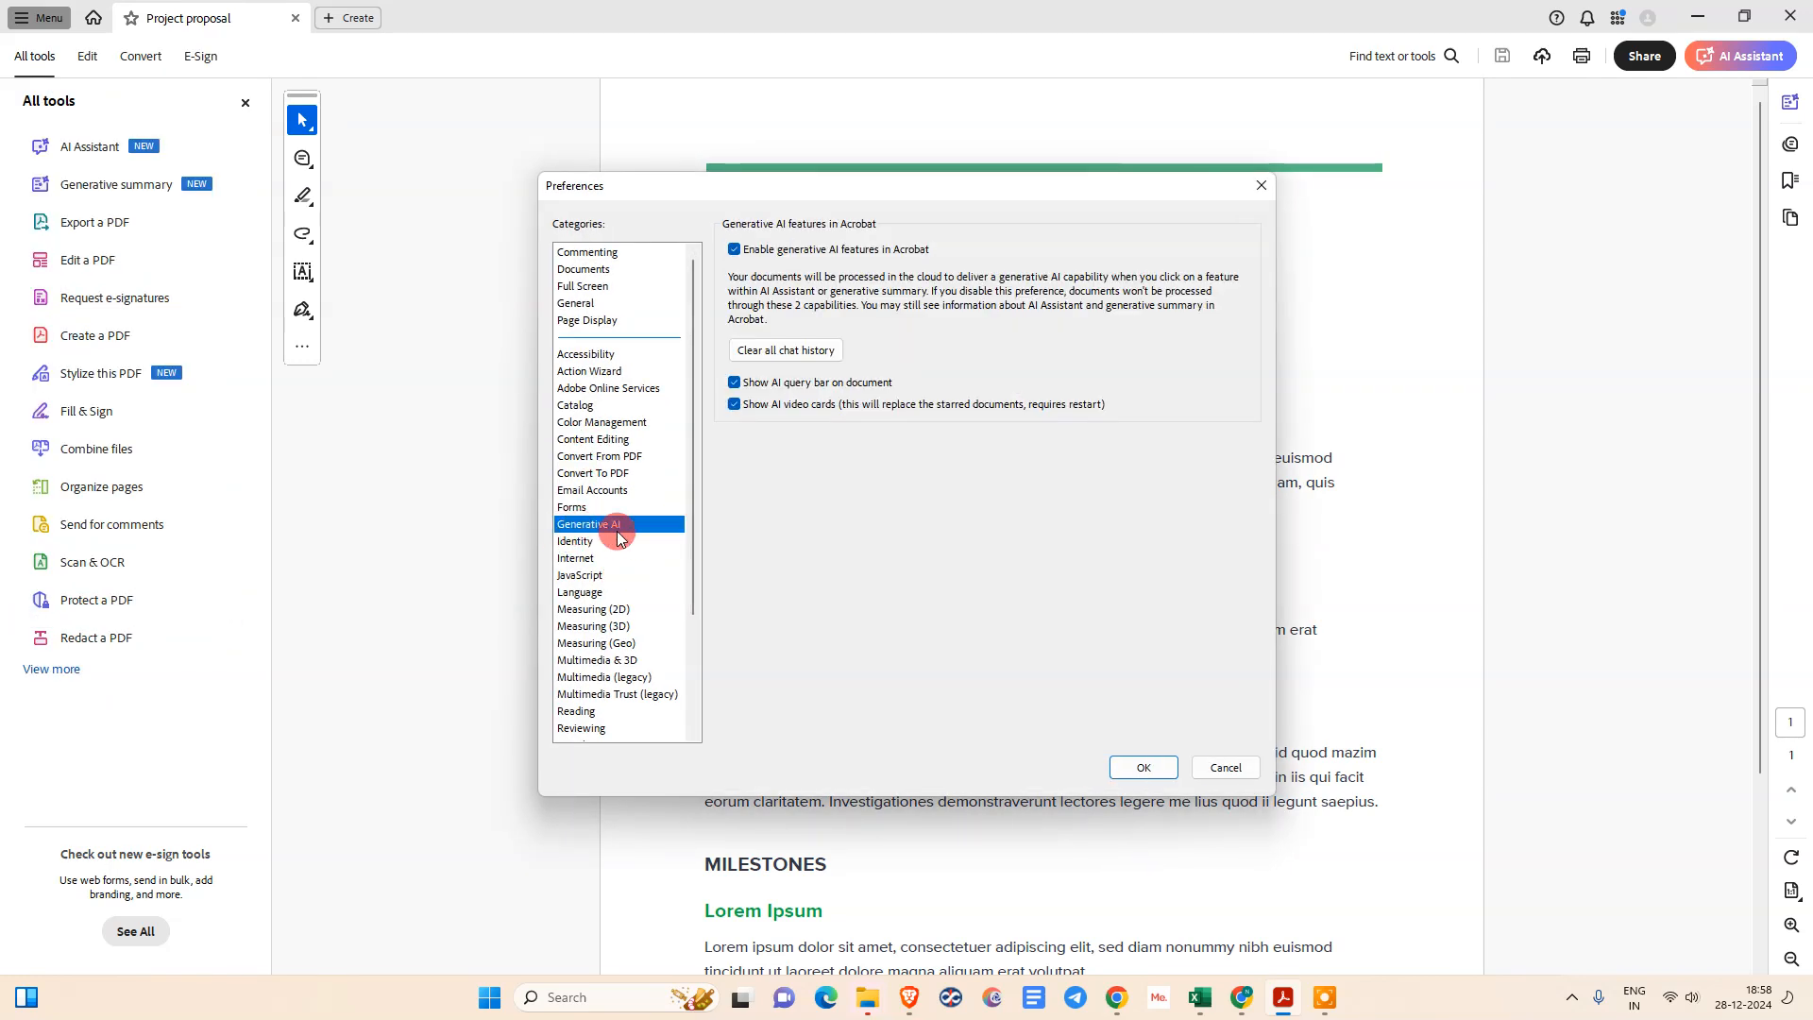
click(733, 249)
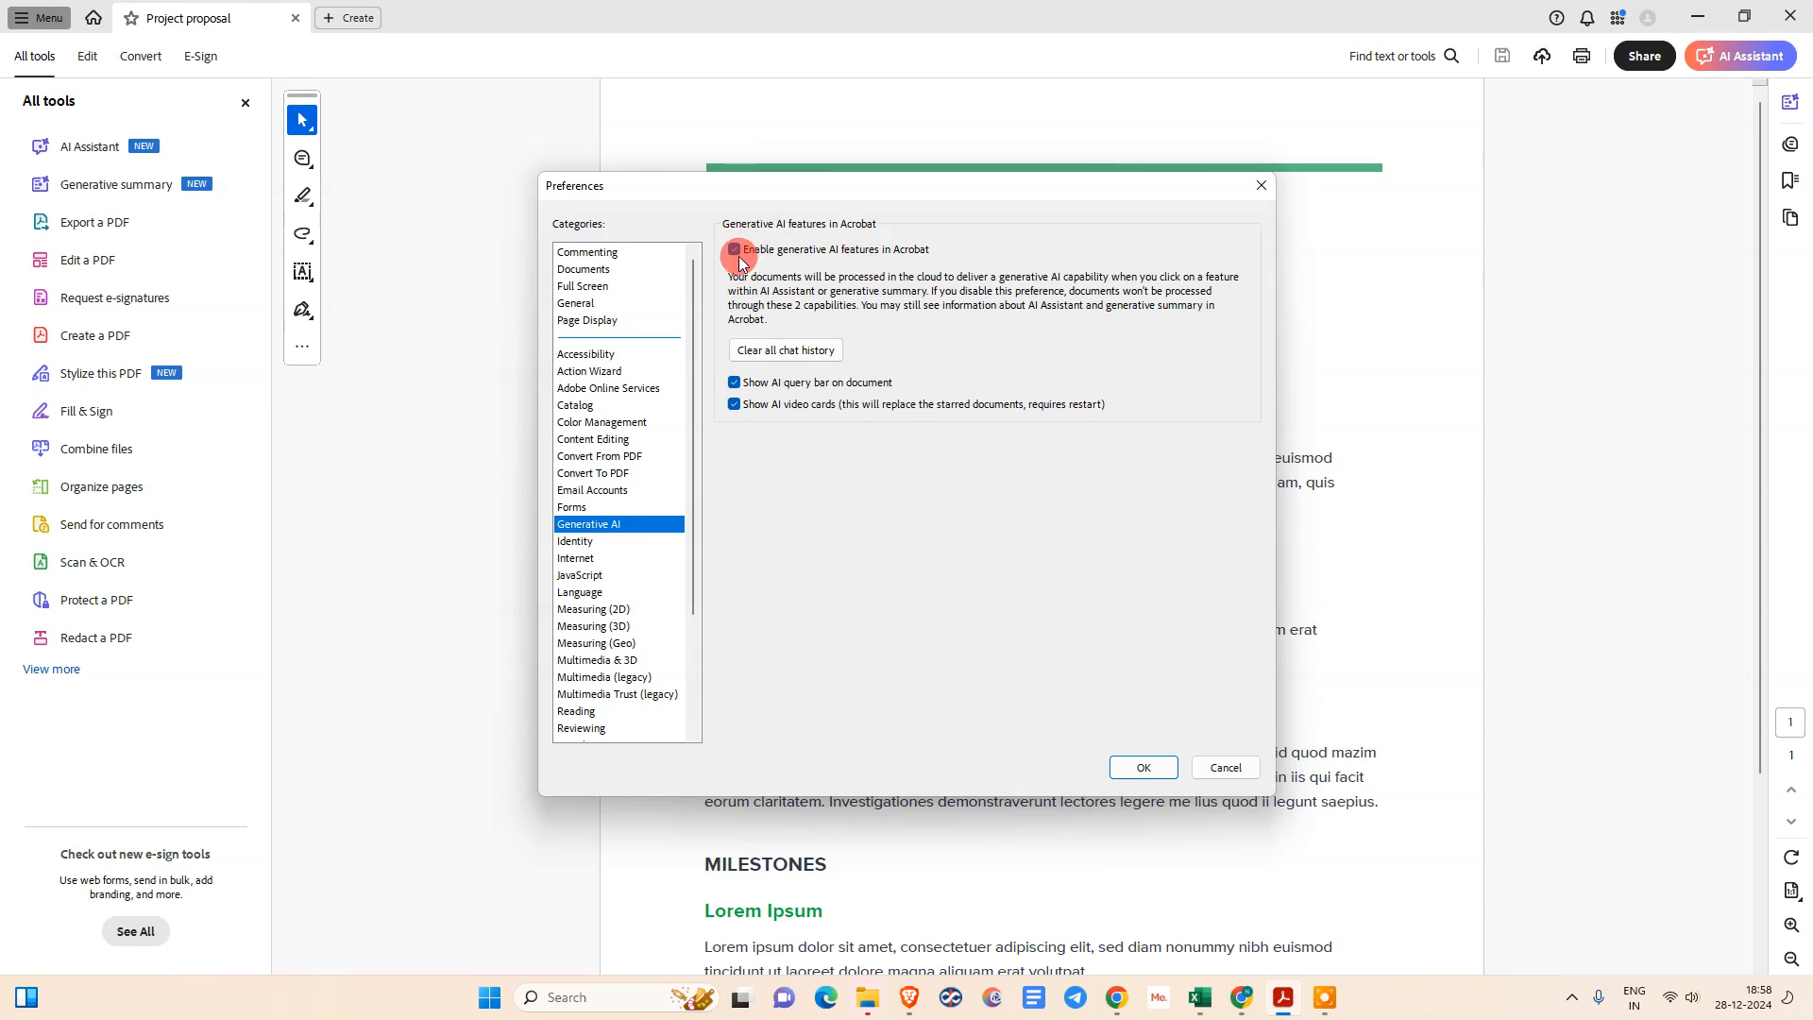
click(735, 250)
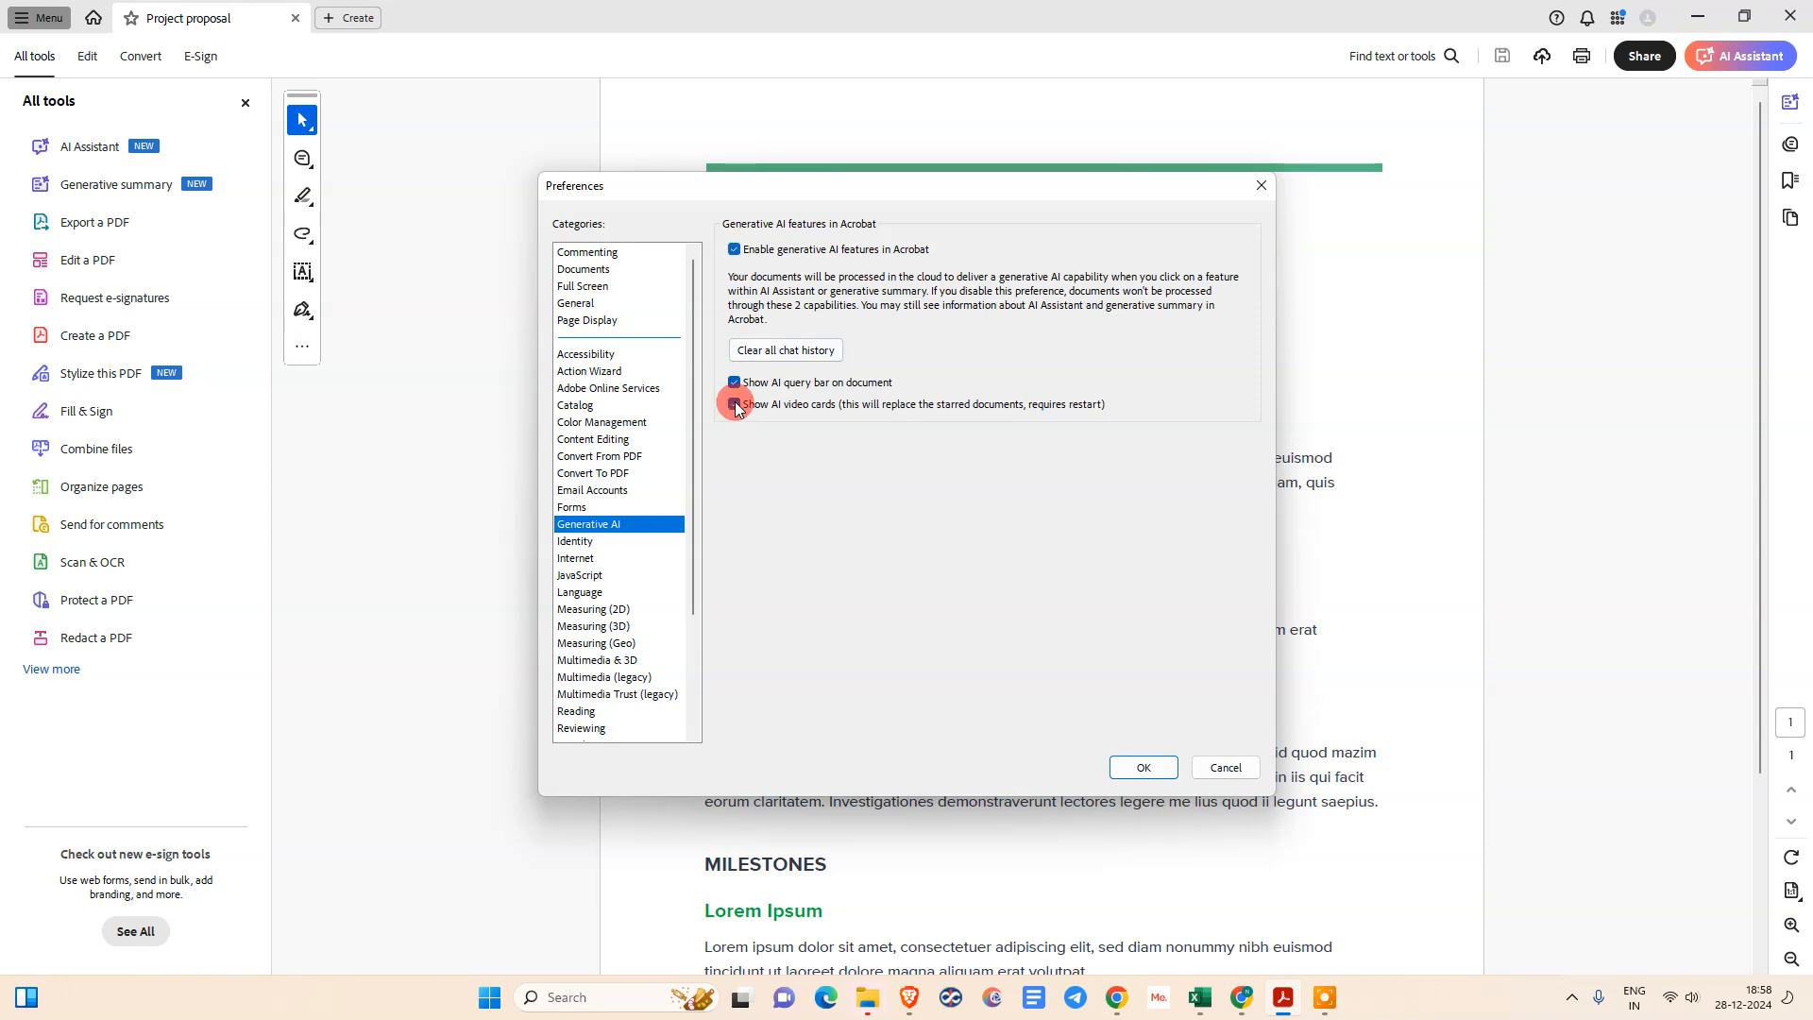
click(733, 250)
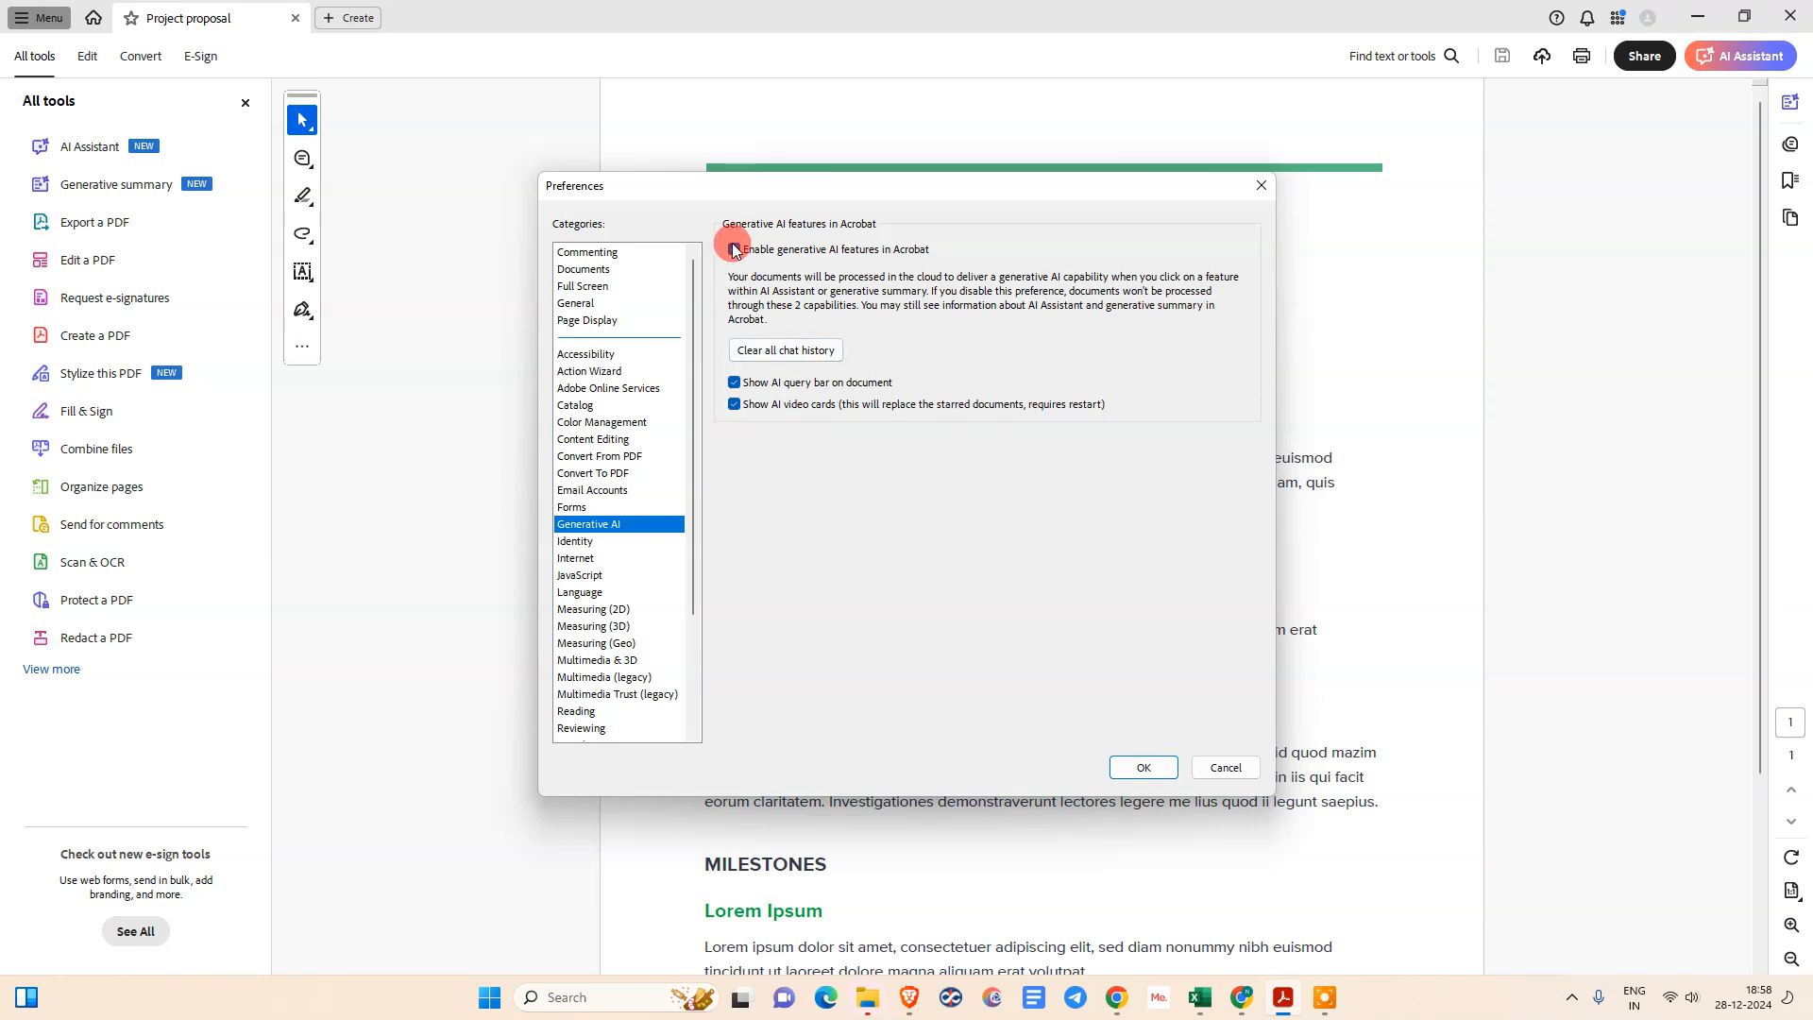
click(733, 249)
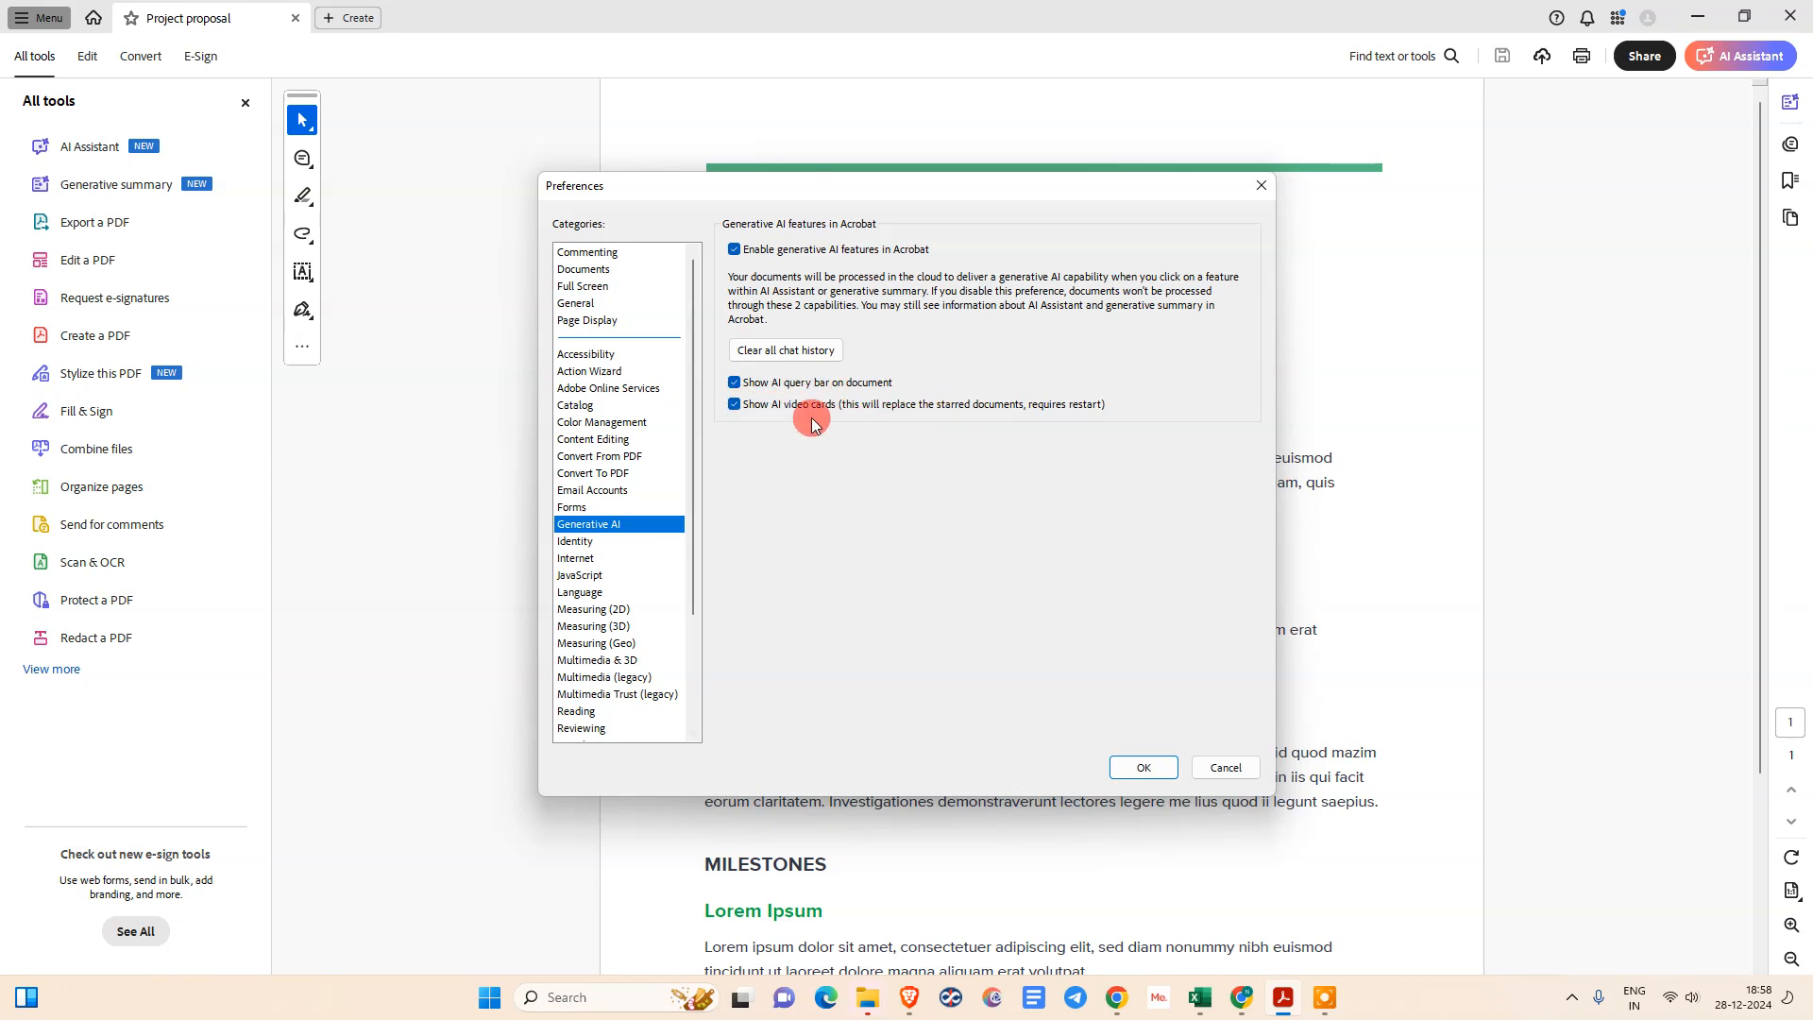
click(1143, 767)
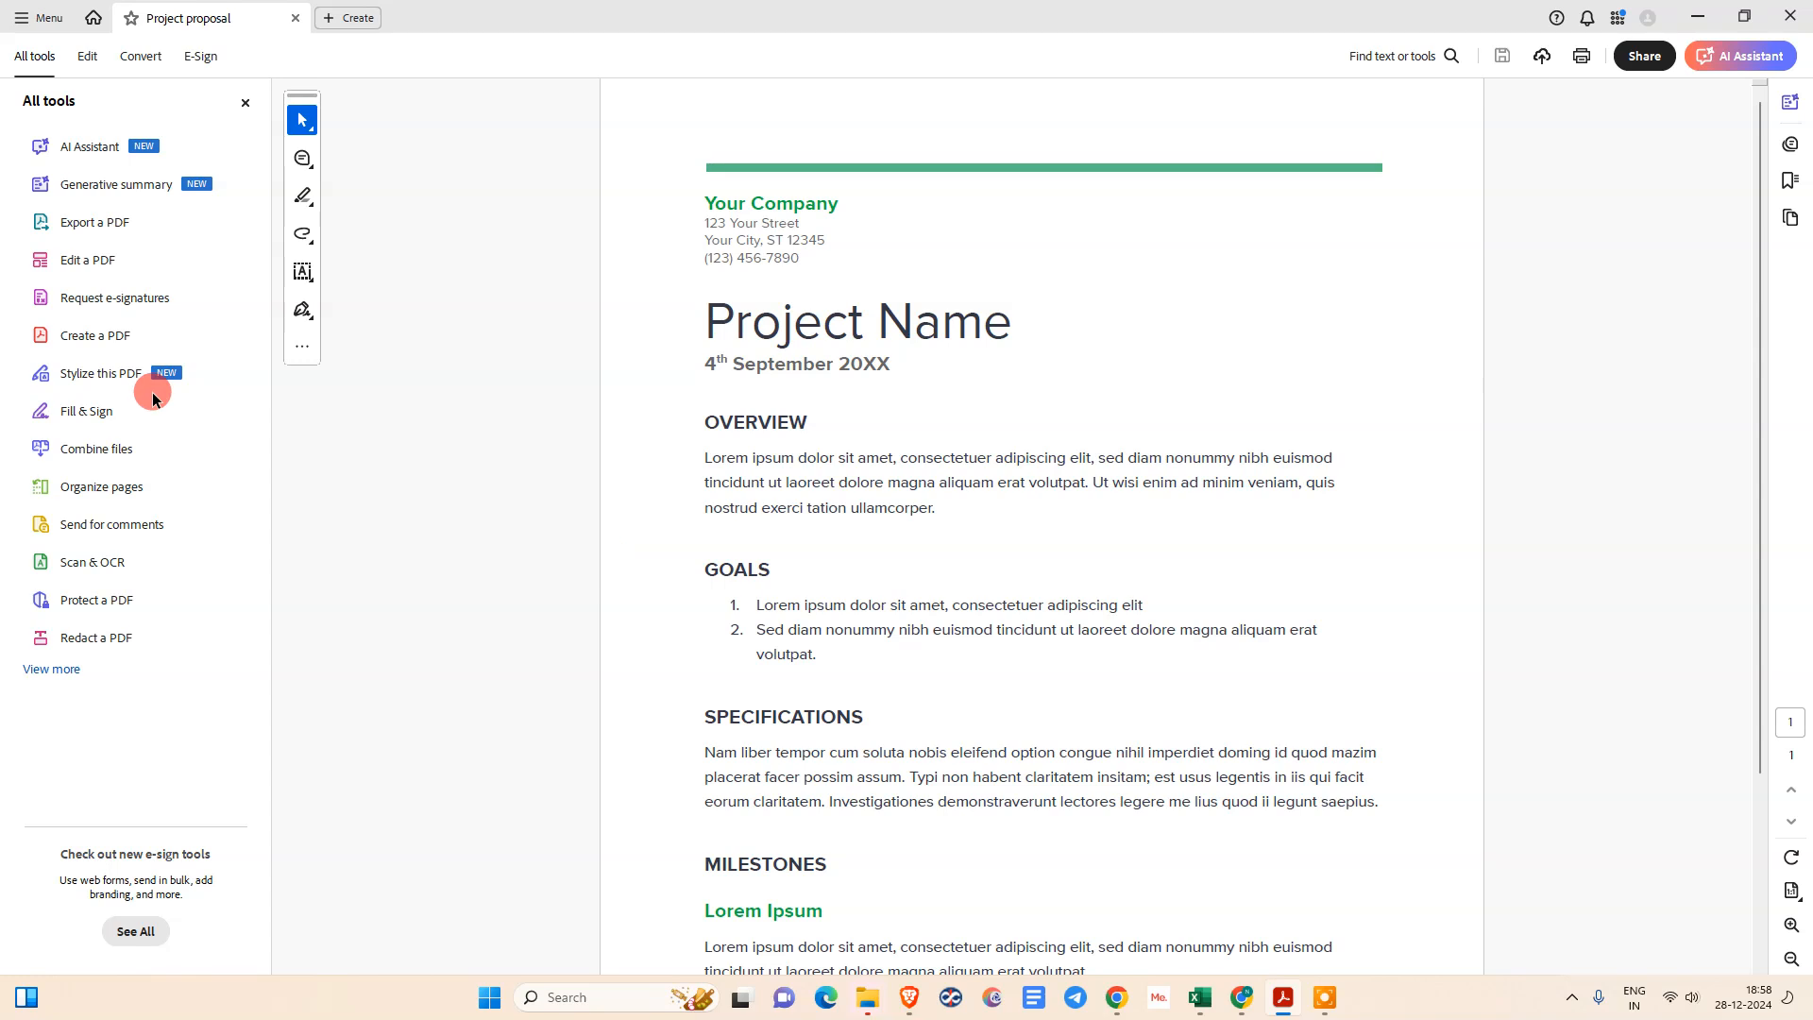
mouse_move(1110, 513)
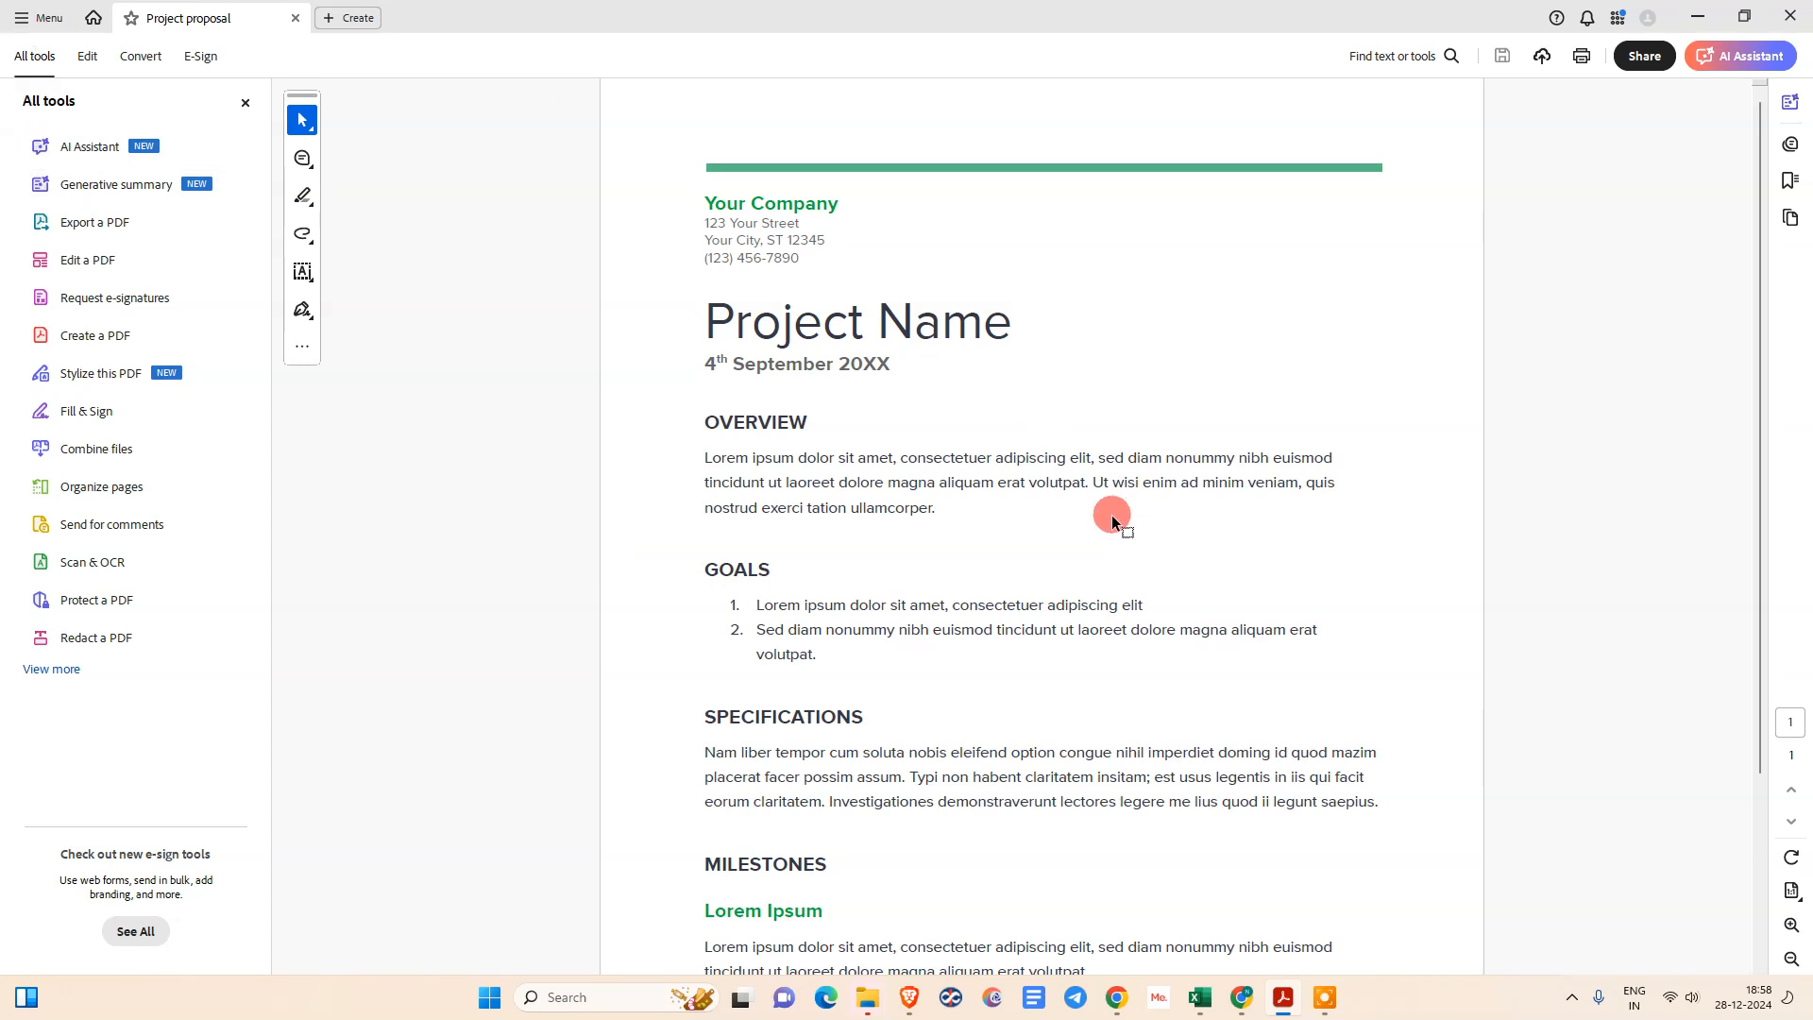
mouse_move(680, 162)
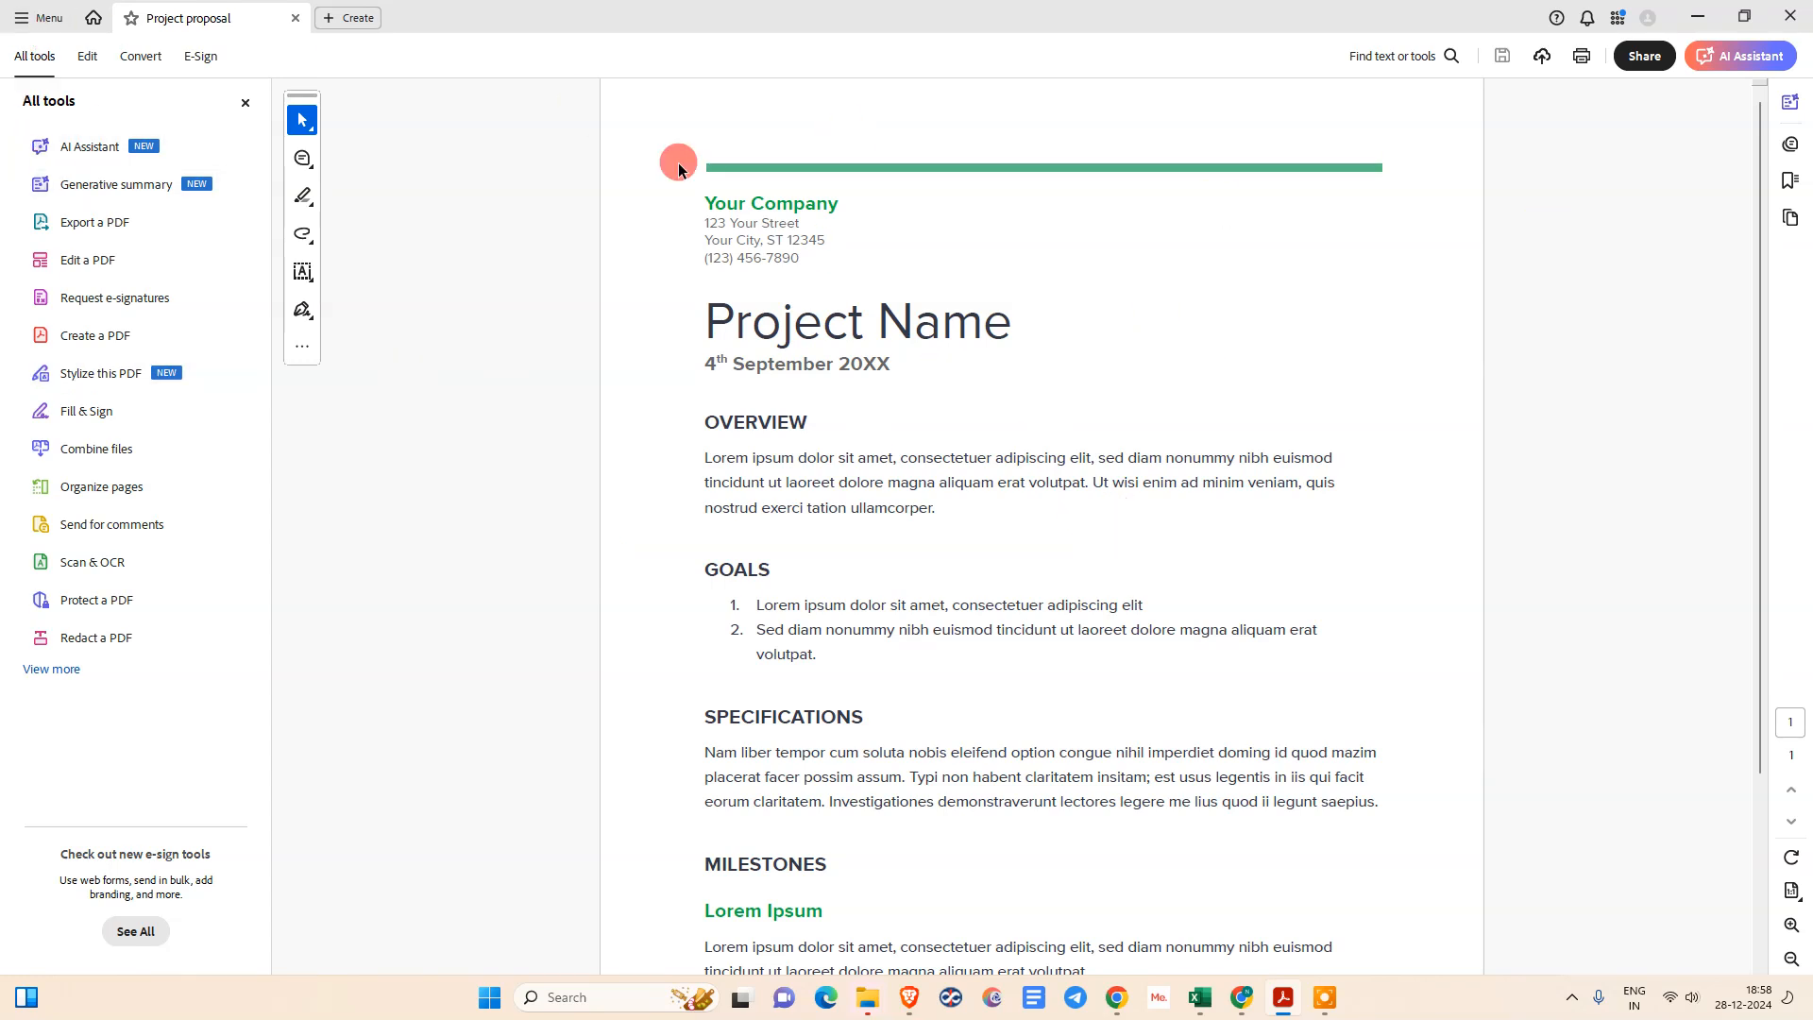
Step: Show the AI Assistant panel with the document overview and suggested questions about the proposal
click(1738, 55)
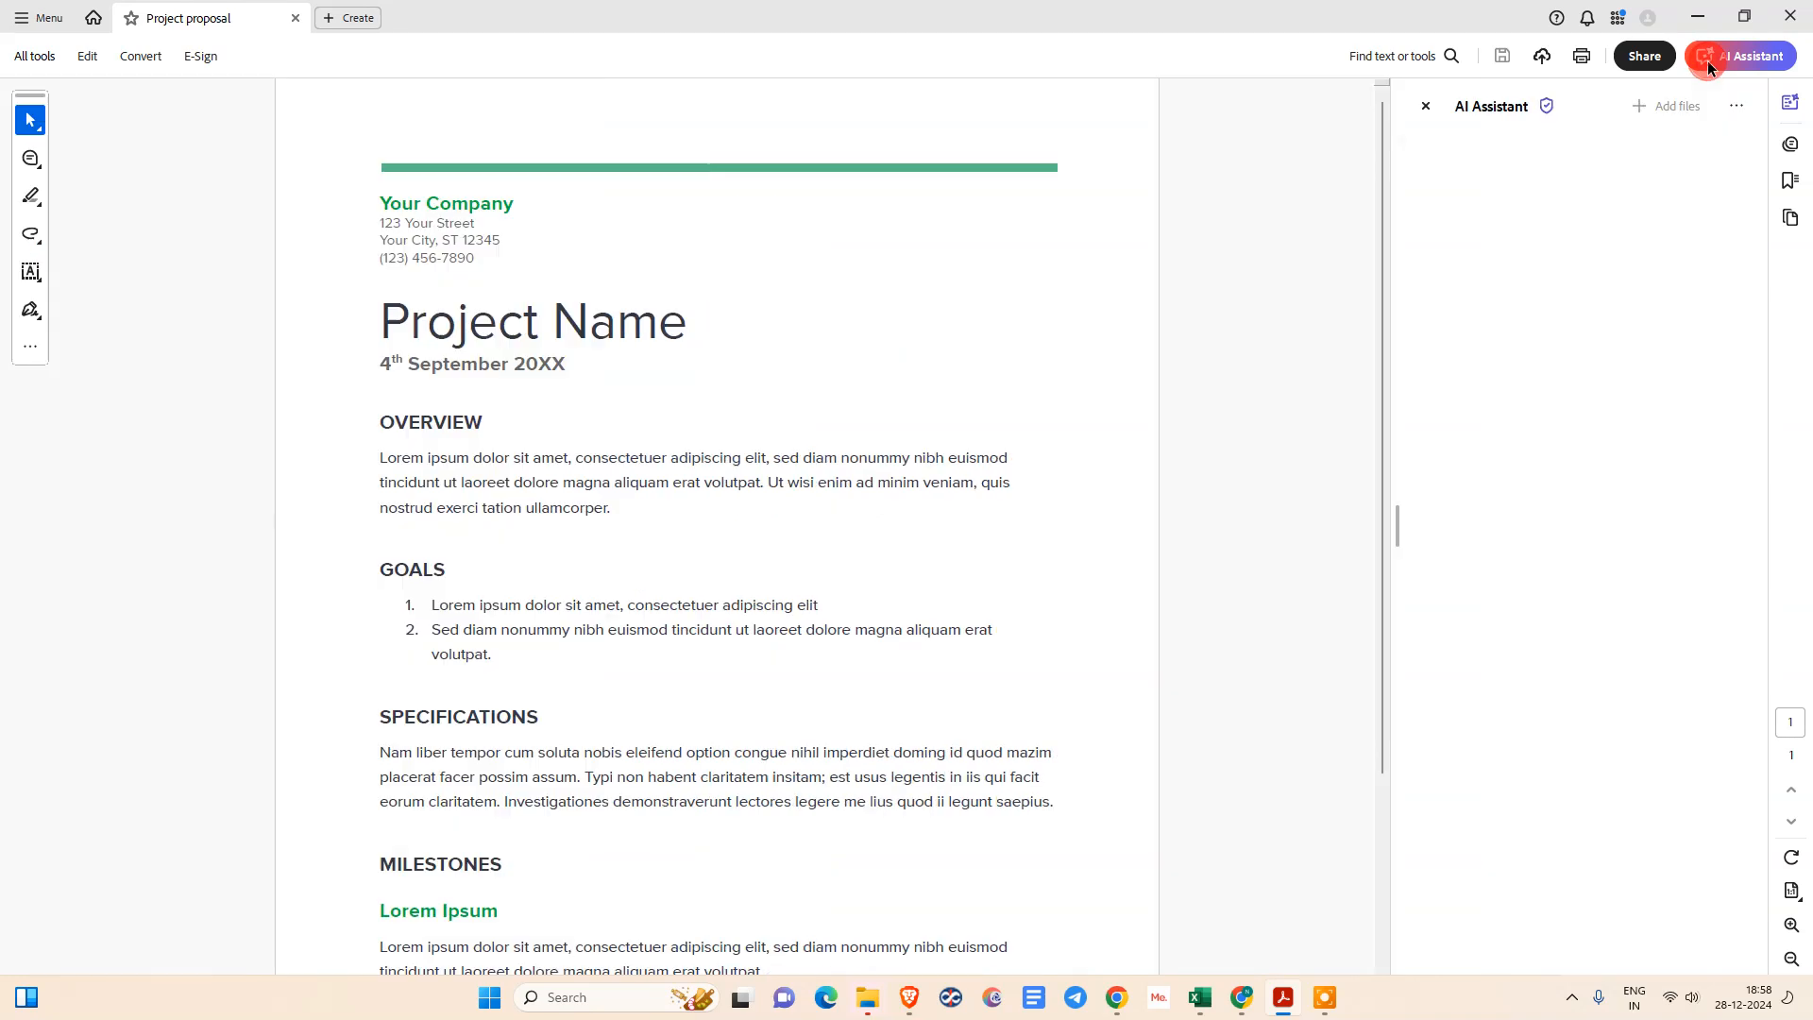
click(1712, 55)
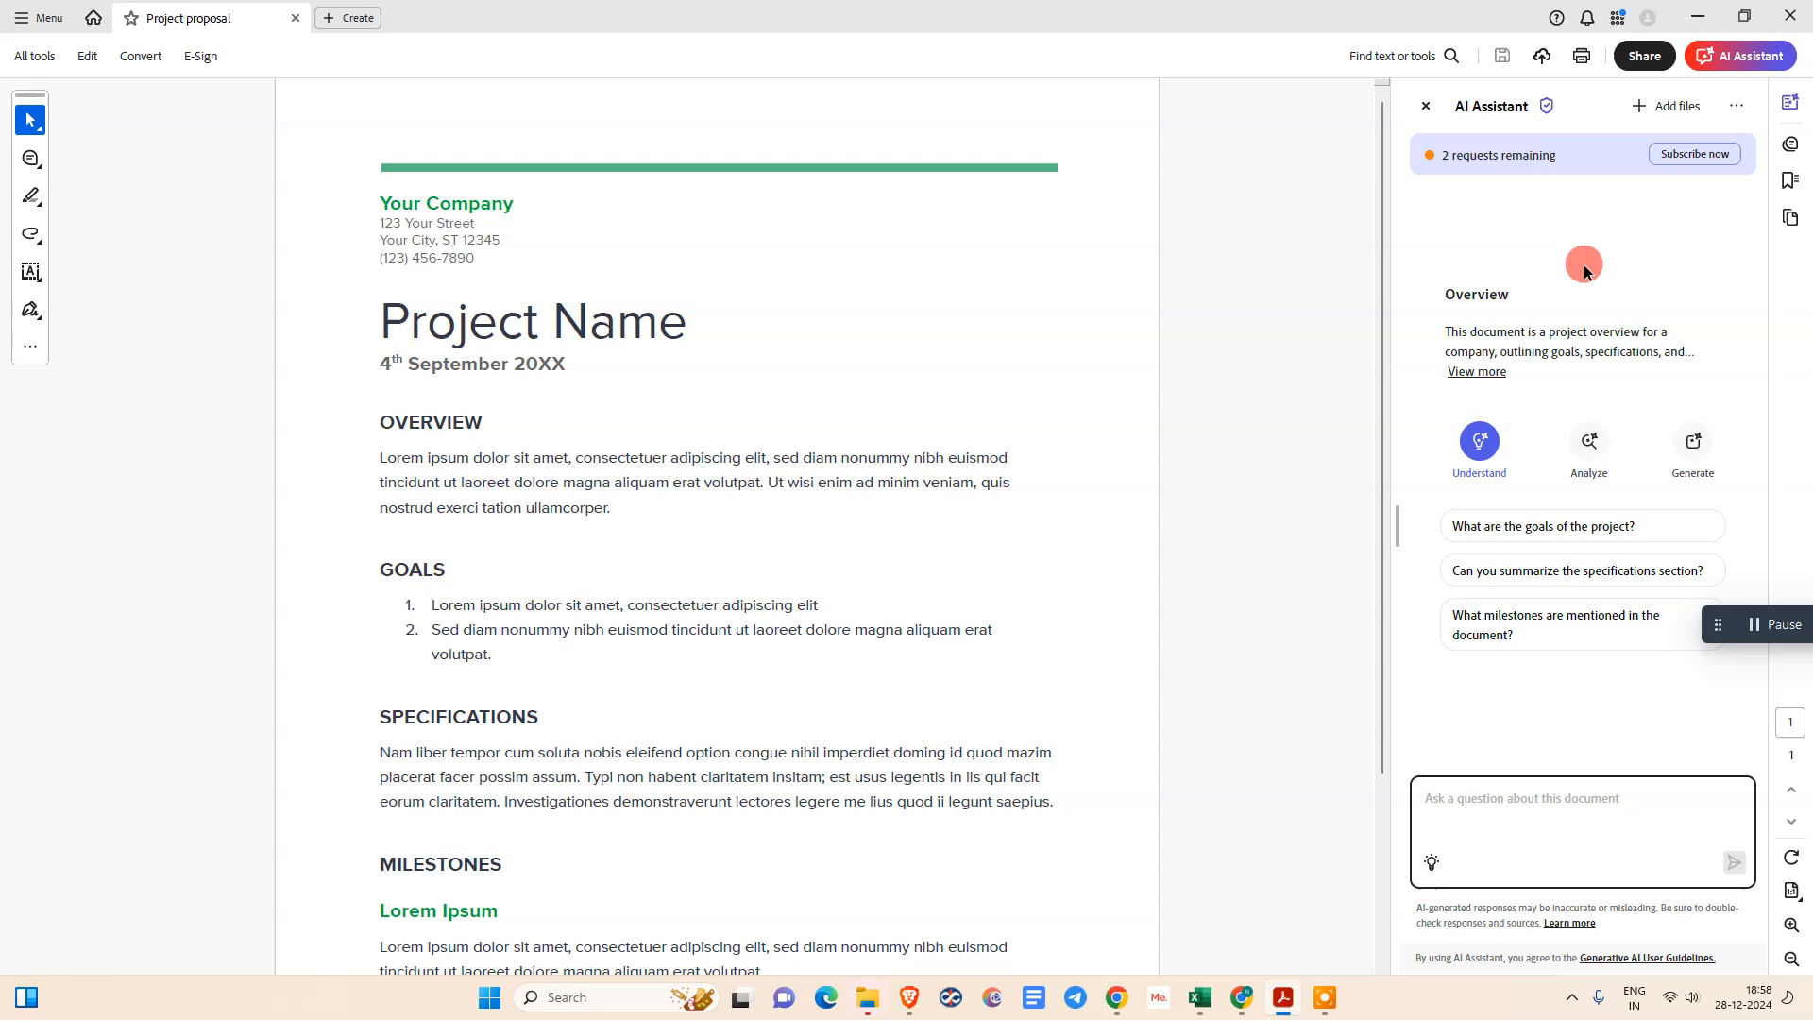
mouse_move(1503, 172)
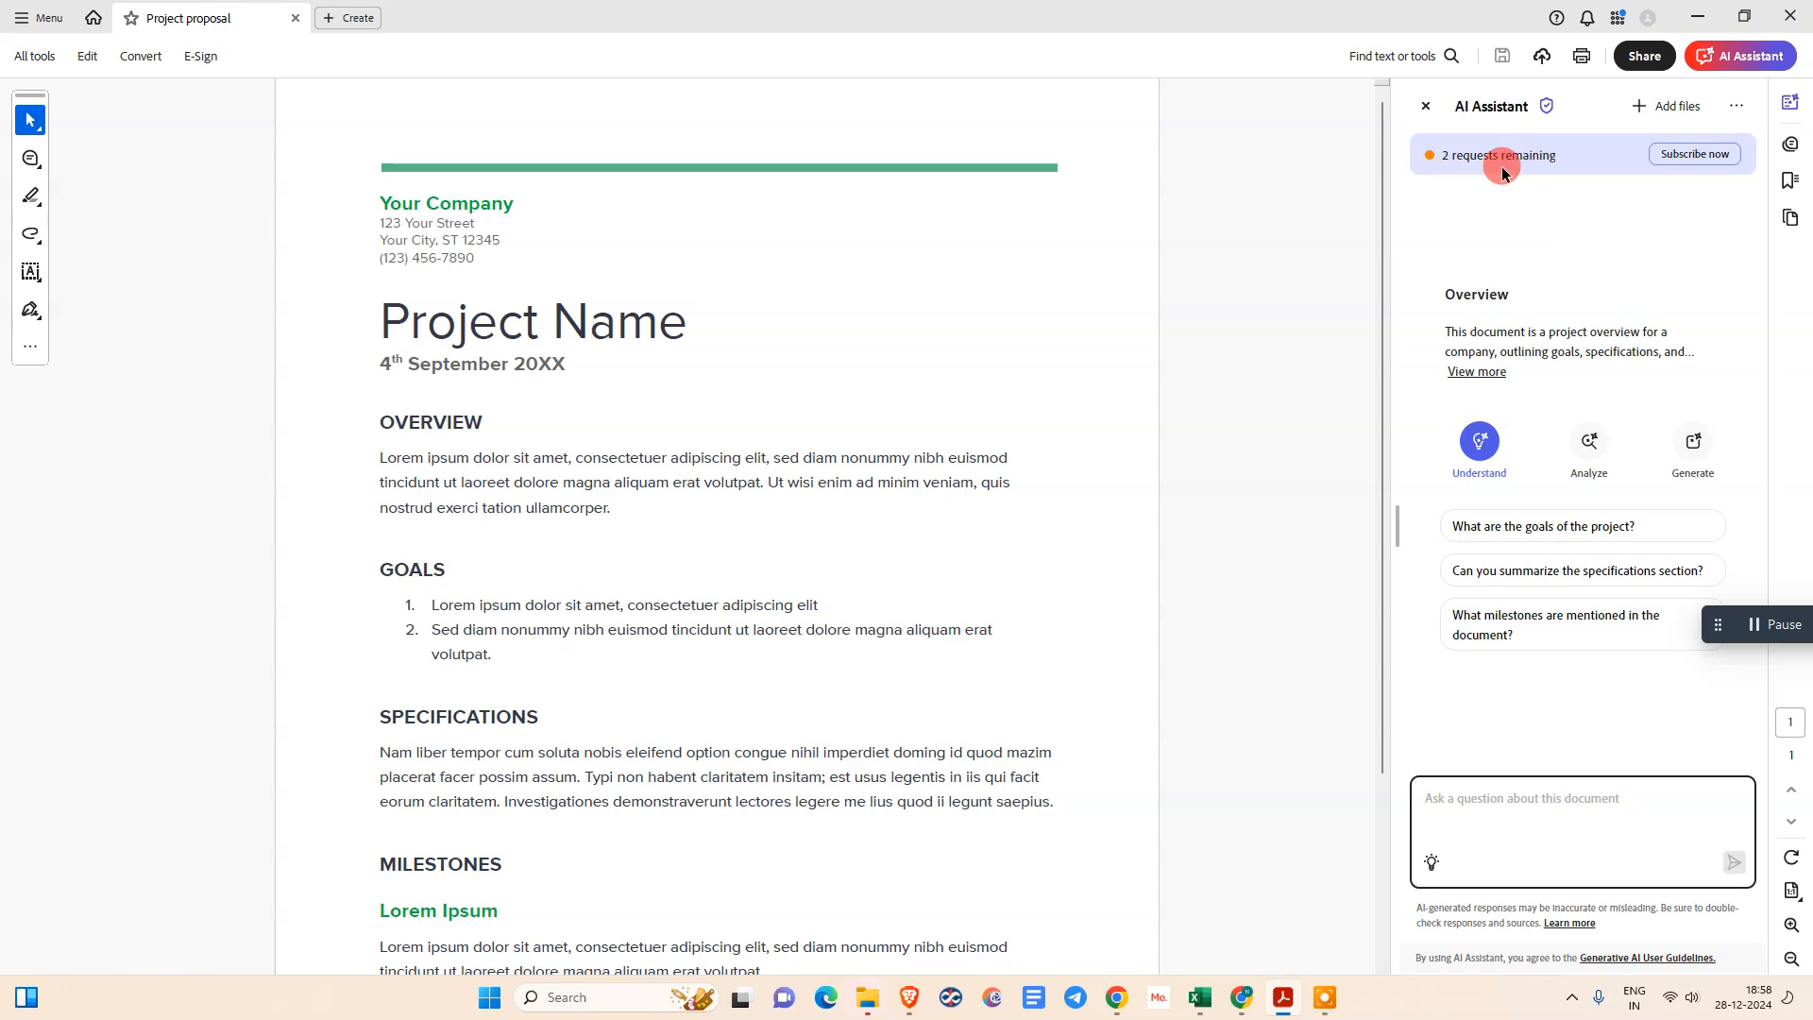
mouse_move(1462, 491)
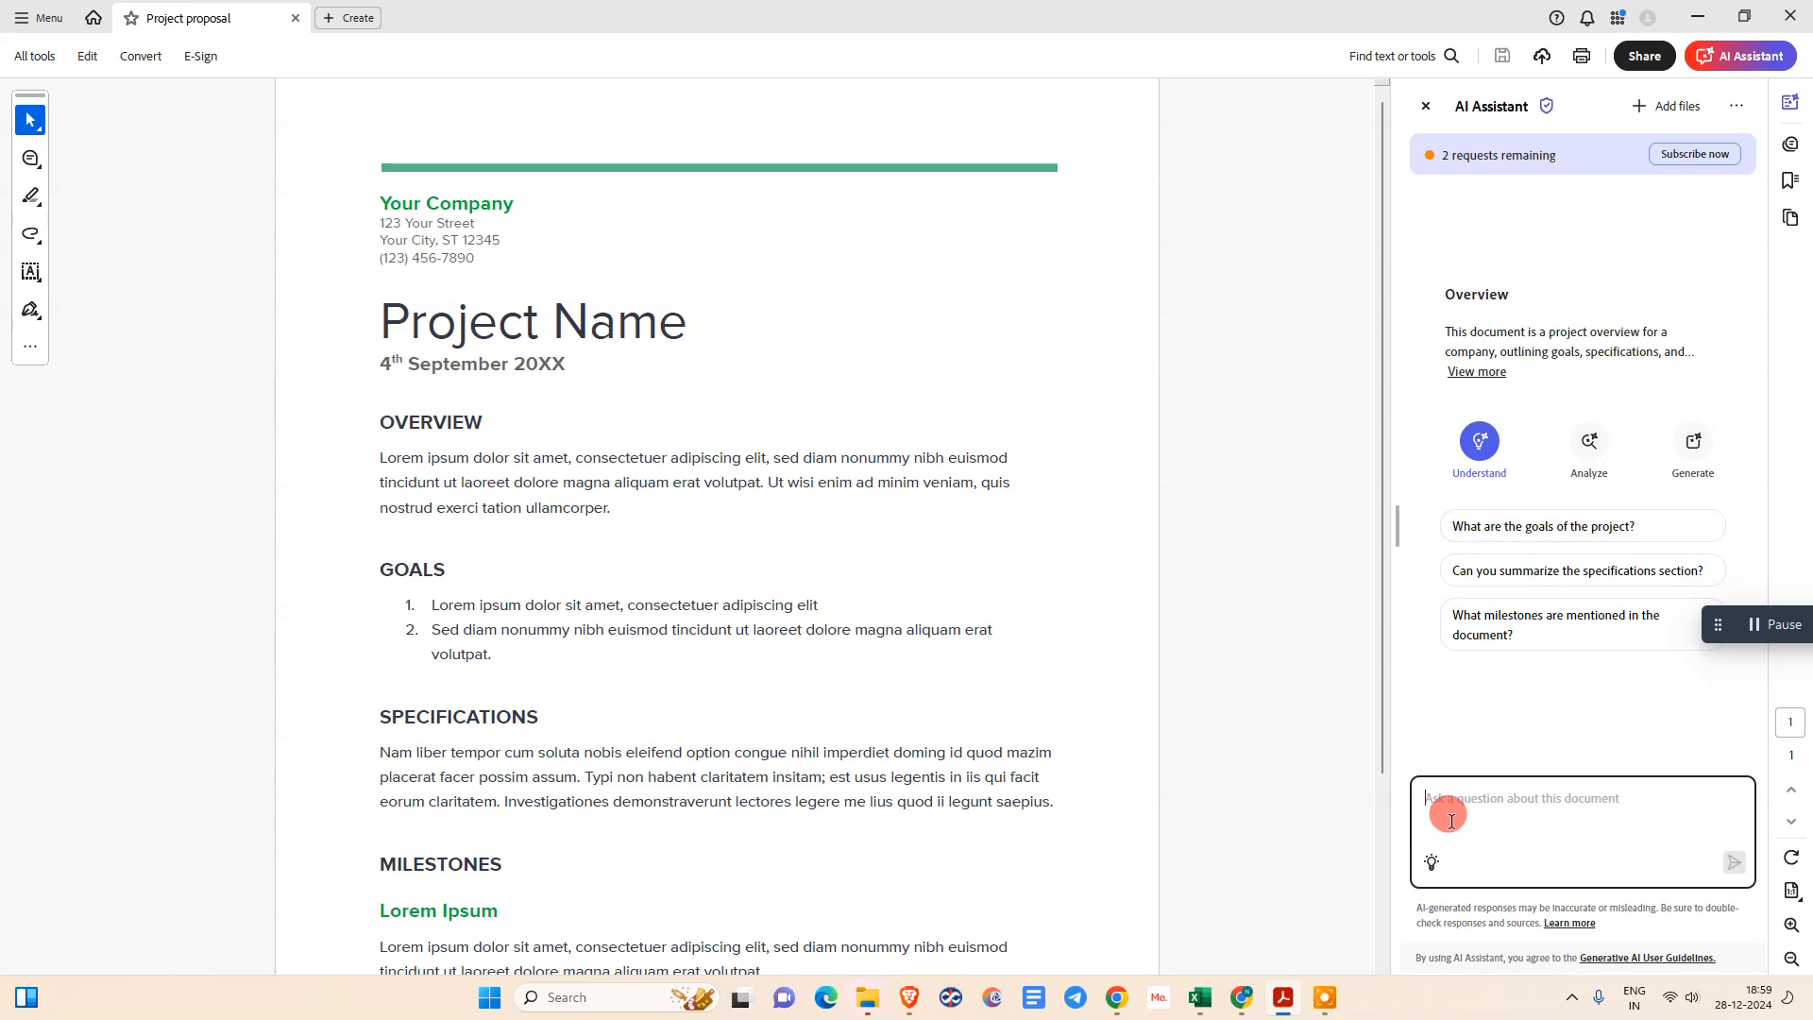
mouse_move(1532, 805)
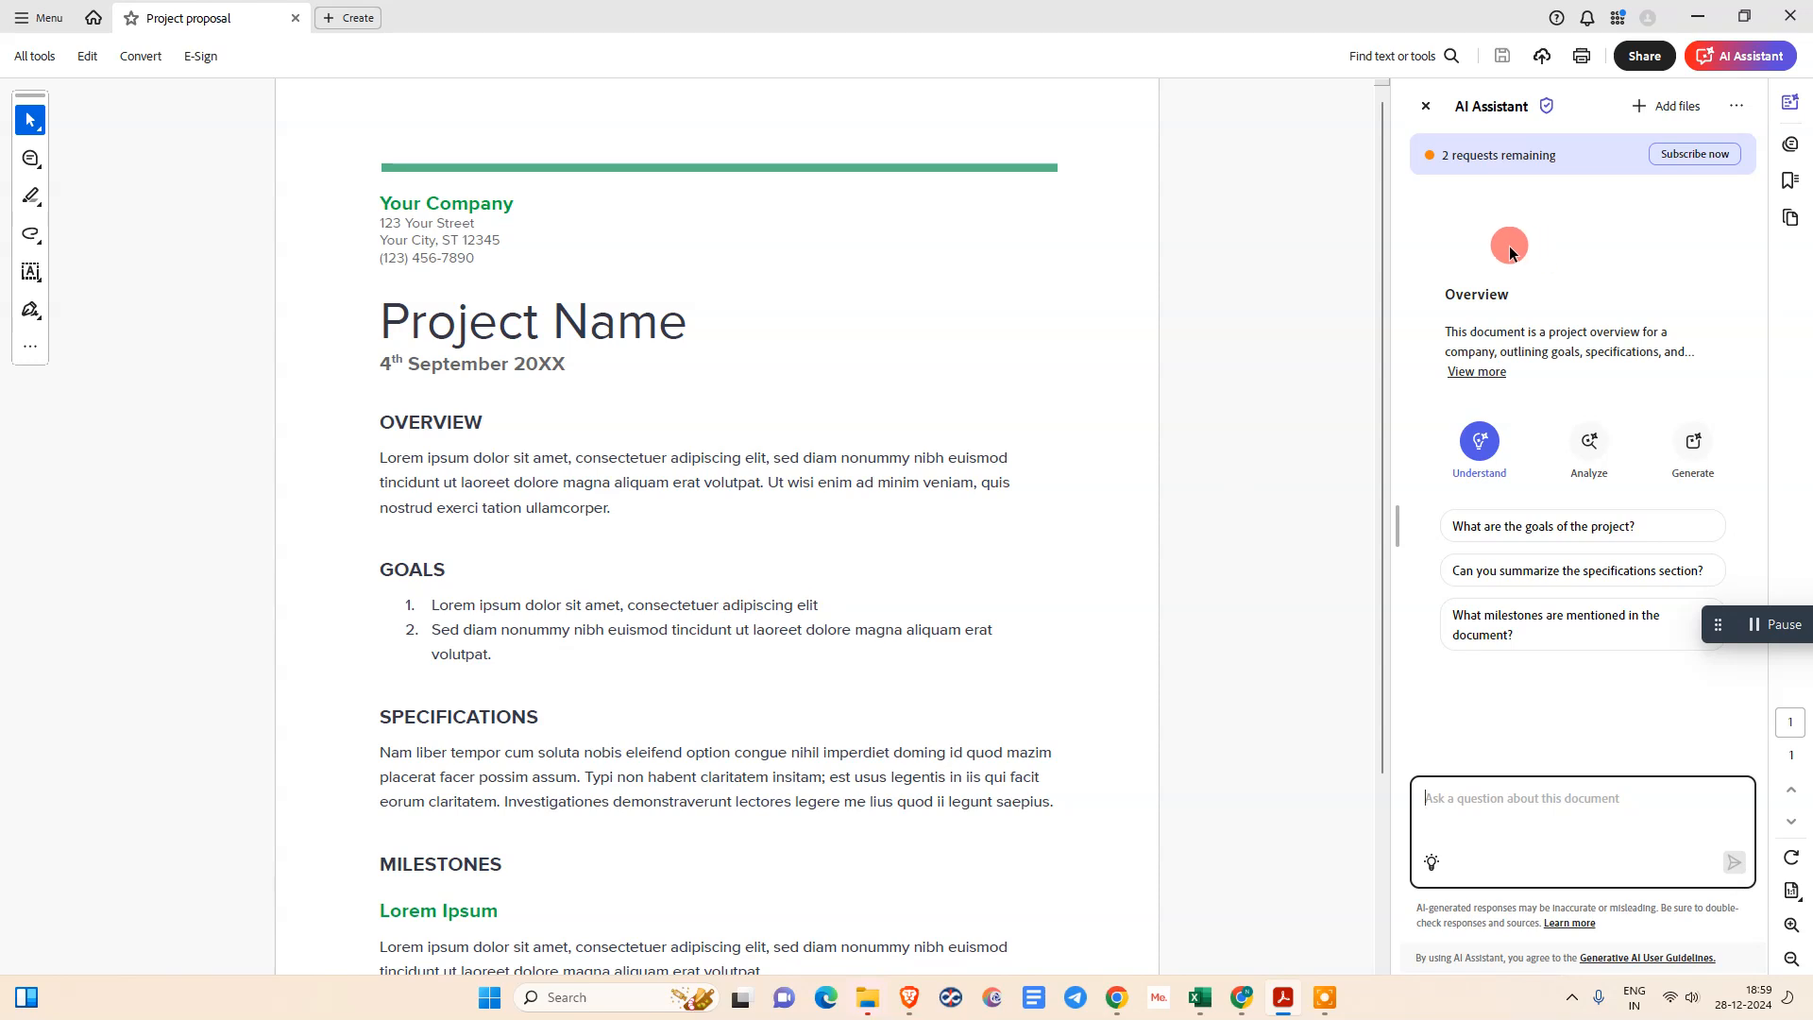
scroll(down, 3)
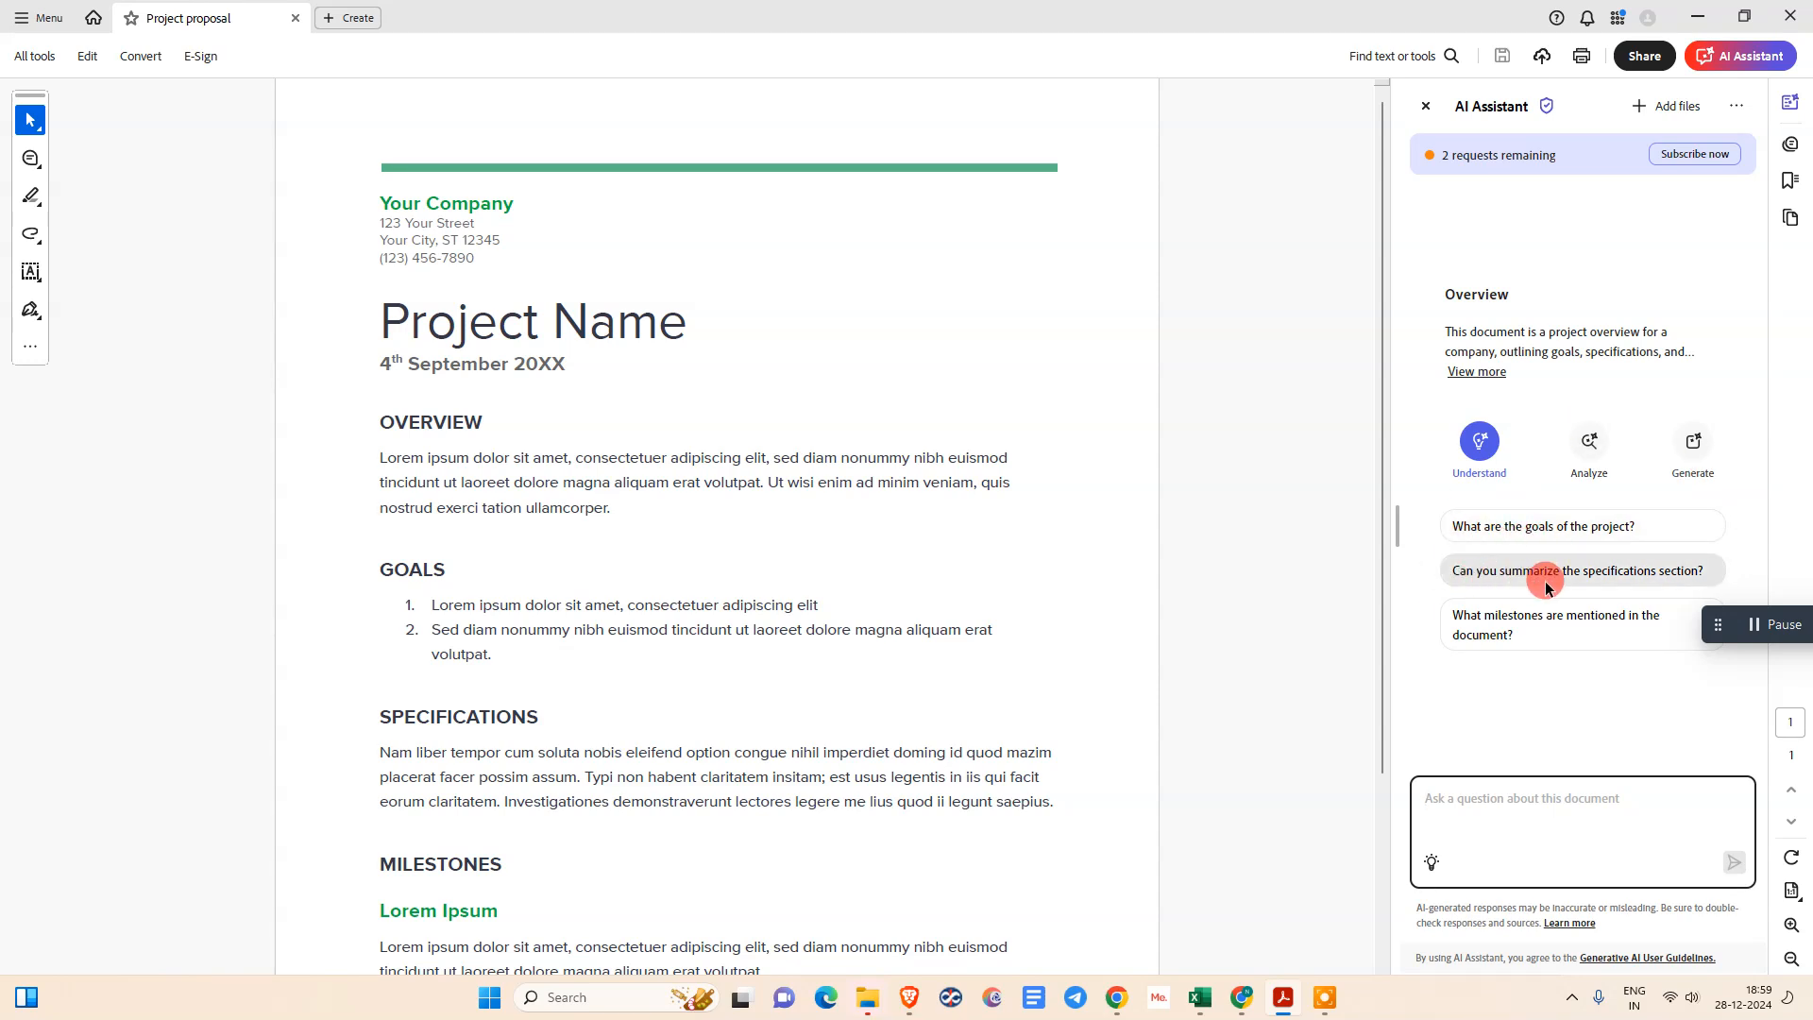
mouse_move(1520, 640)
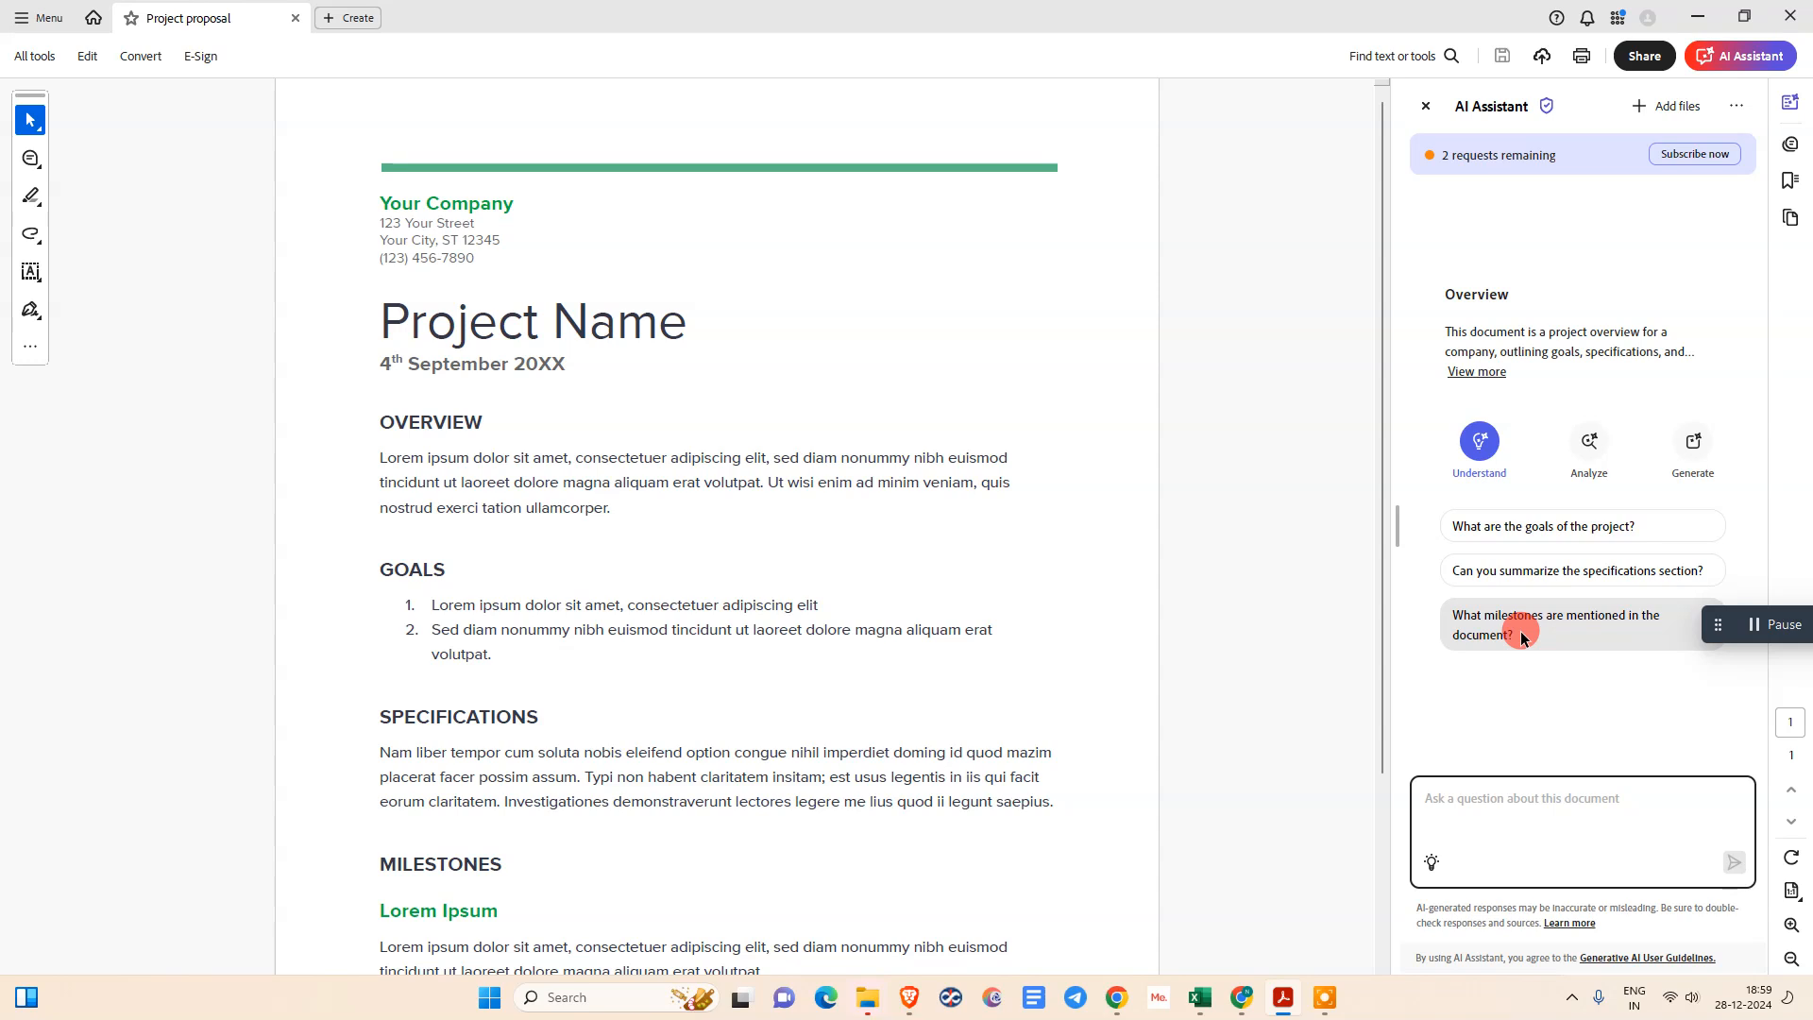
mouse_move(1537, 314)
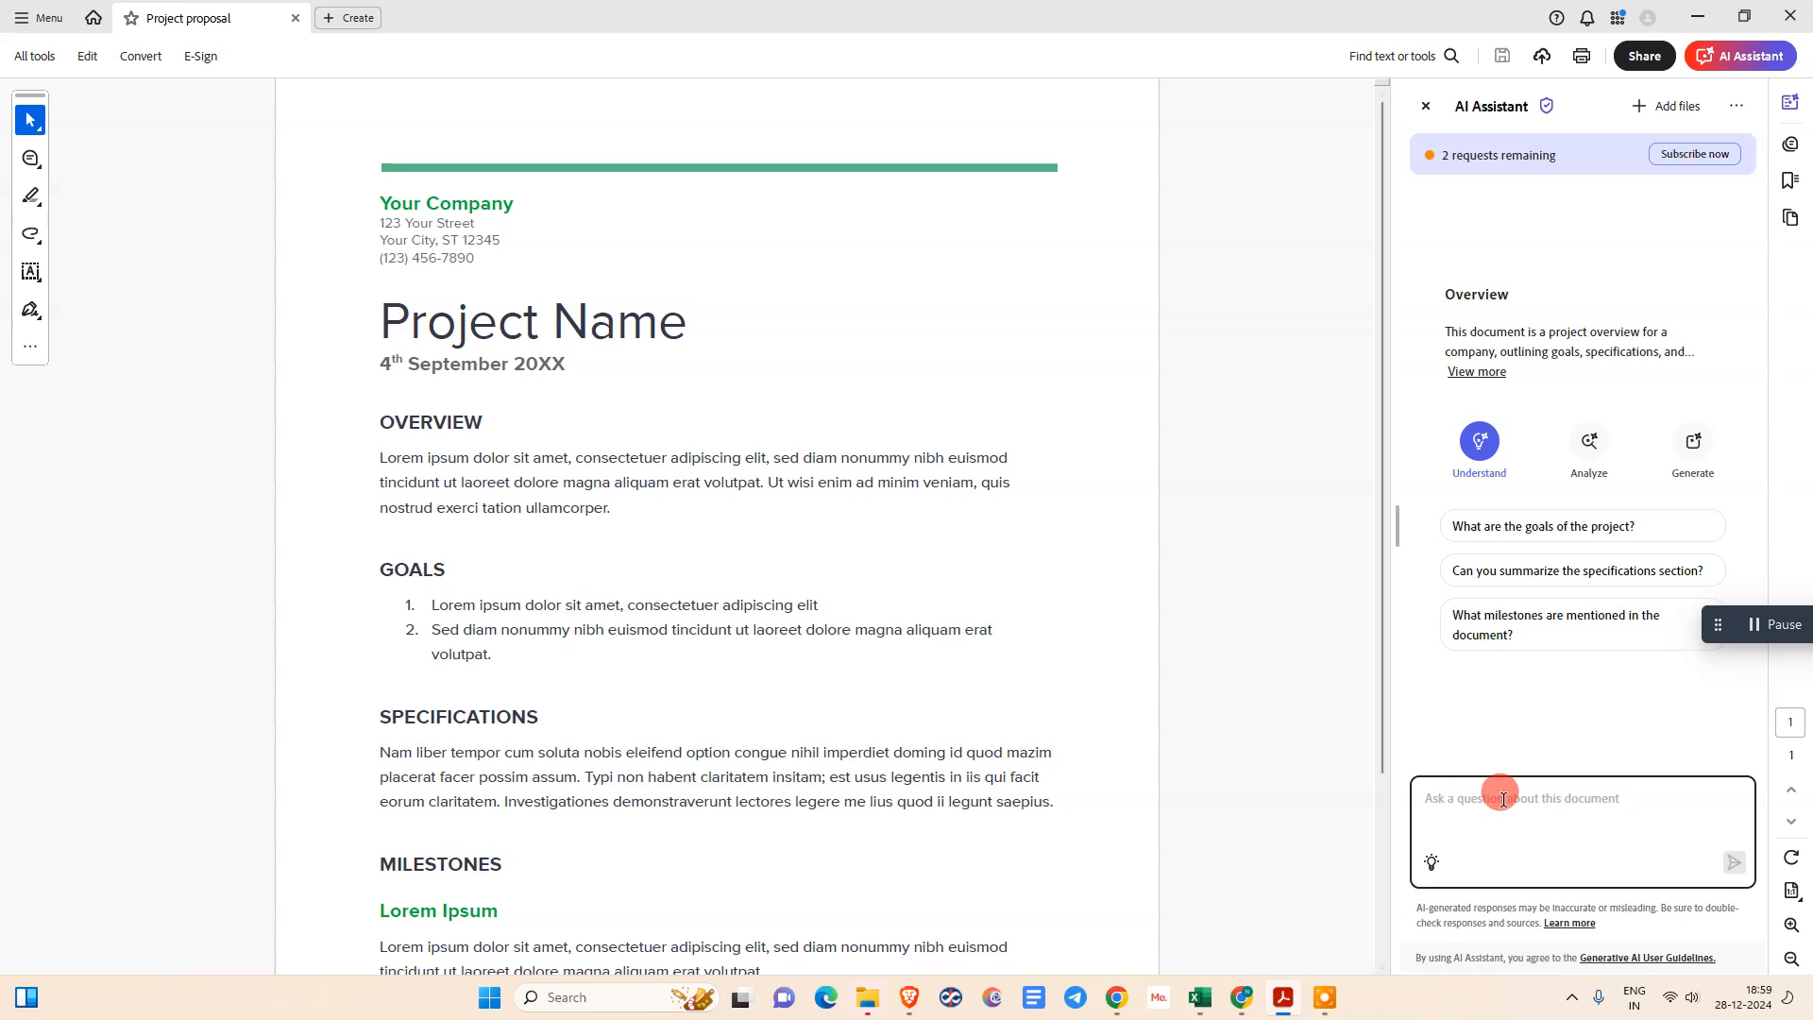
click(1588, 442)
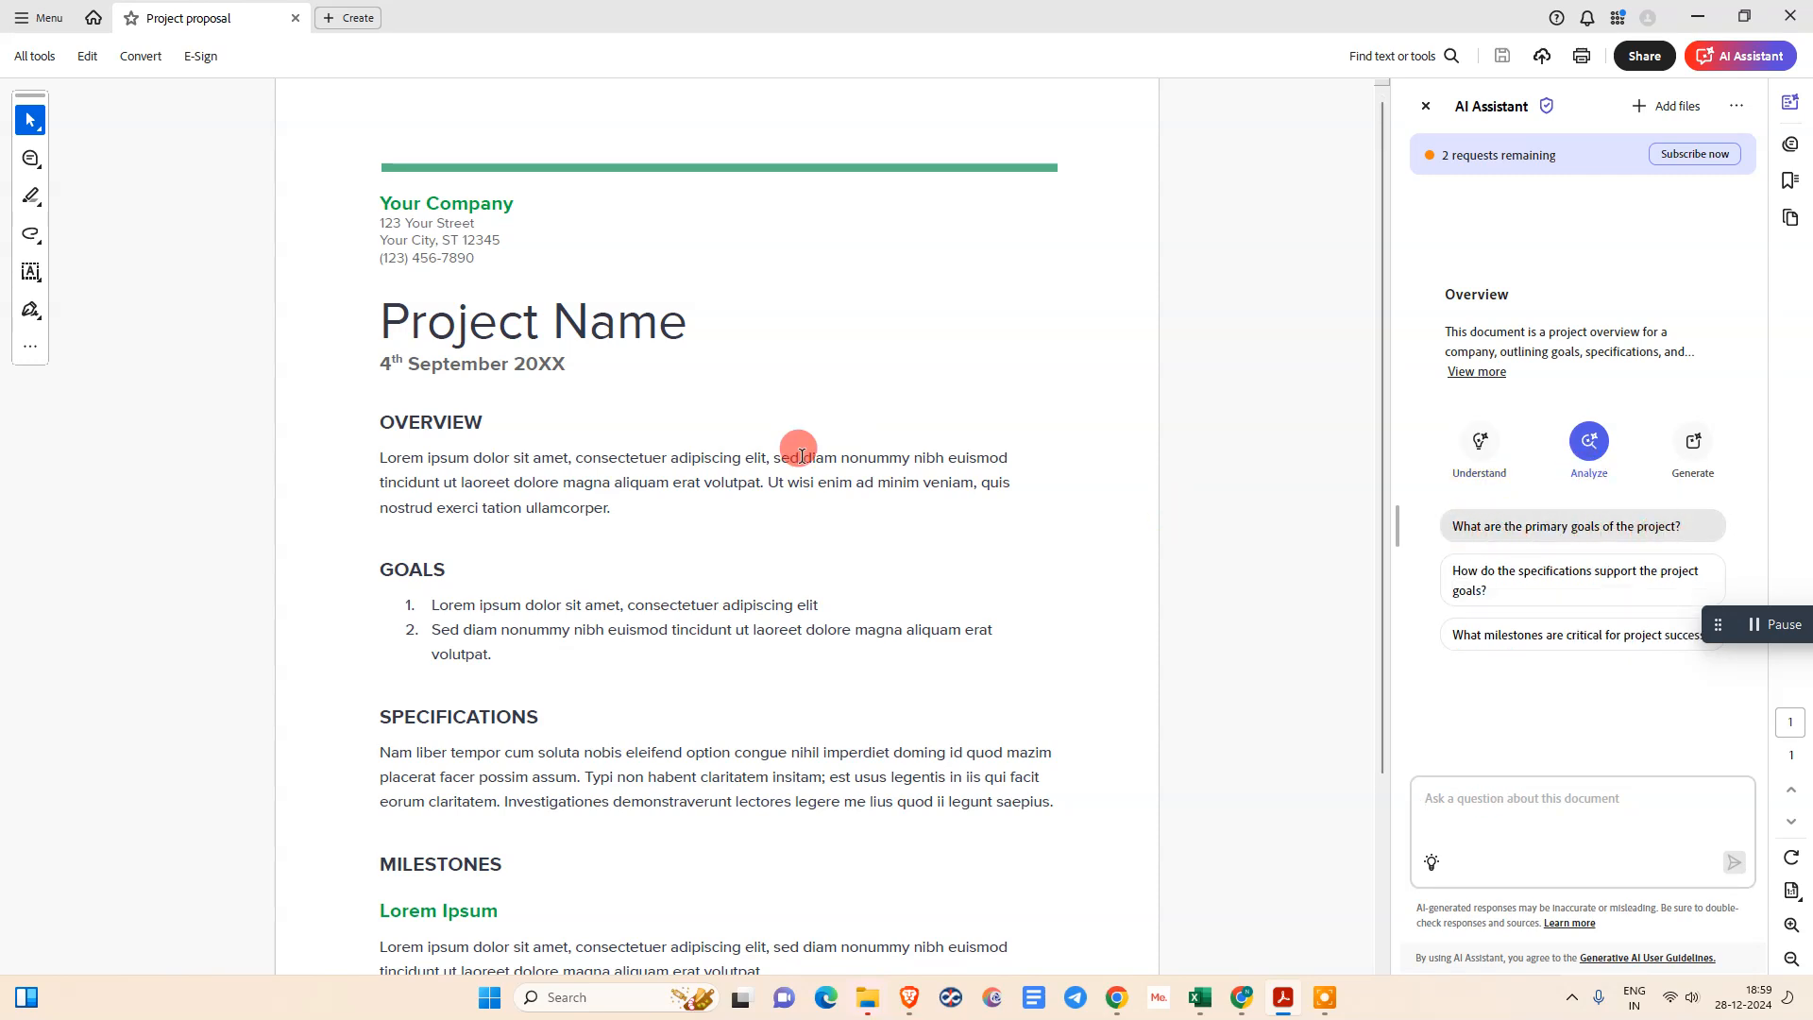
mouse_move(1506, 560)
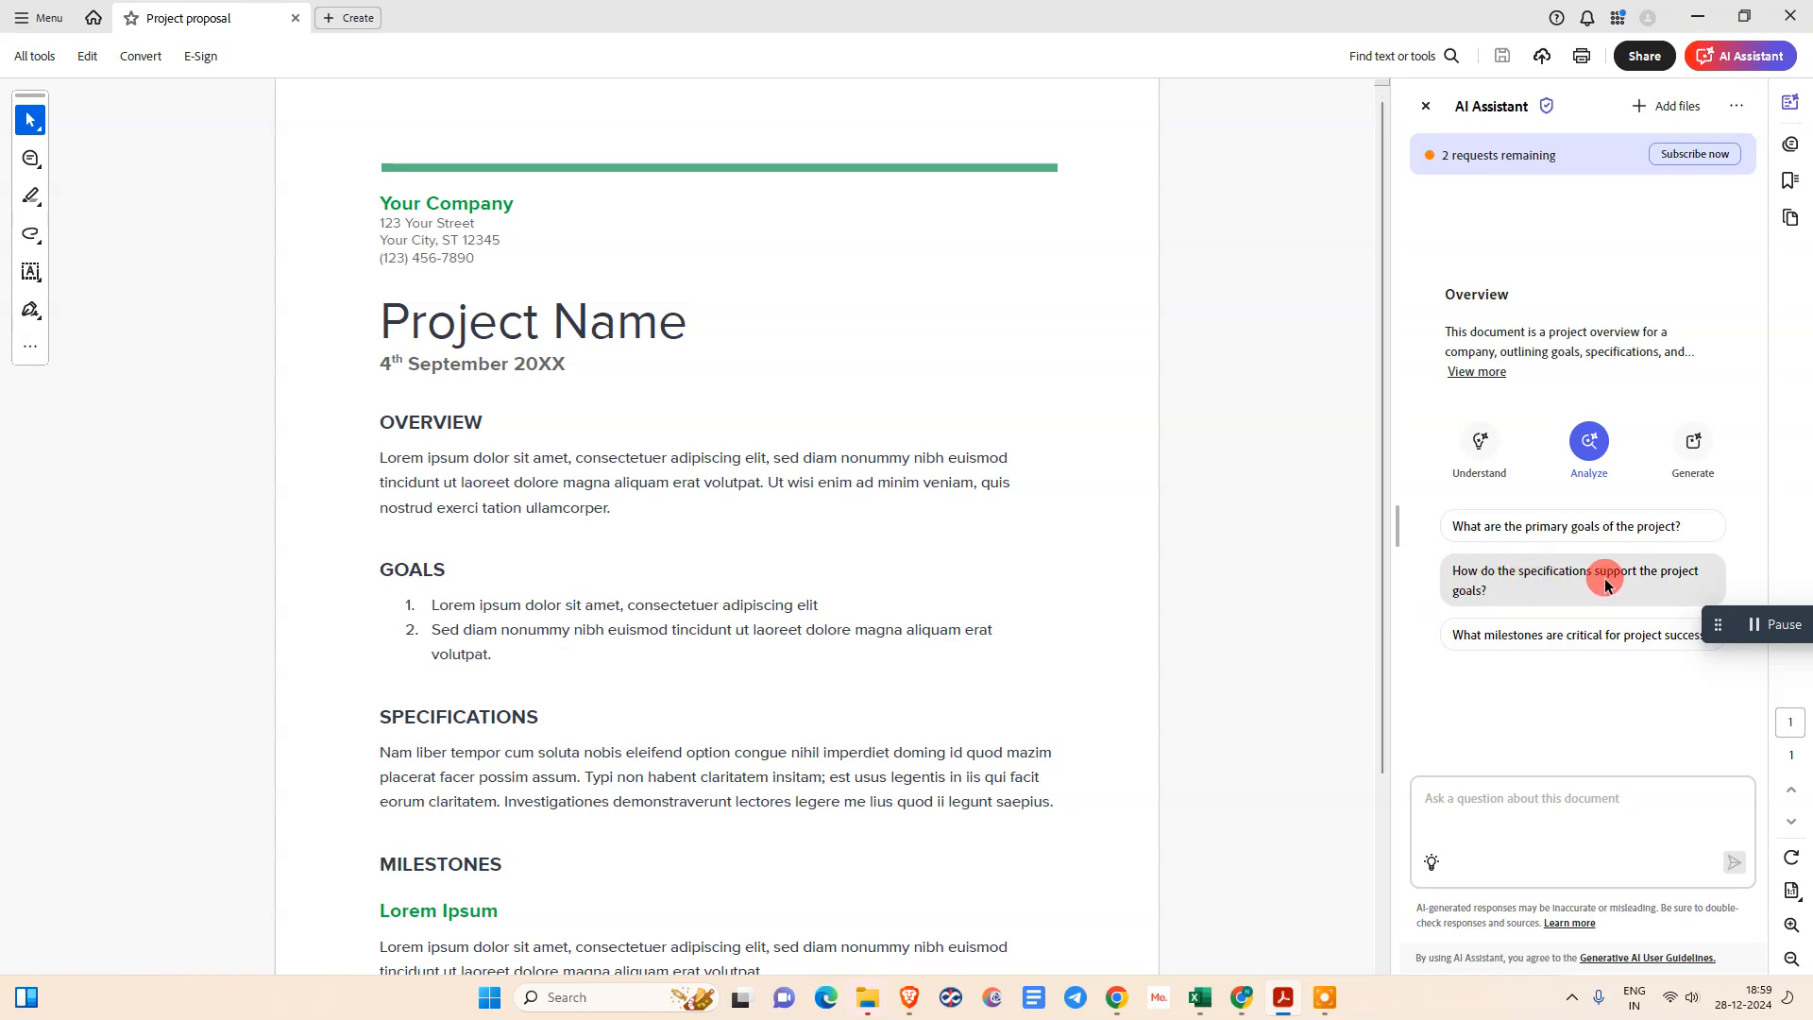
mouse_move(1677, 438)
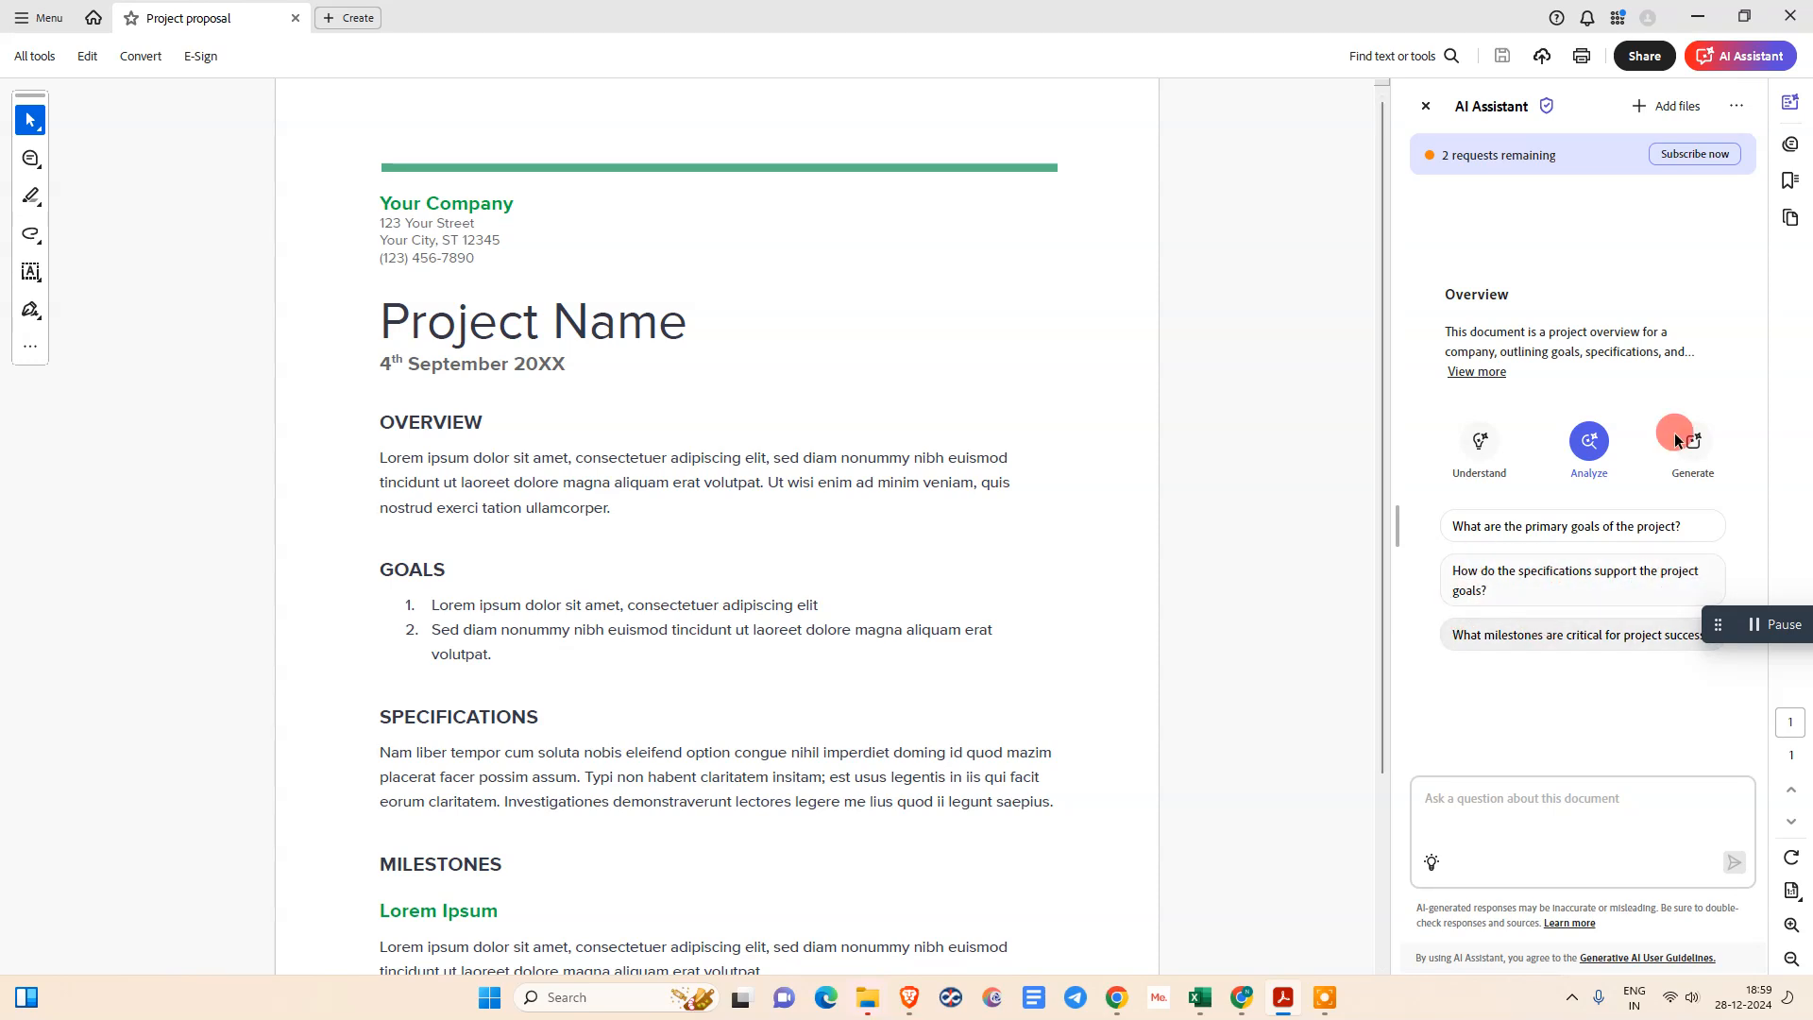
click(1693, 442)
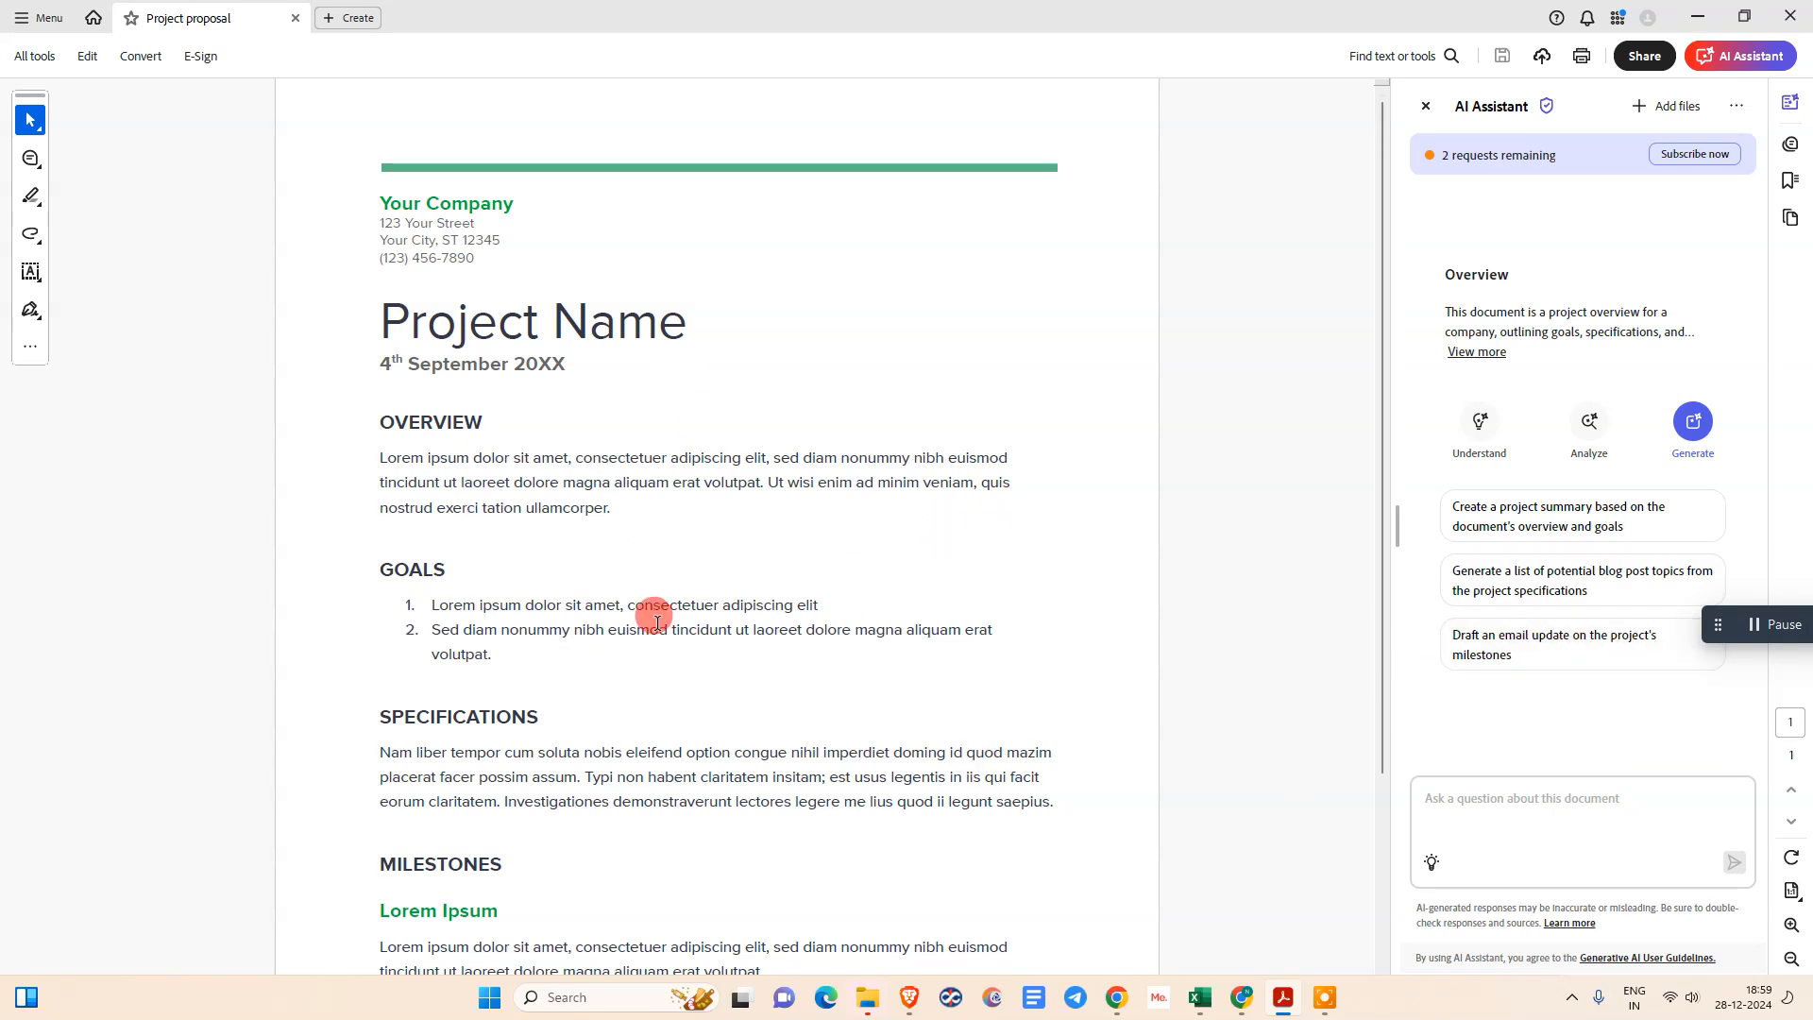
click(1479, 440)
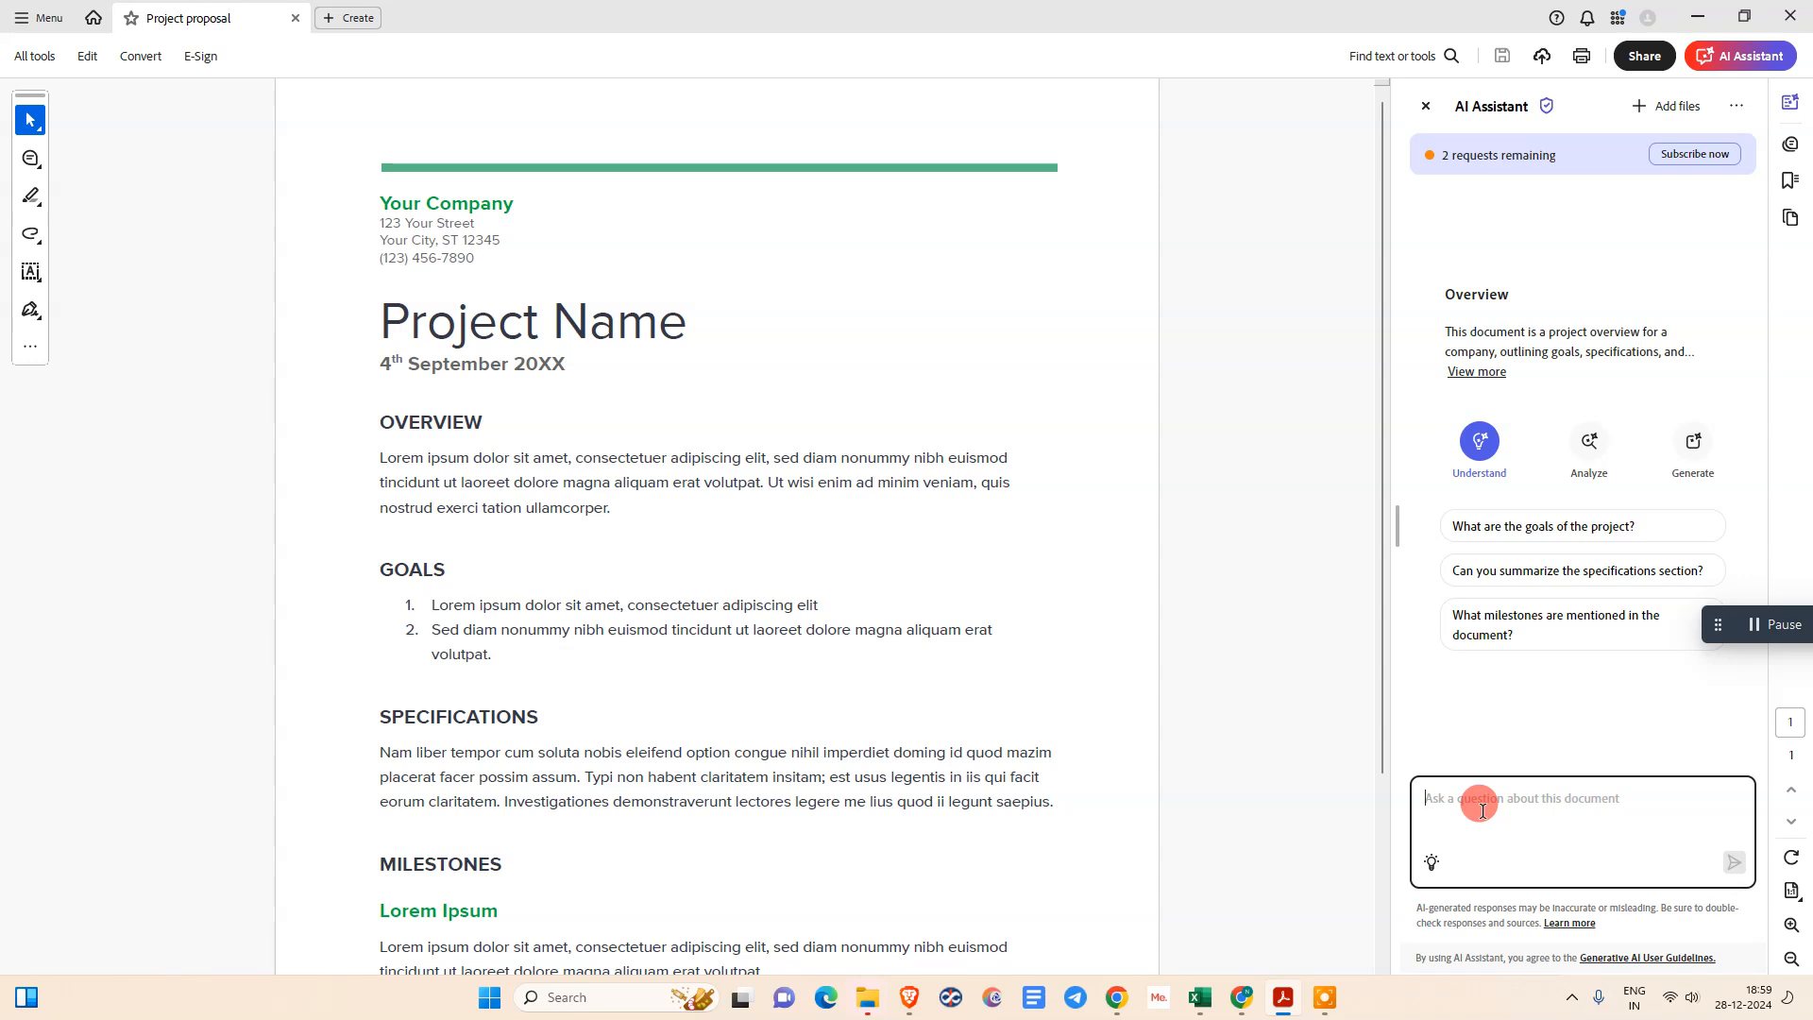
Step: Ask the AI Assistant 'find out main point of this pdf file' and get its project-overview answer
text(find out main point)
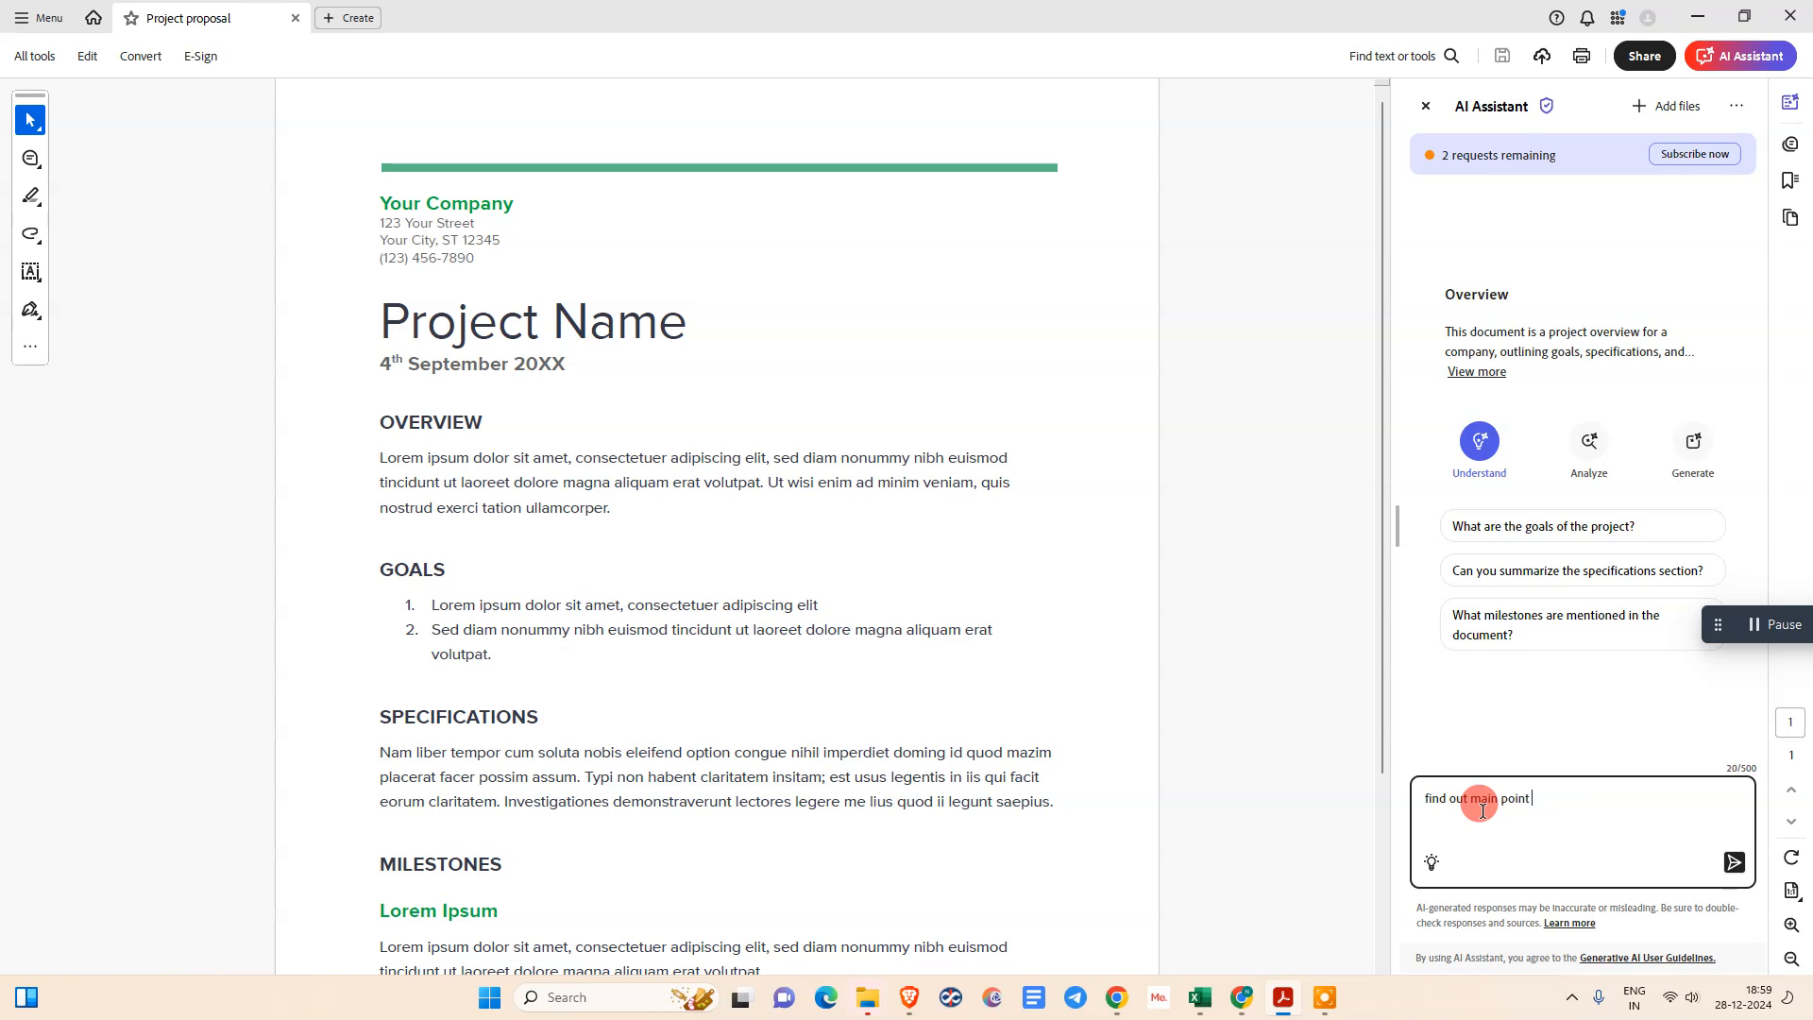
text(of this)
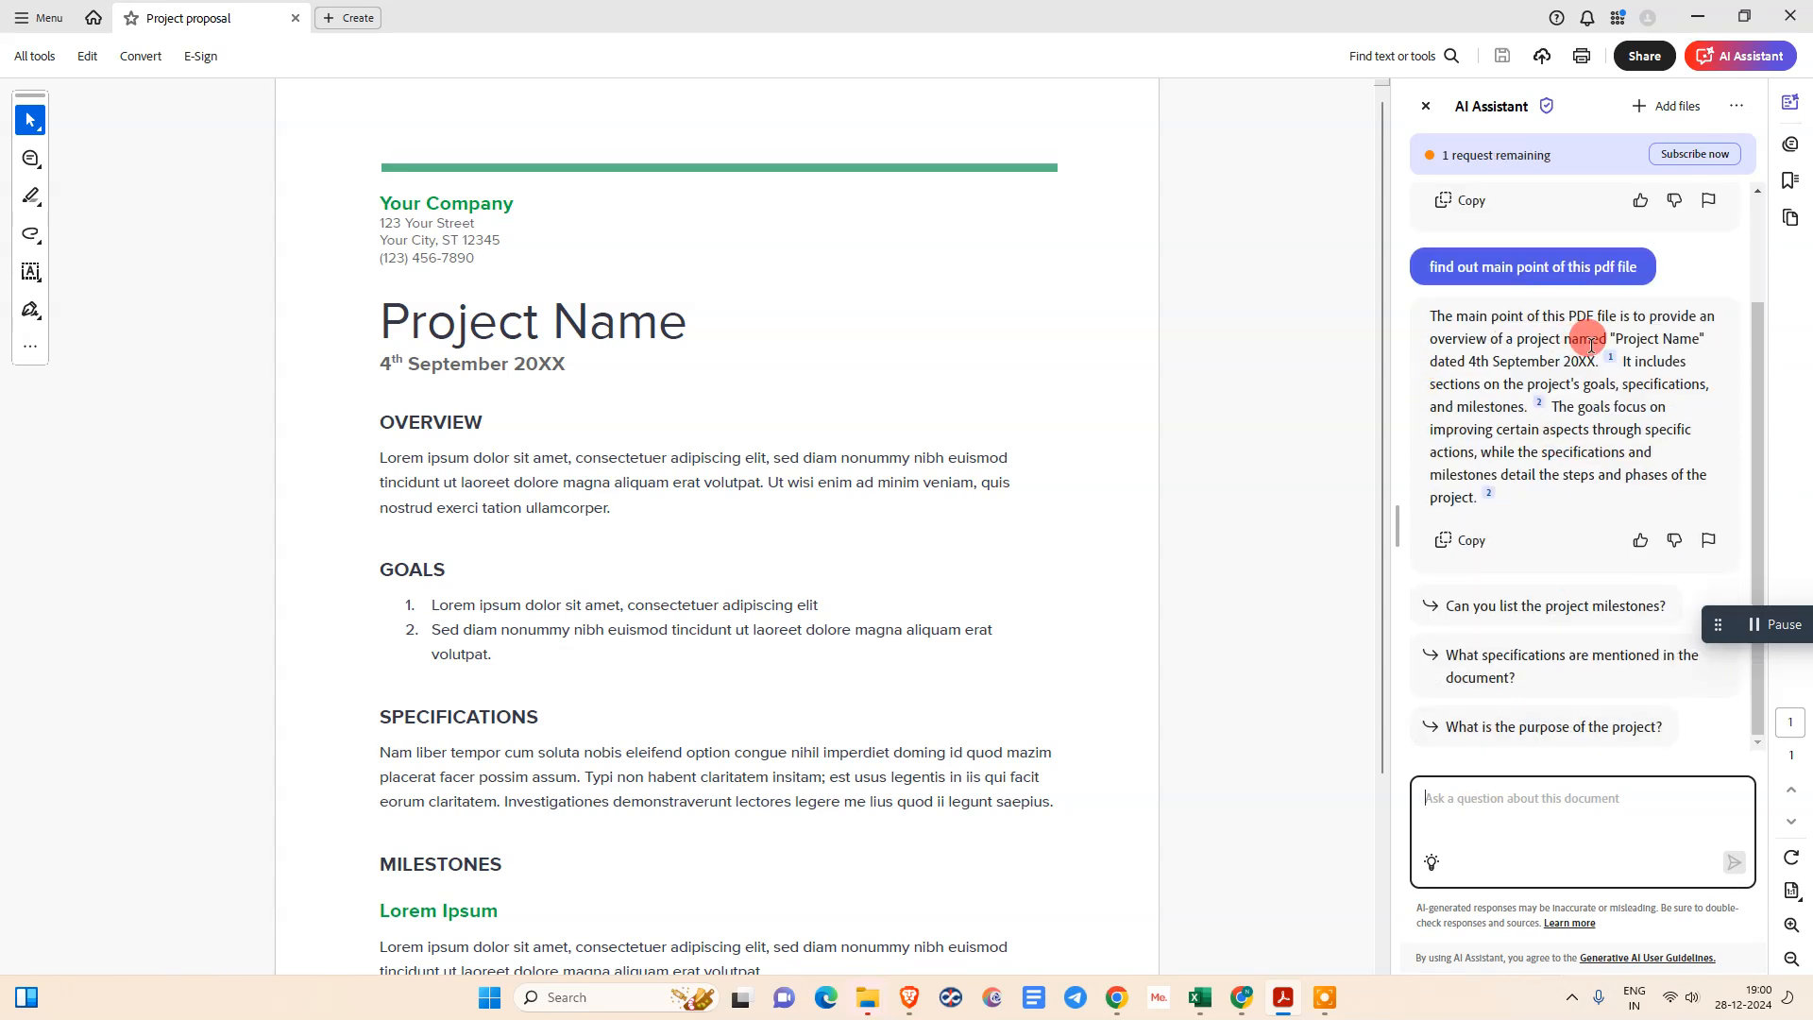
mouse_move(1602, 365)
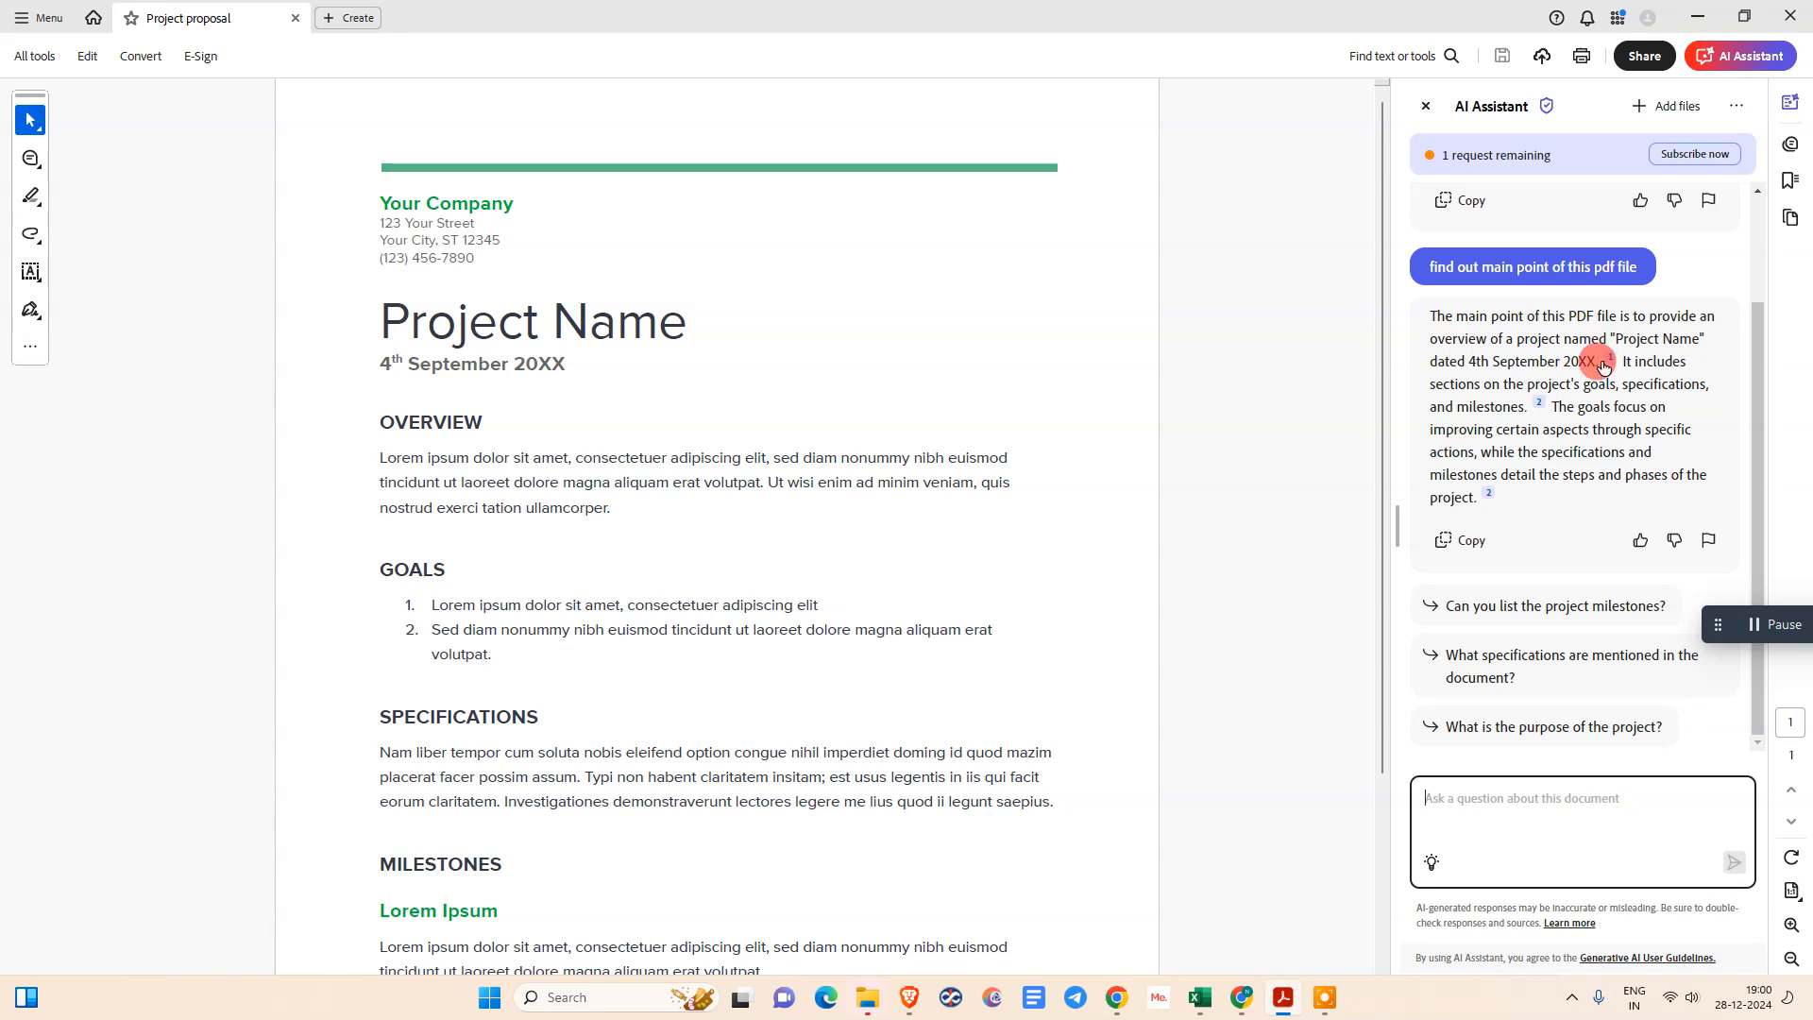
mouse_move(619, 423)
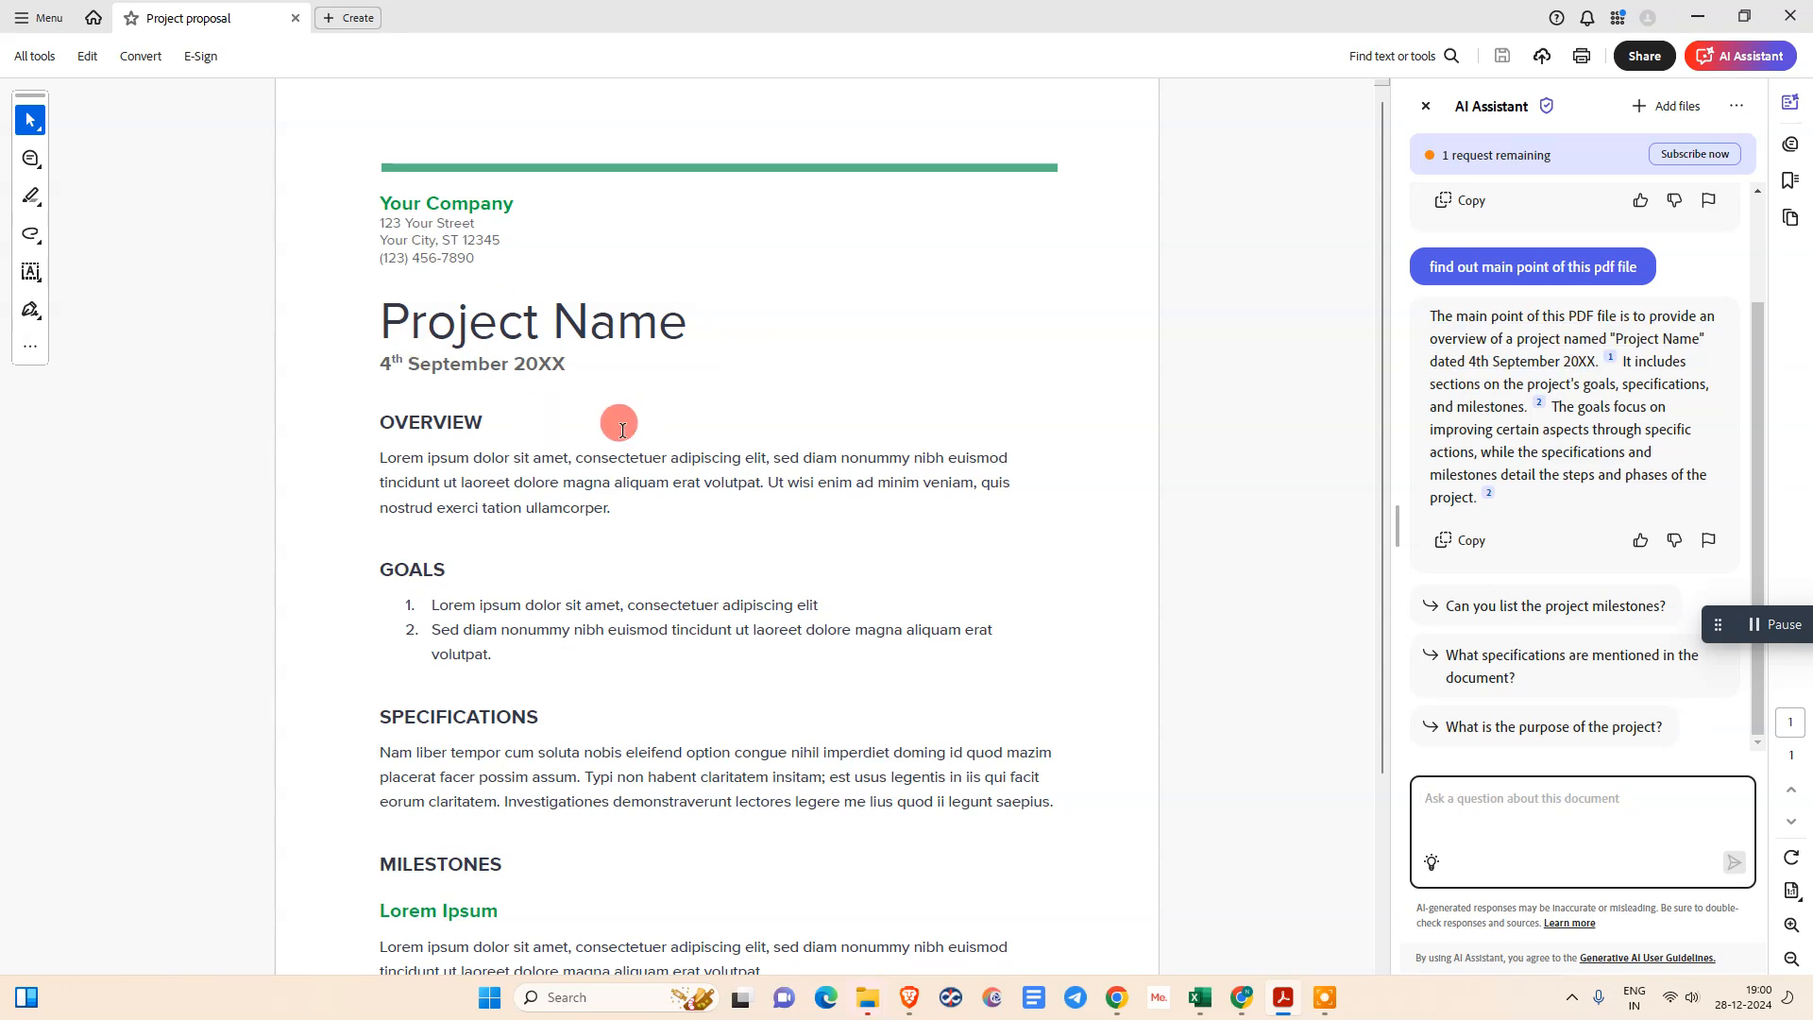
mouse_move(1153, 623)
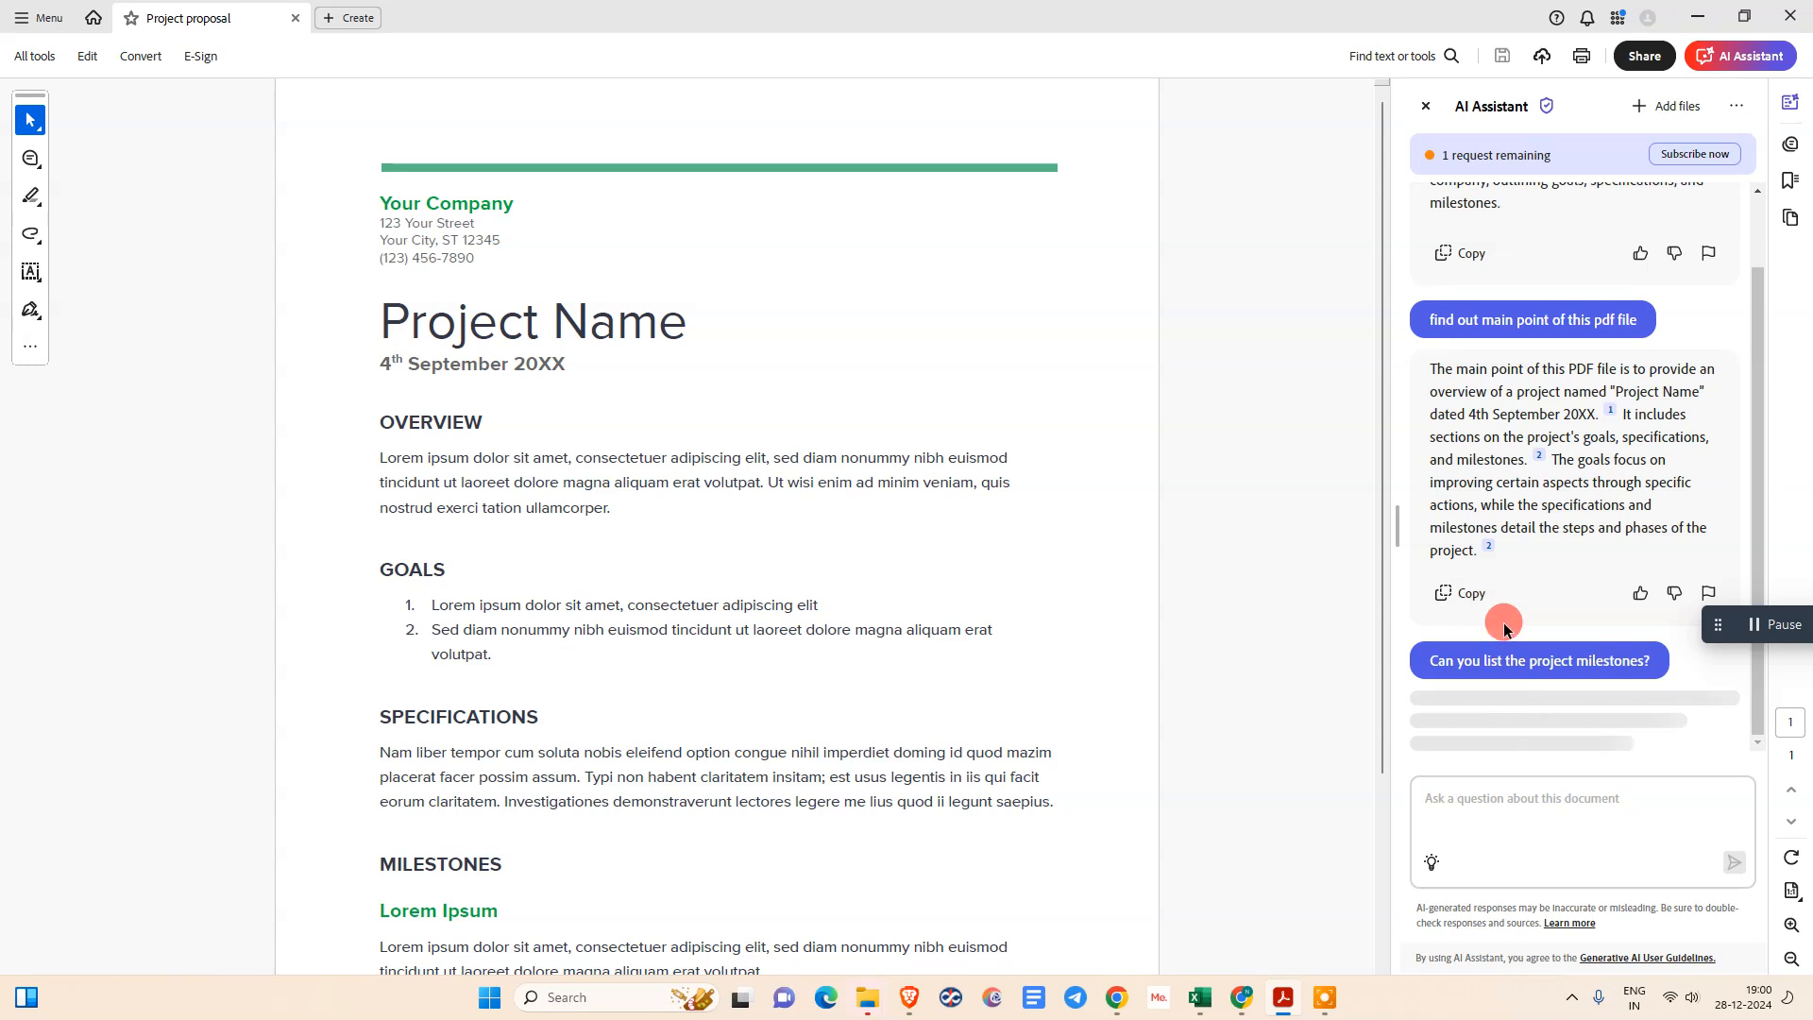
Step: Get the AI Assistant's milestones reply listing Lorem Ipsum and Dolor Sit Amet and read through it
text(adsfa df)
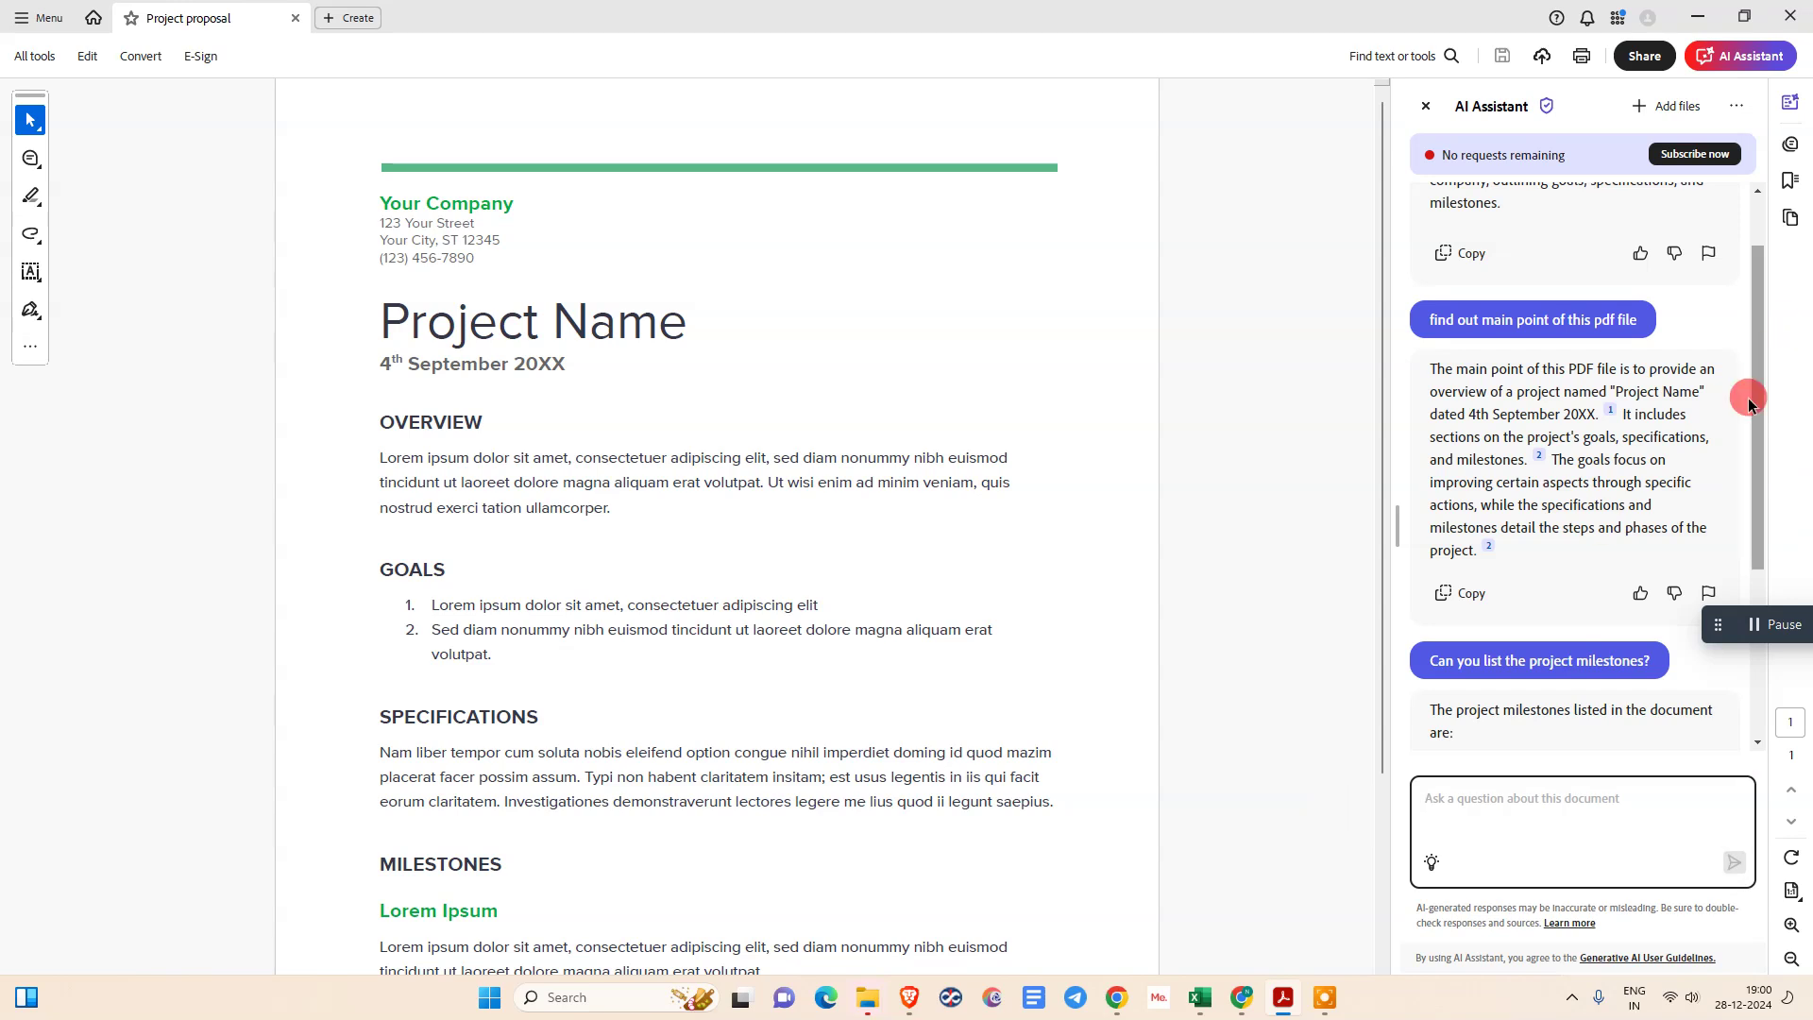
scroll(down, 3)
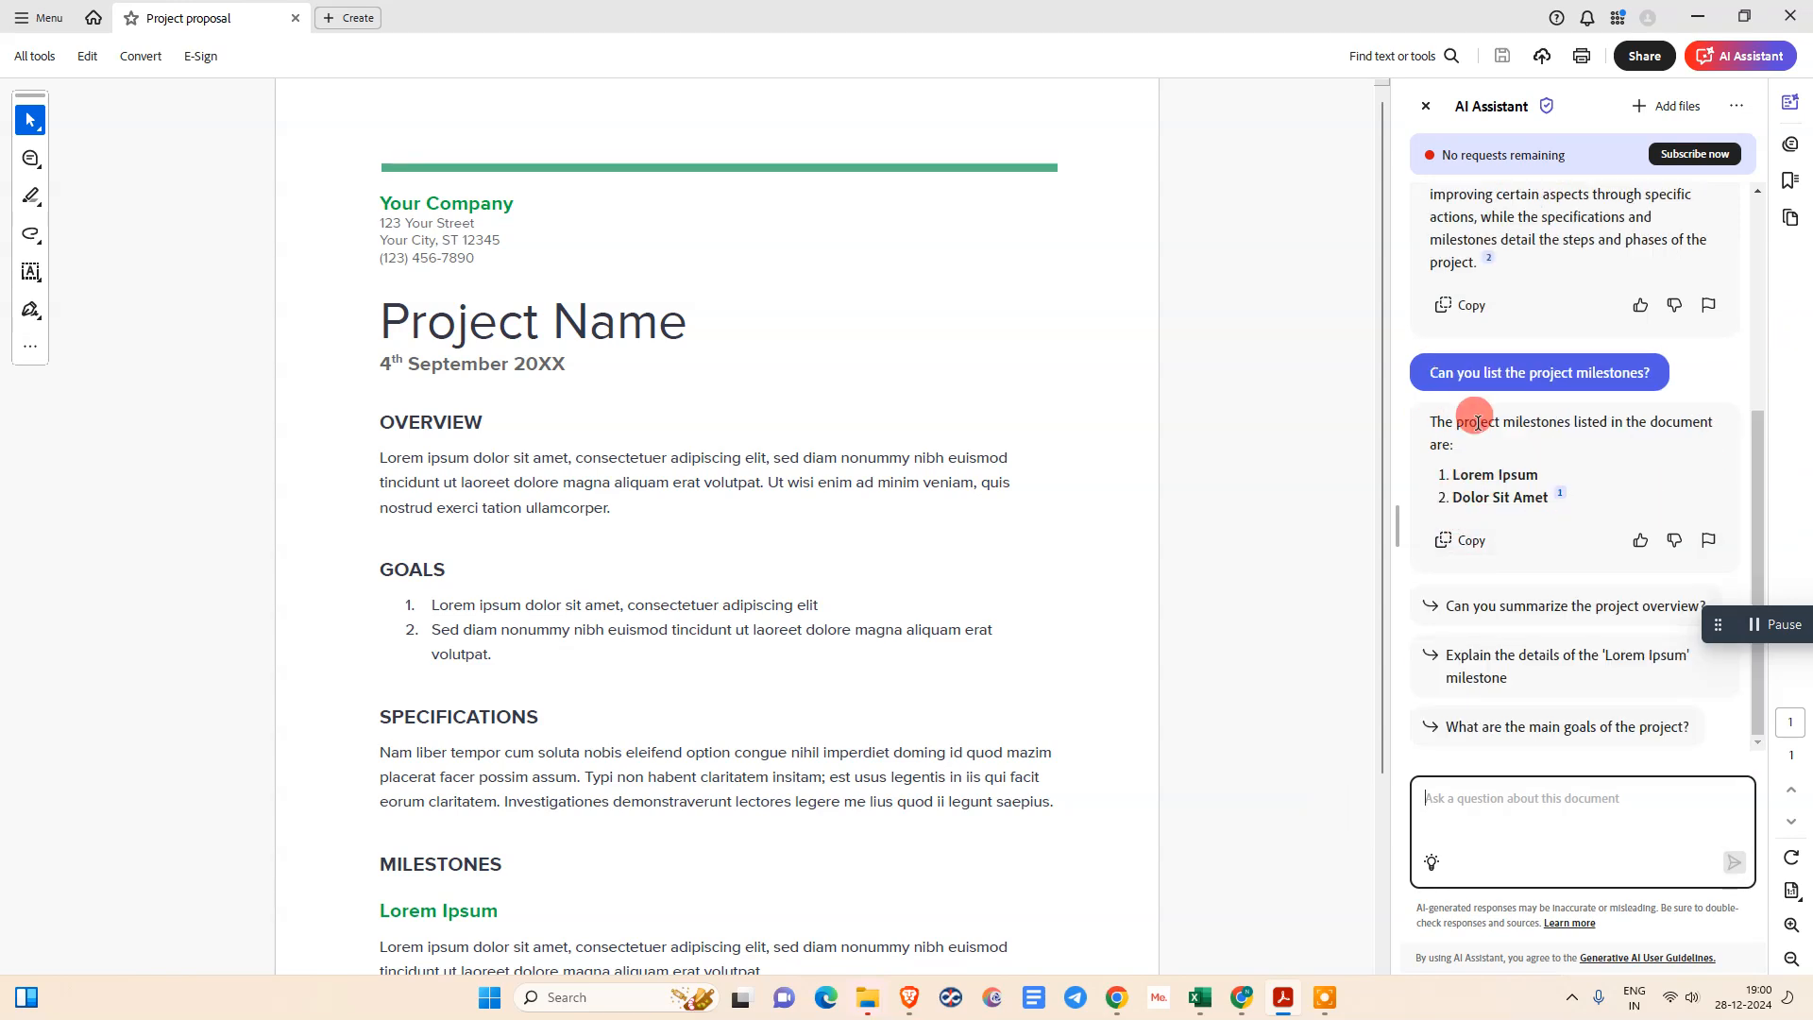
mouse_move(1583, 574)
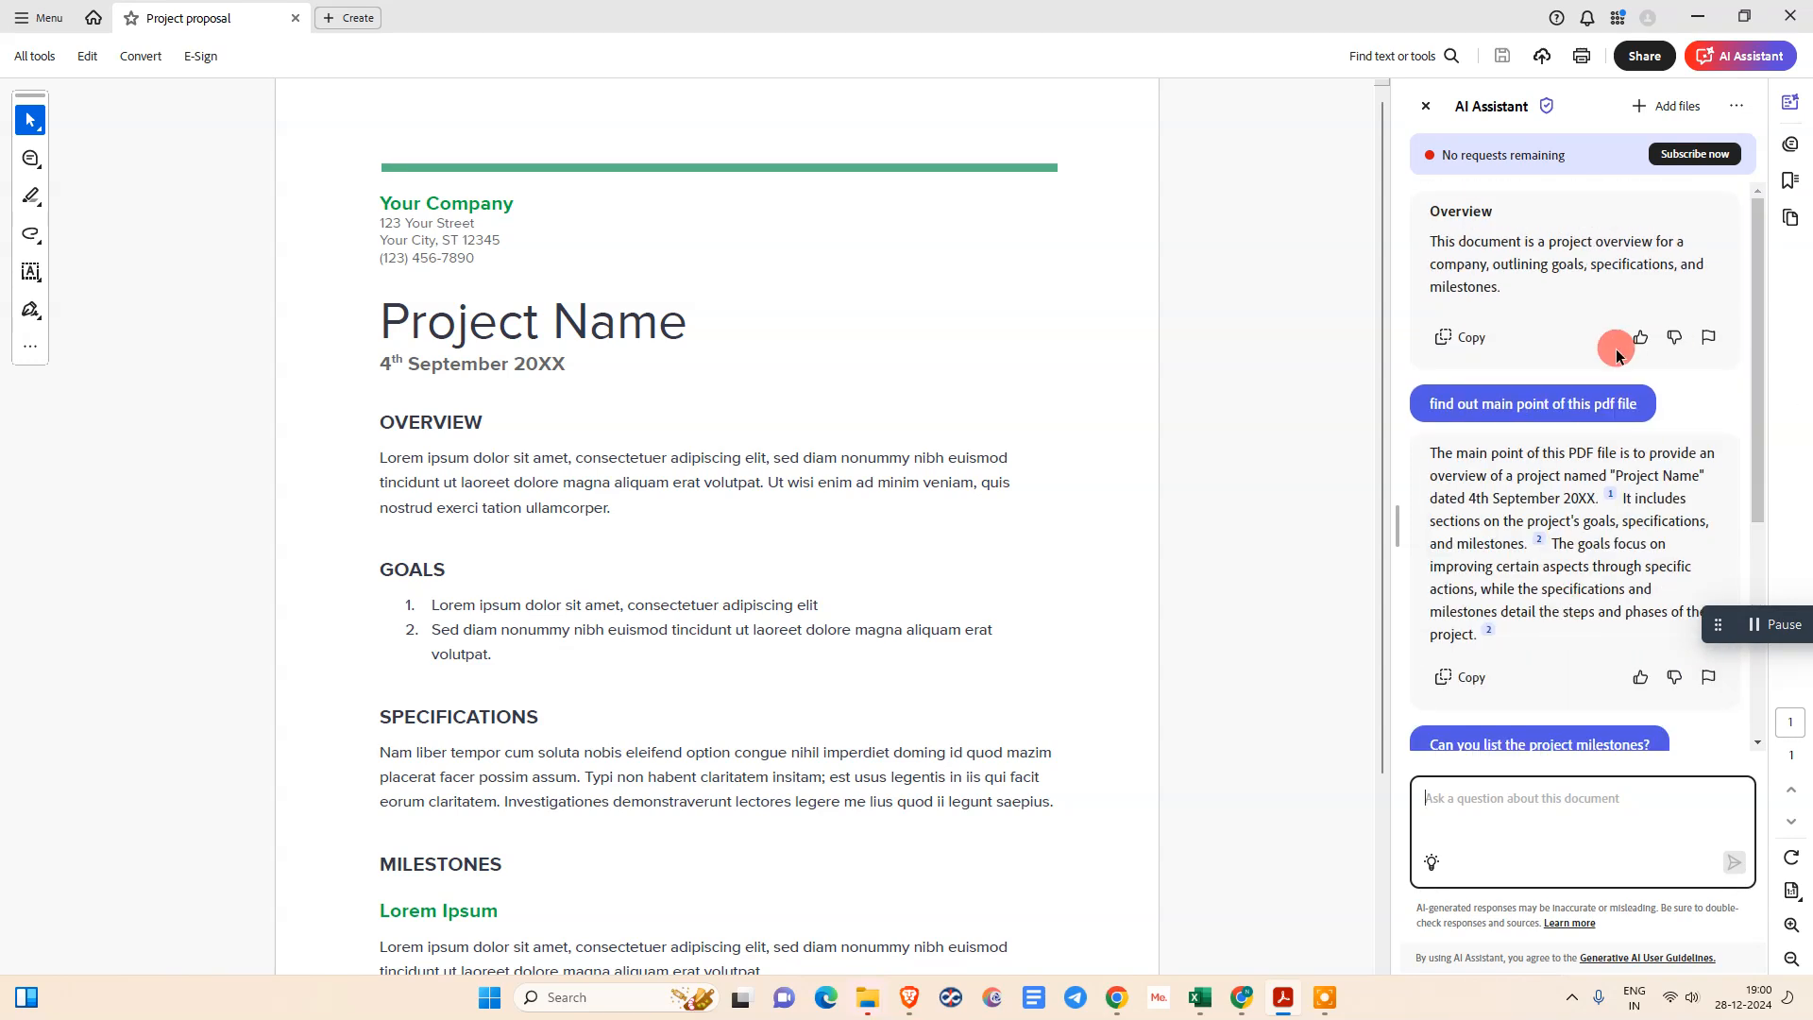
mouse_move(1676, 106)
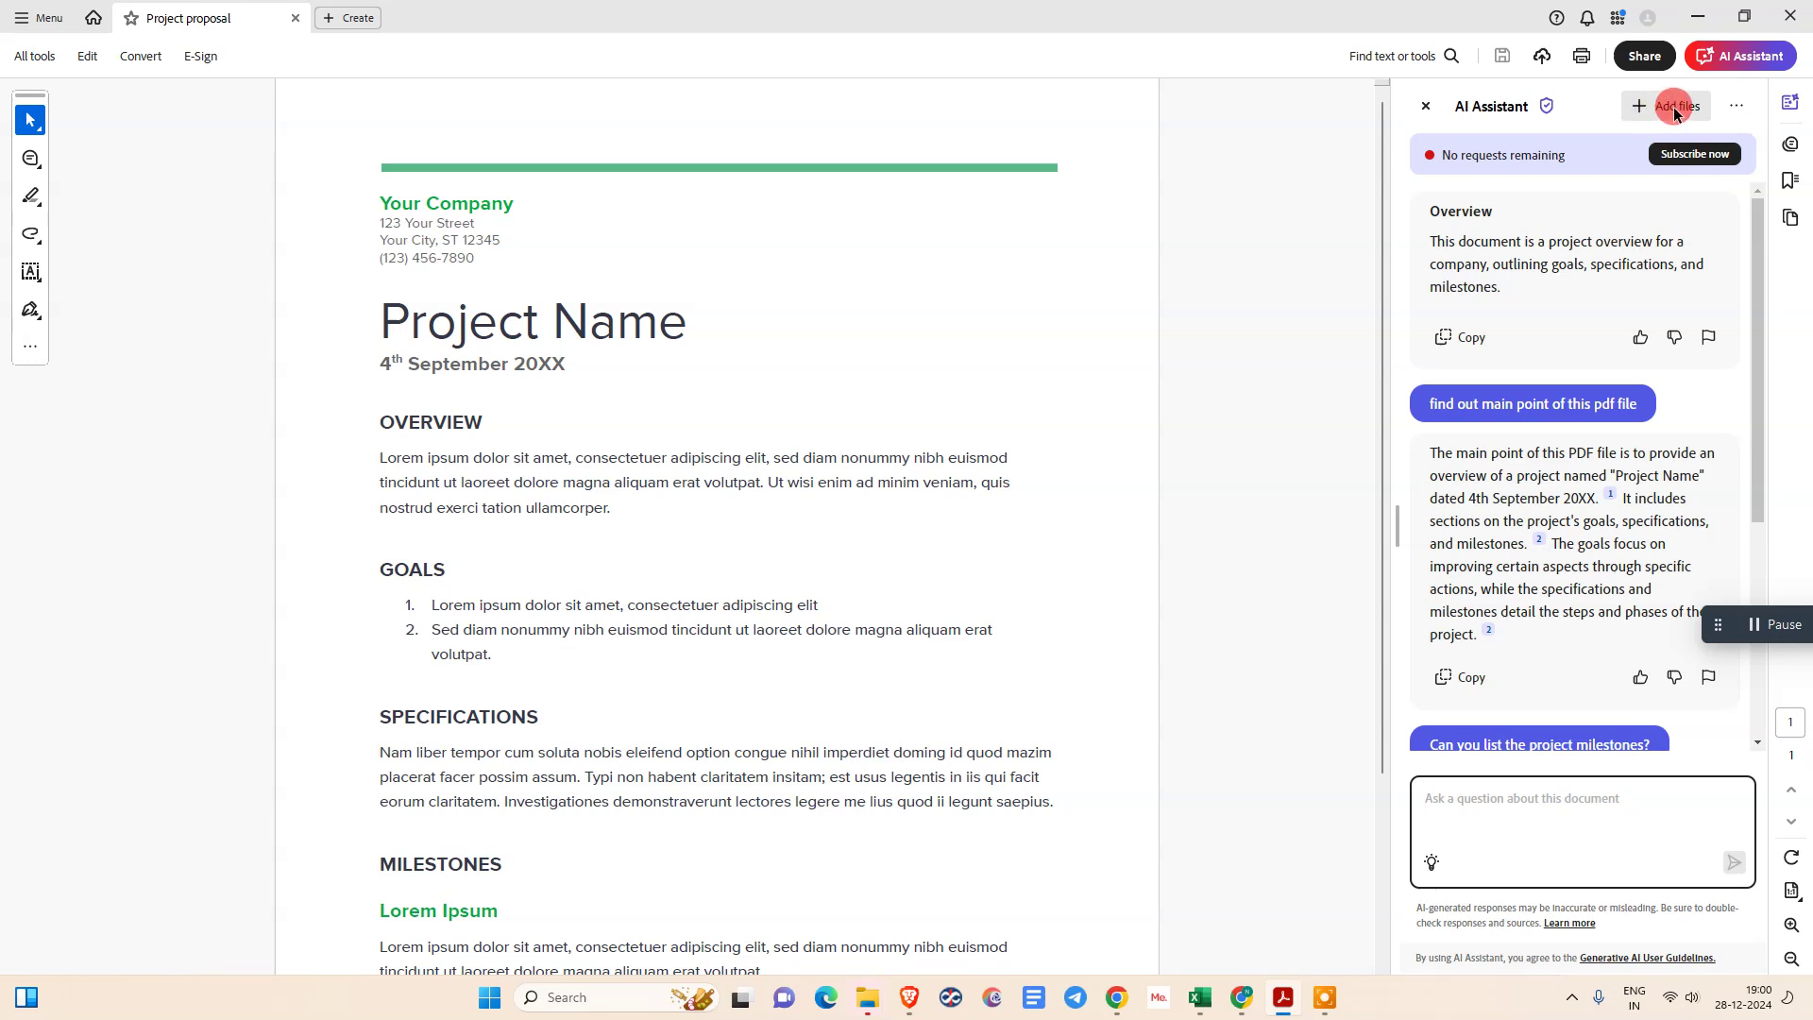
Step: Add Project proposal.pdf from Recent files to the AI Assistant's working files
click(1673, 106)
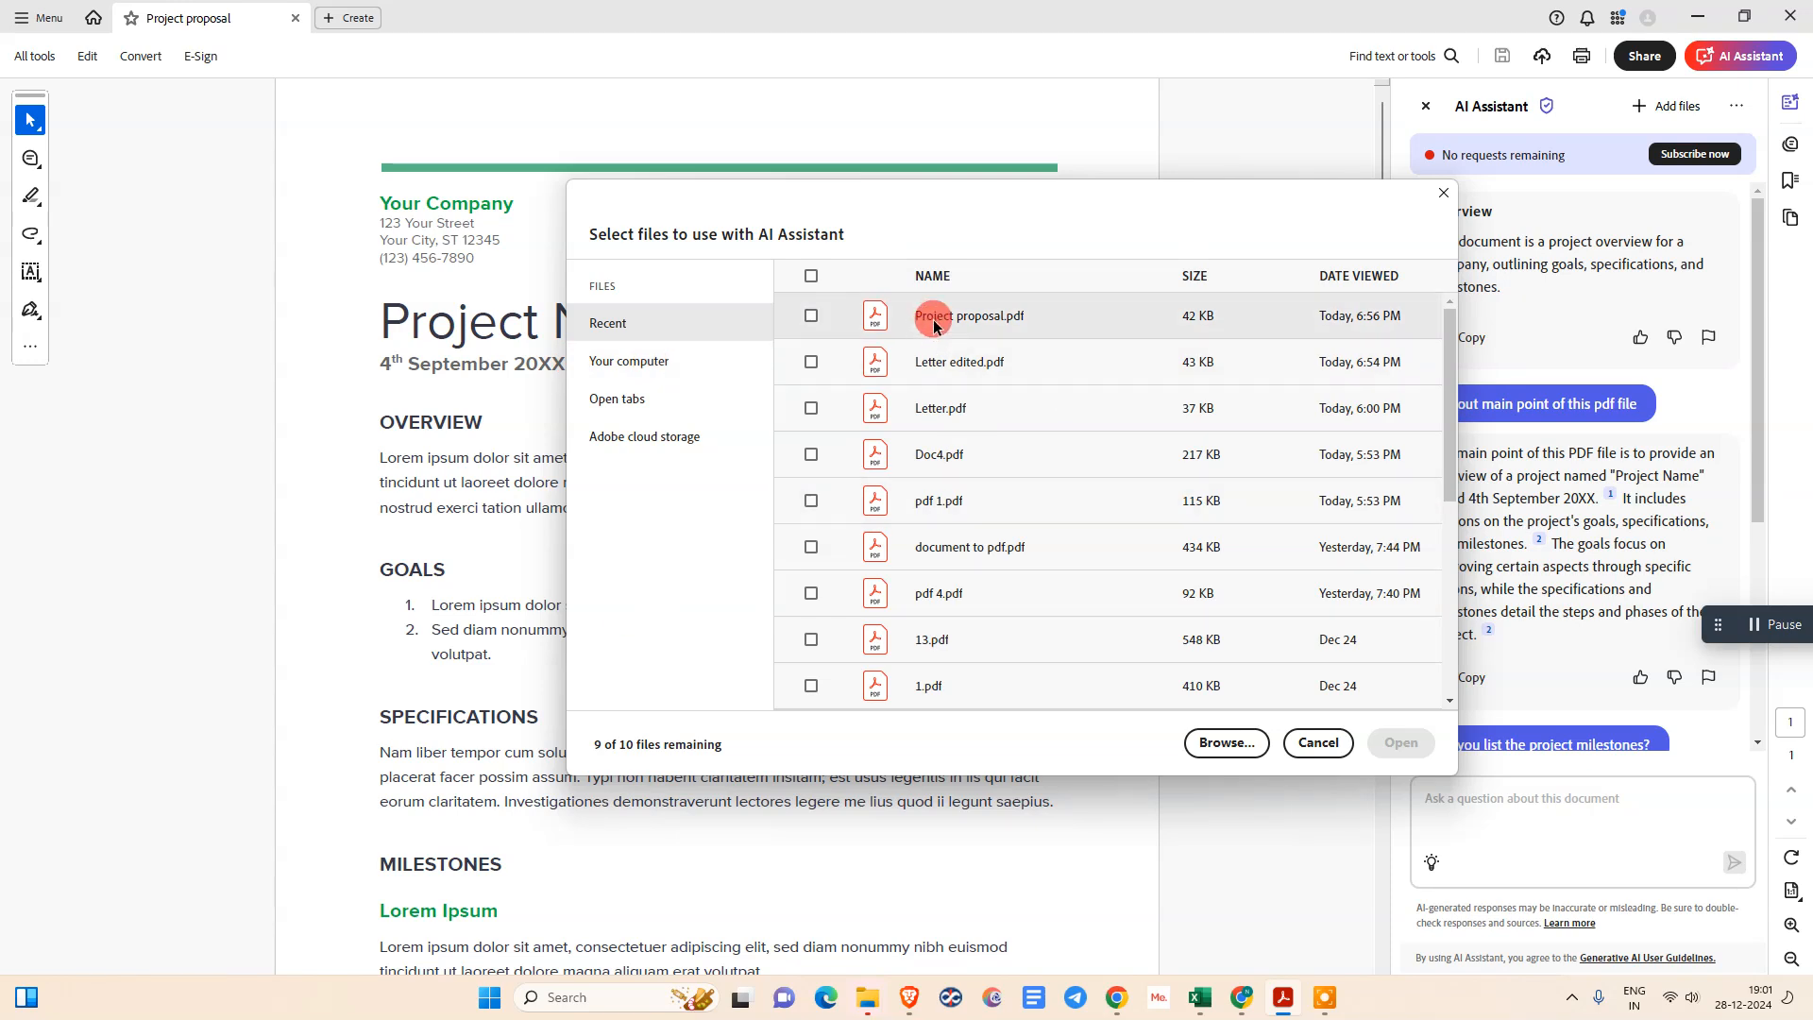
click(811, 316)
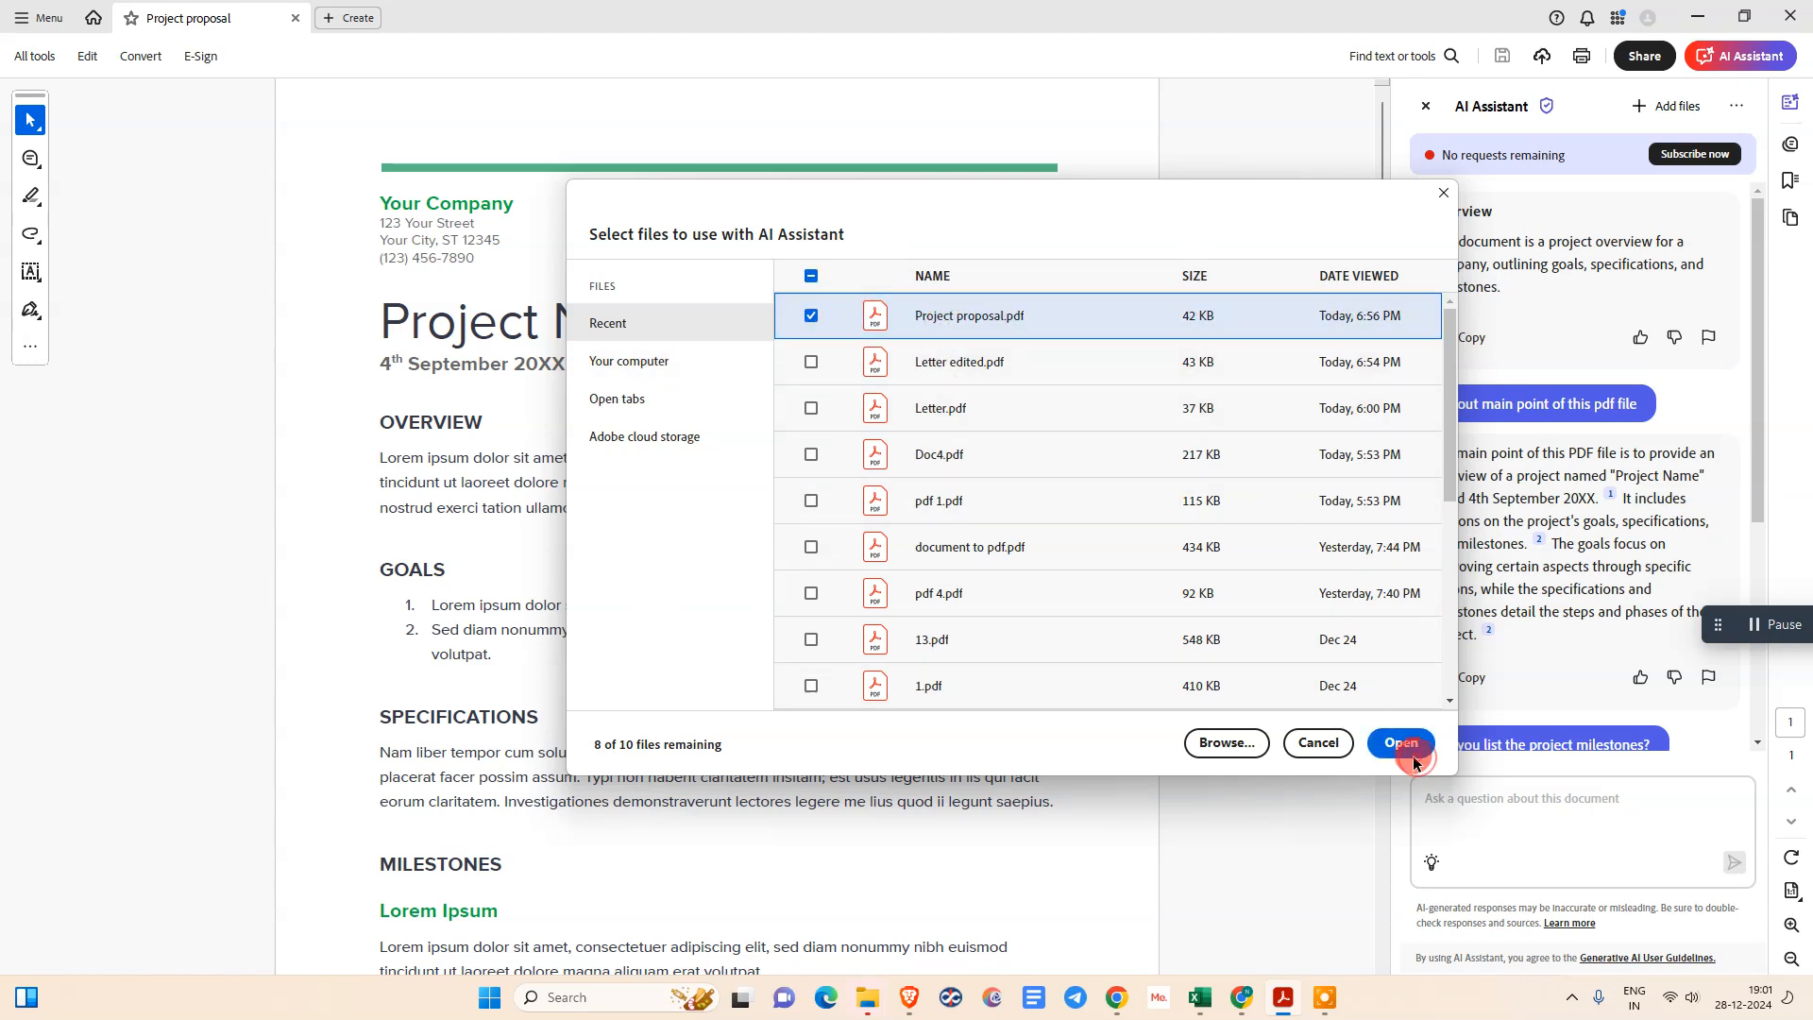
click(1401, 742)
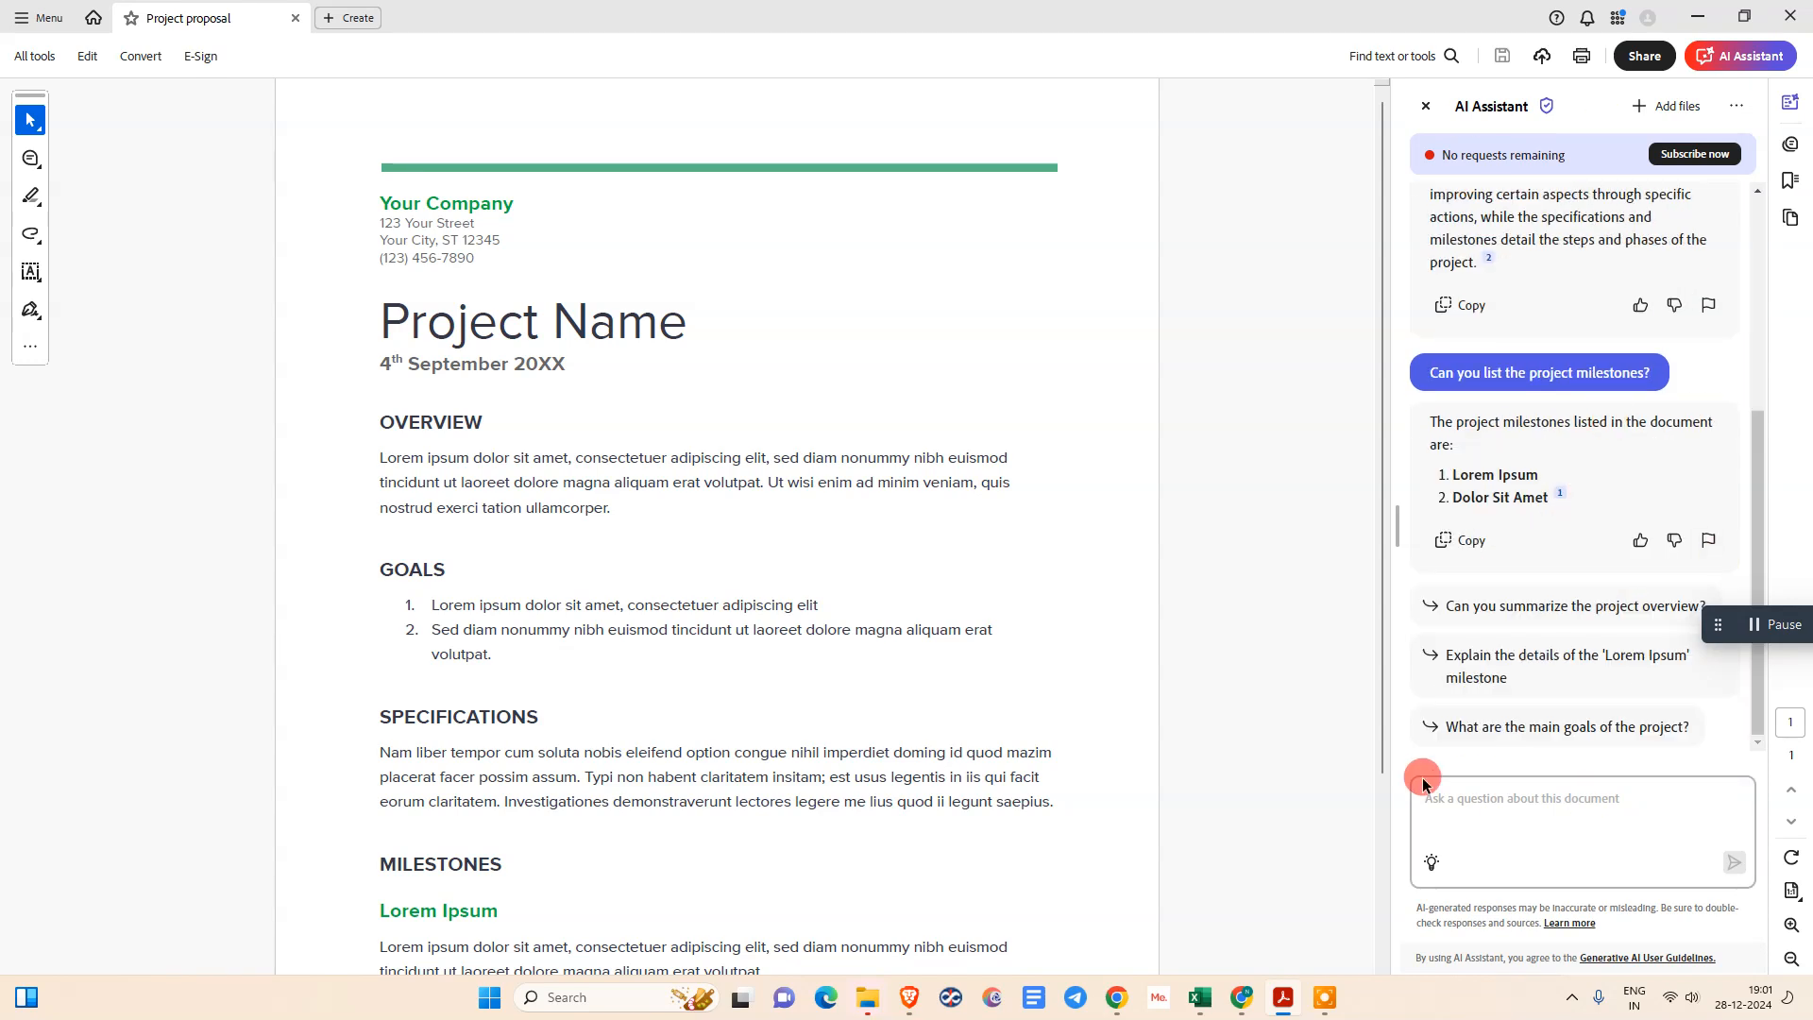
Step: Scroll the chat back to the main-point answer, then hide and restore the AI Assistant beside the proposal
click(1520, 800)
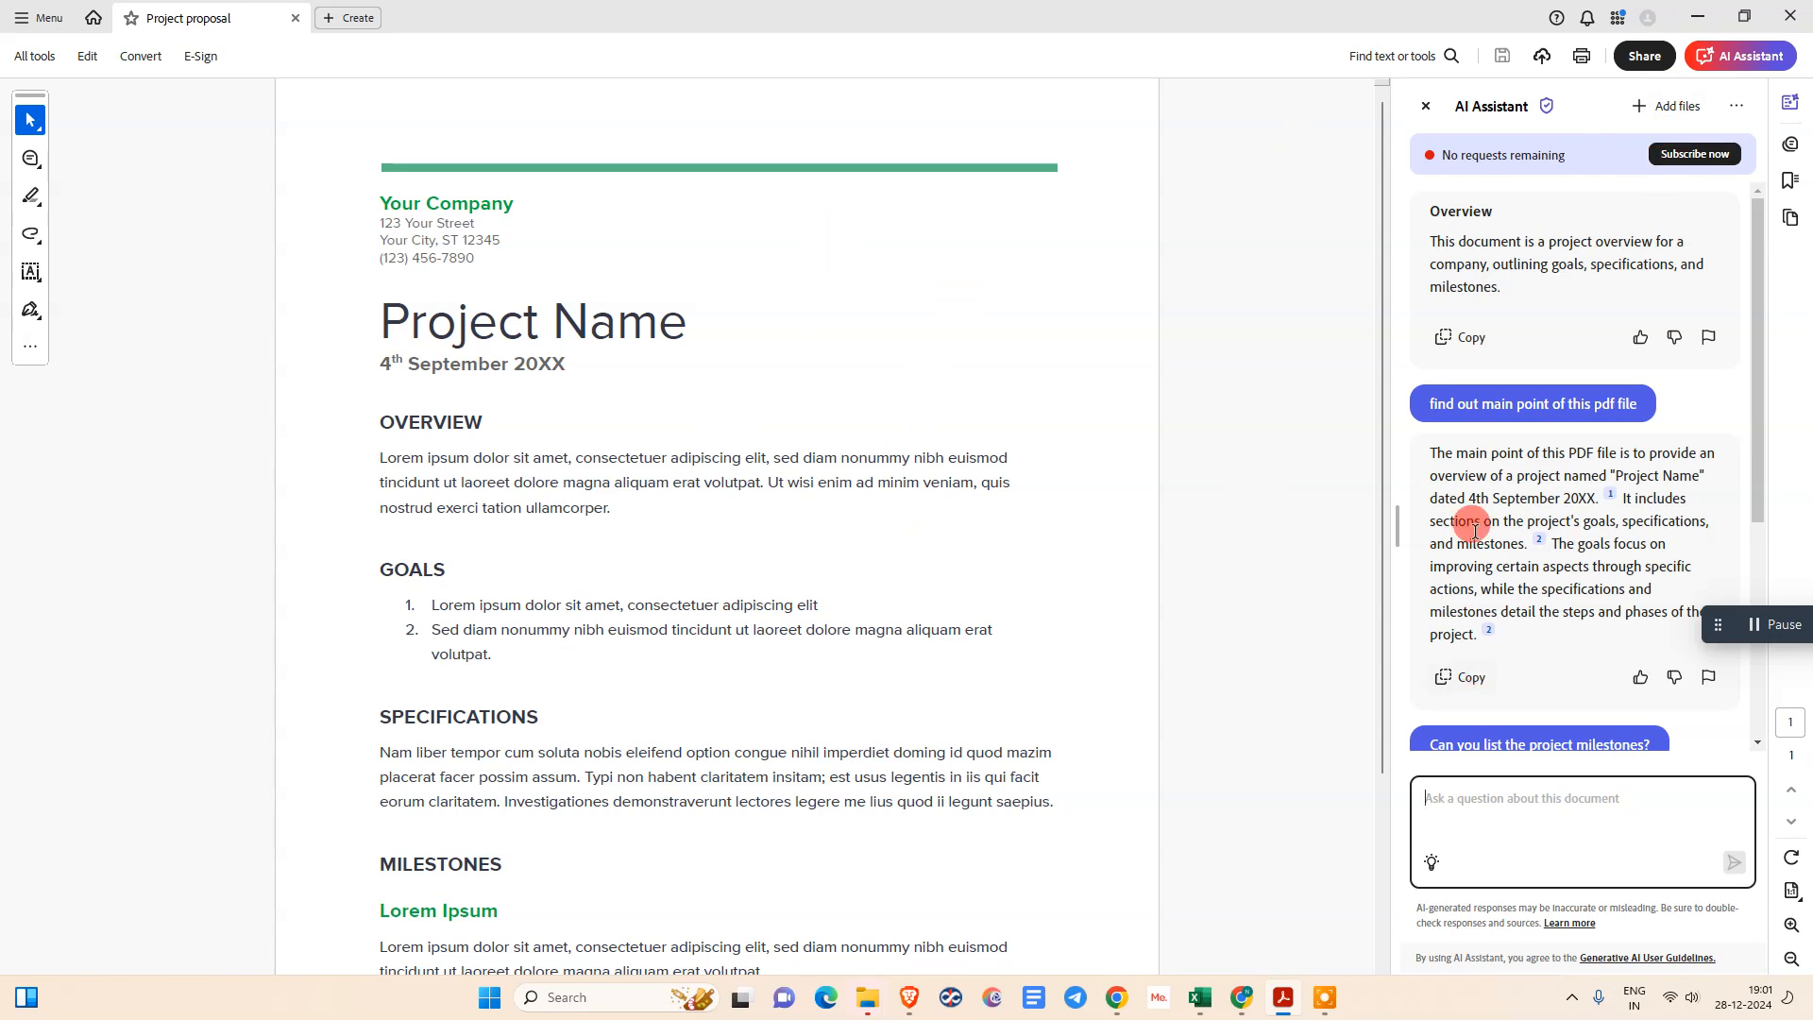
mouse_move(1523, 378)
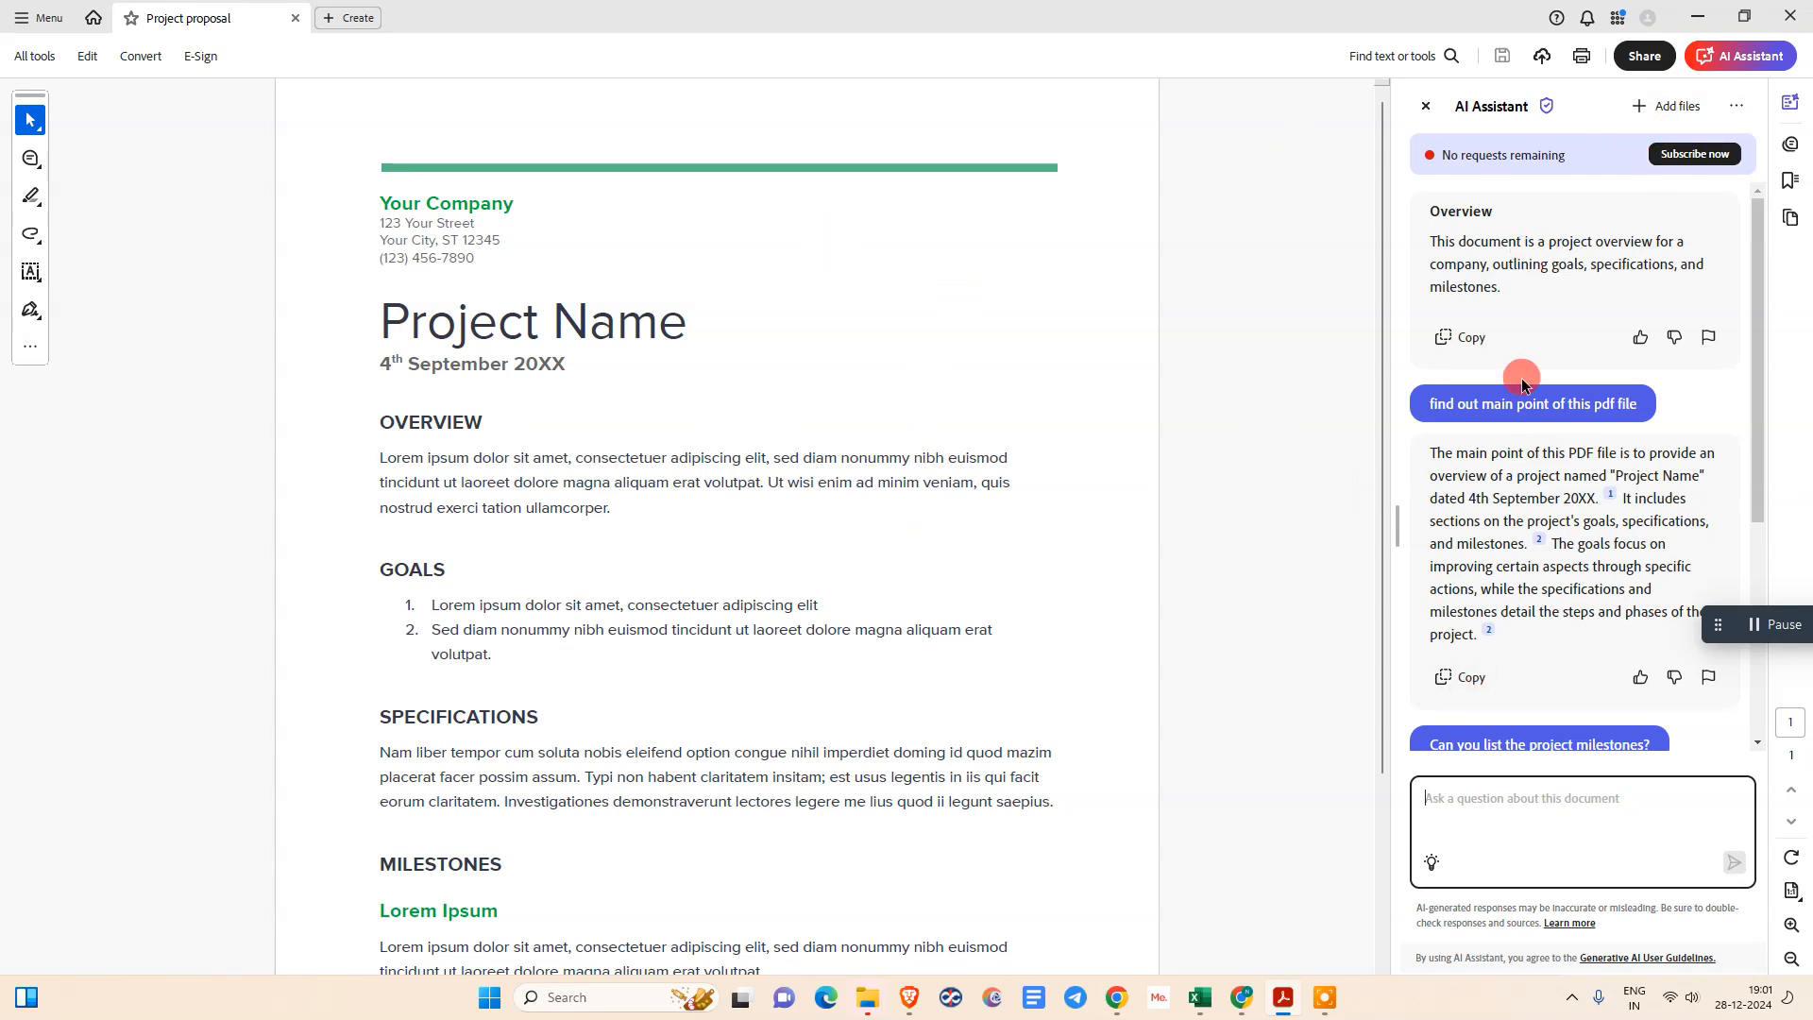
mouse_move(1753, 245)
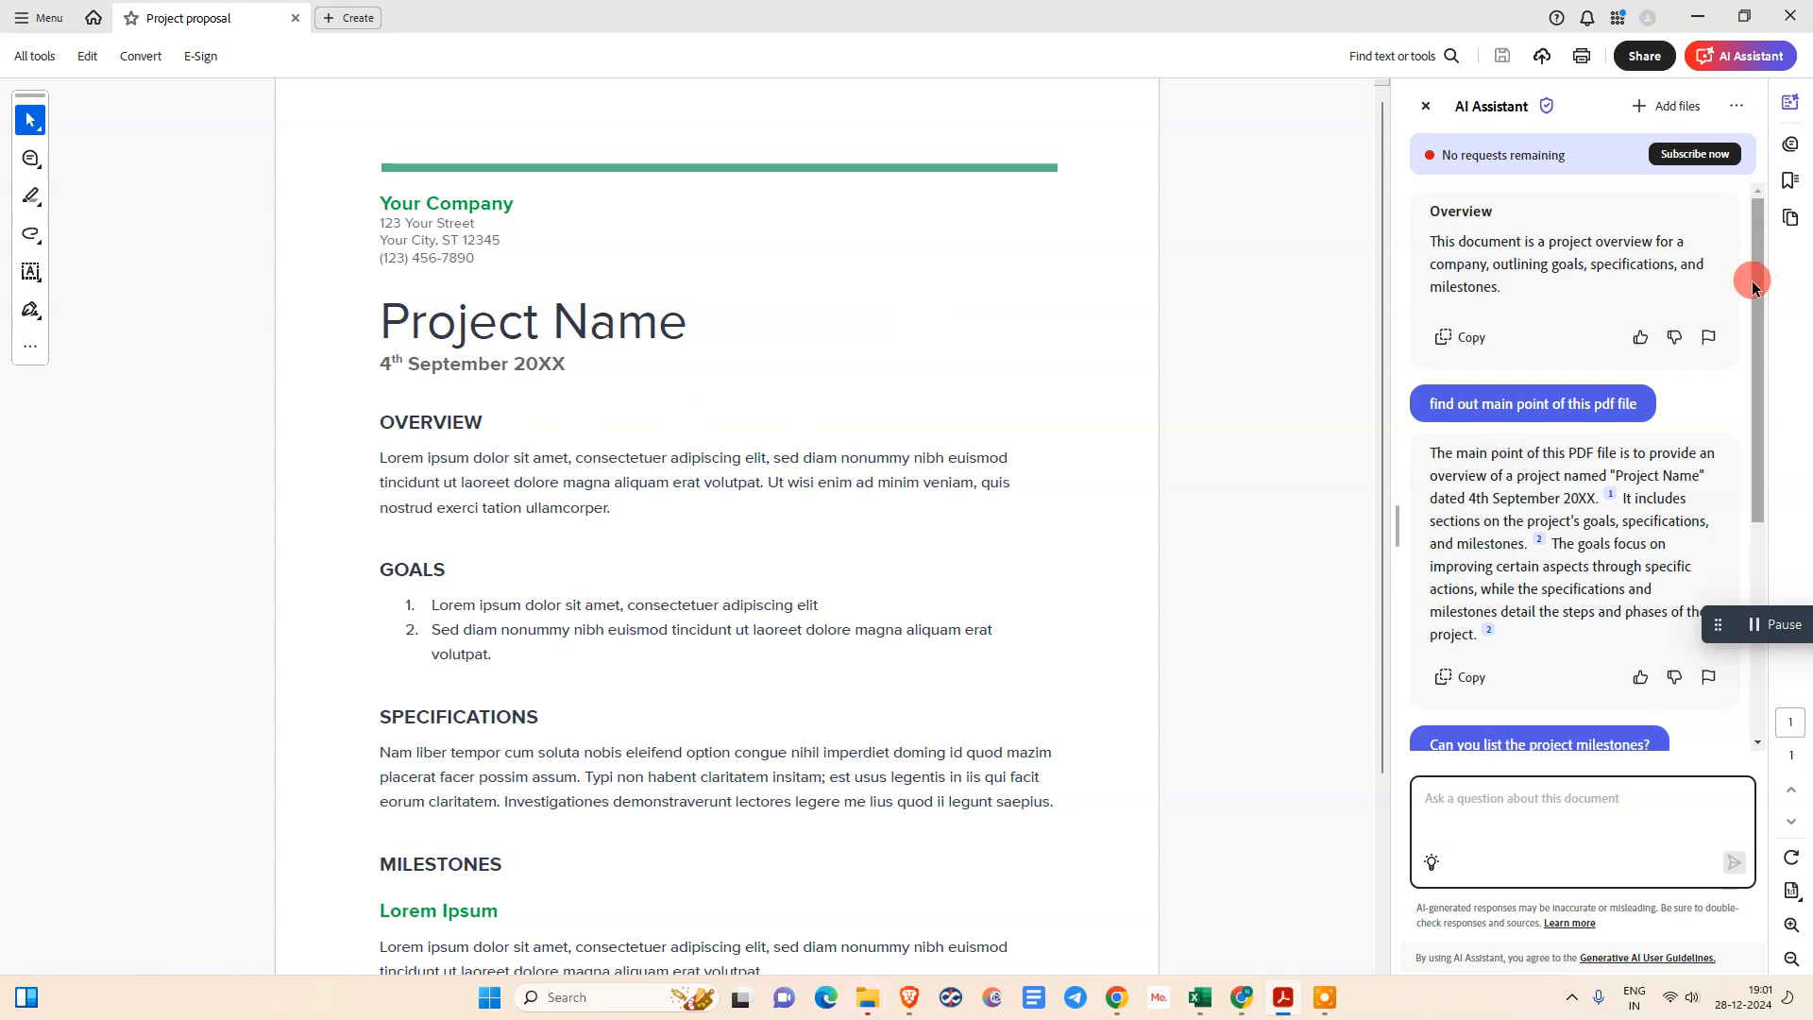
mouse_move(1421, 540)
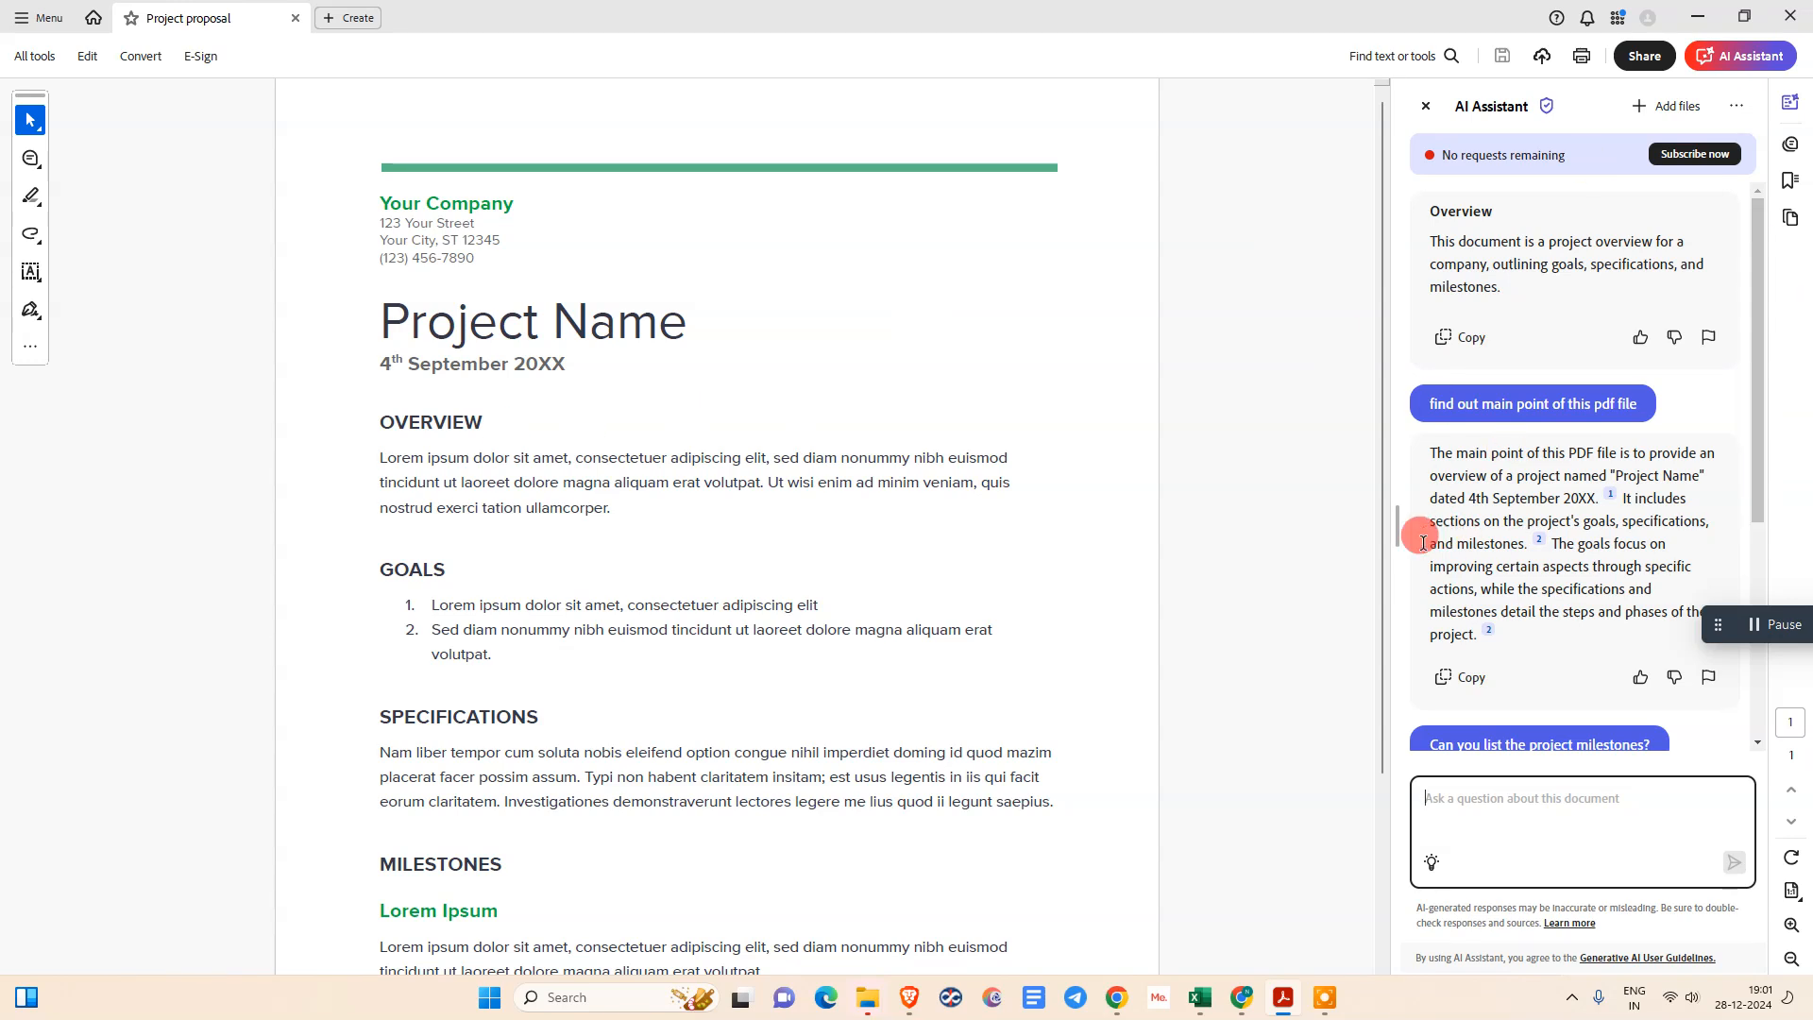
scroll(down, 3)
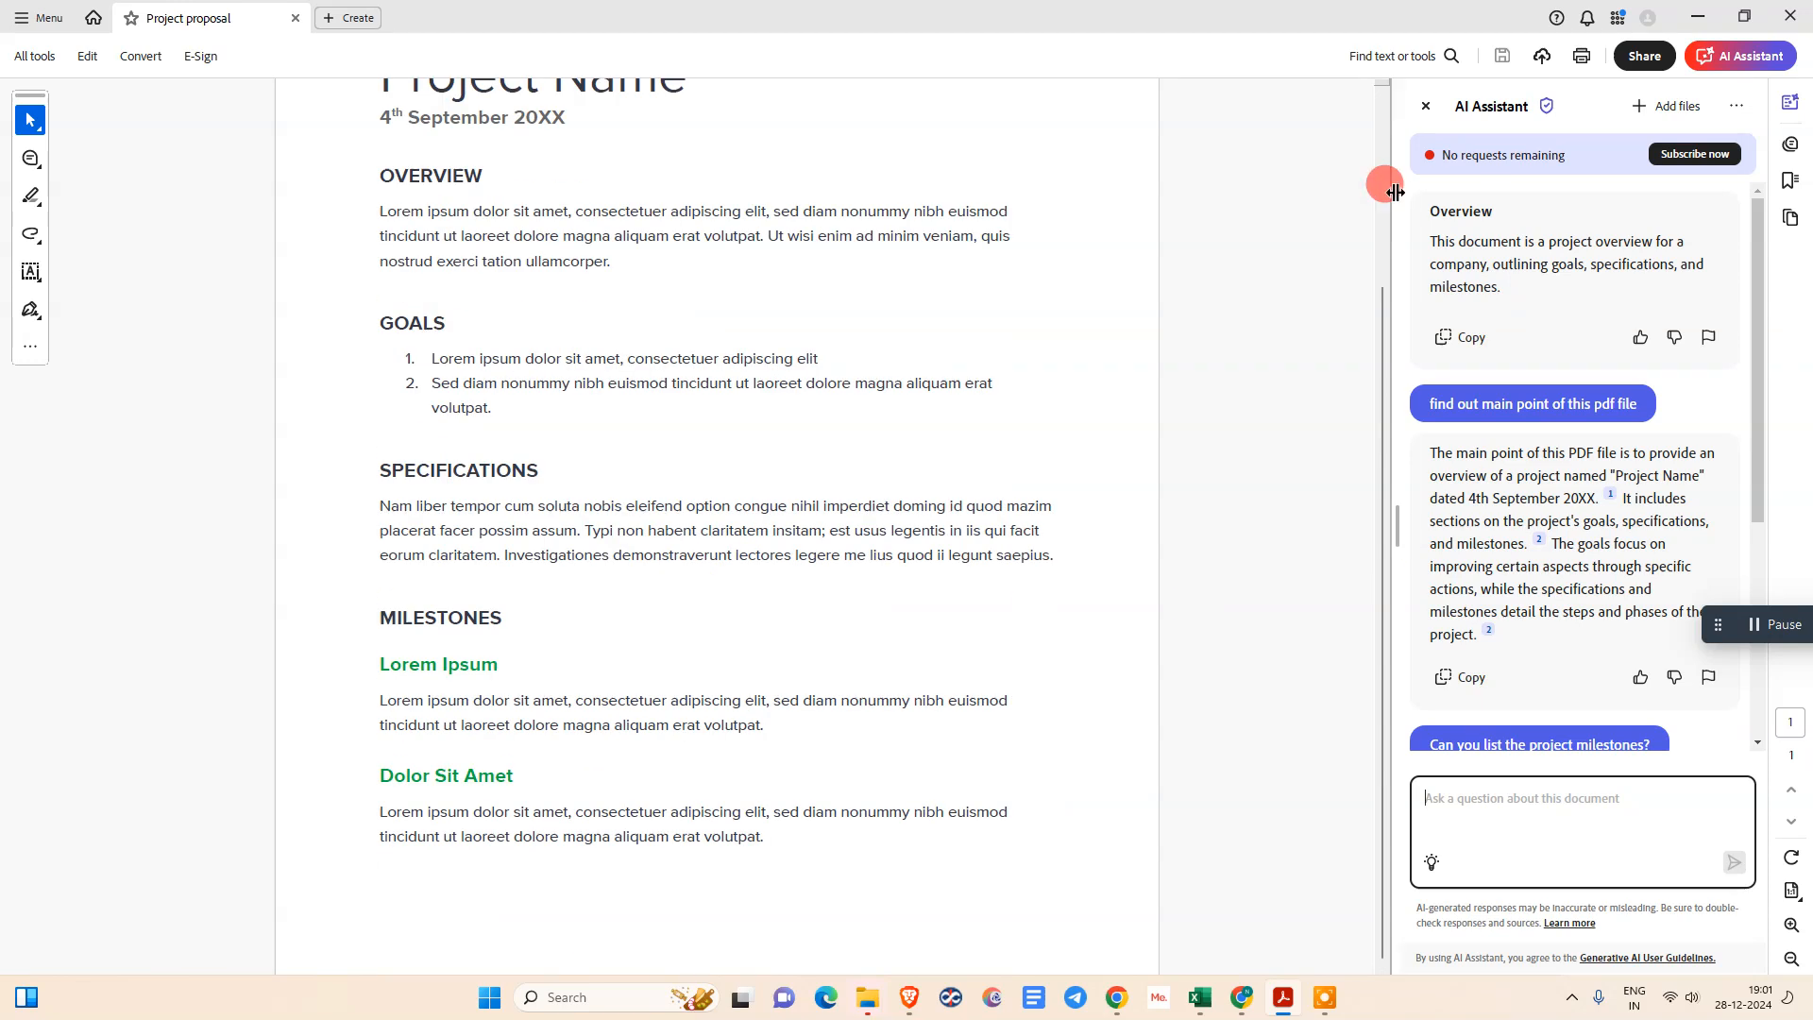
click(1424, 105)
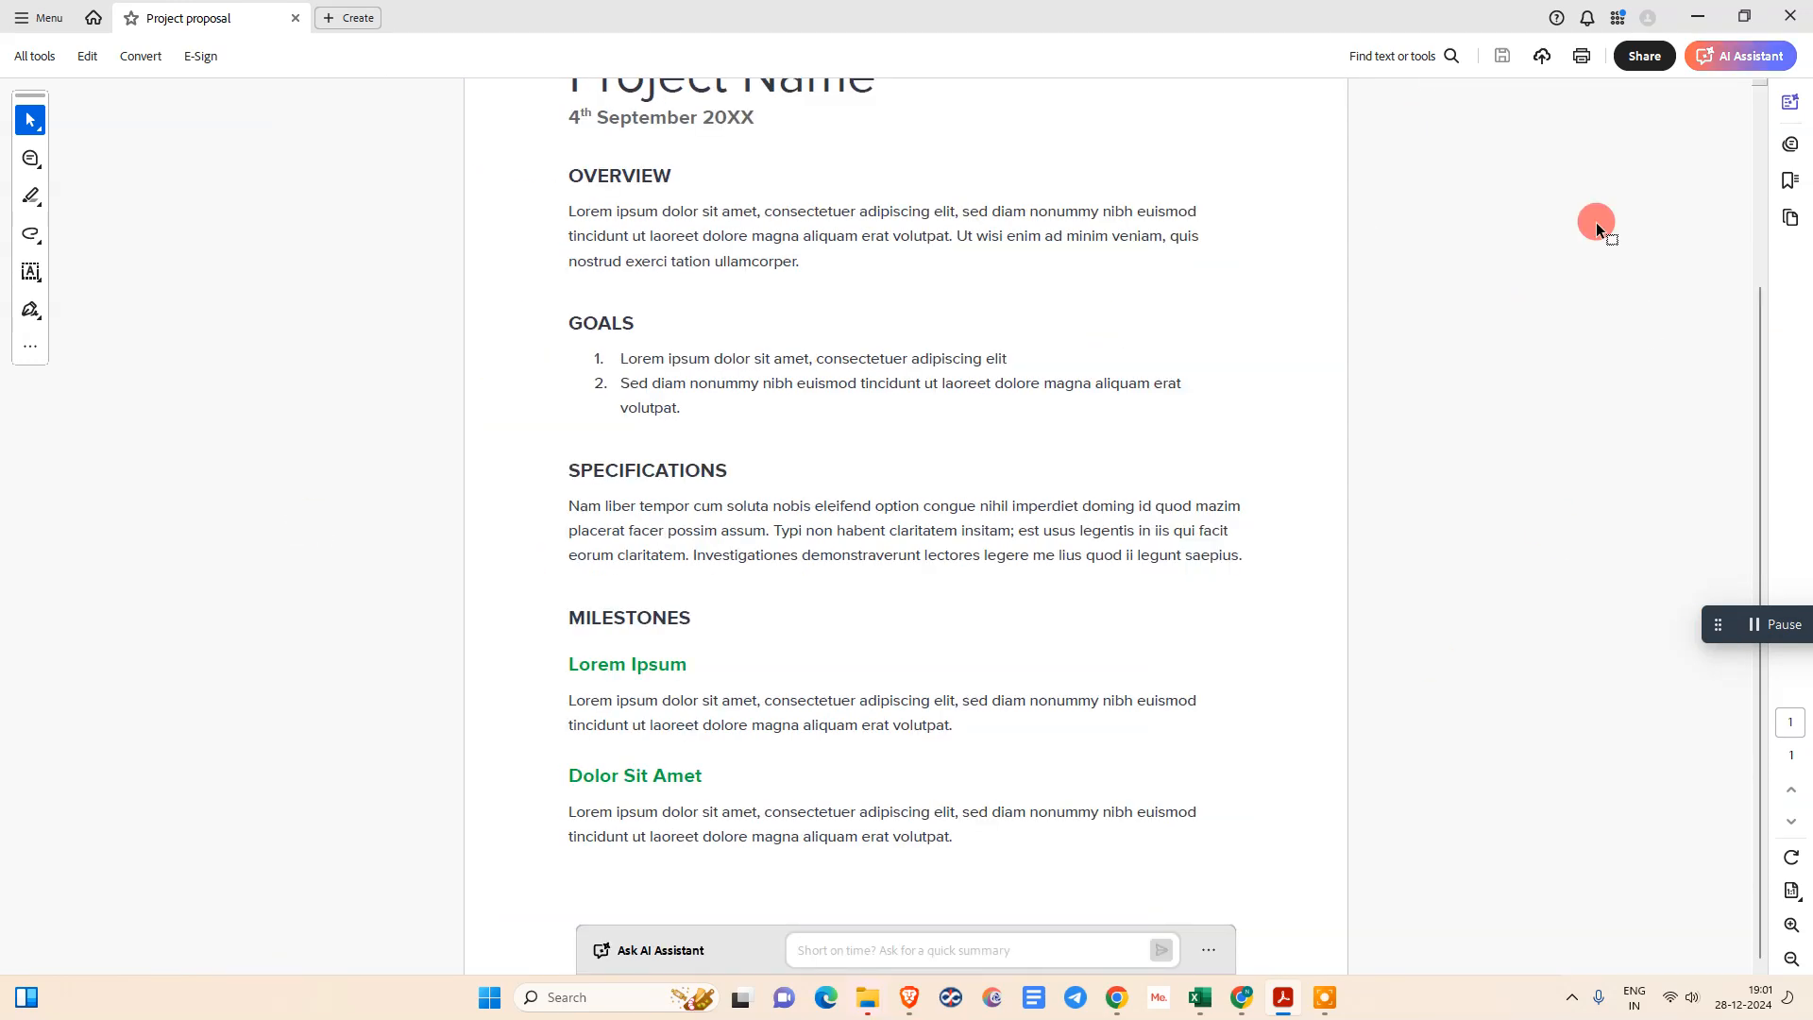
click(1749, 55)
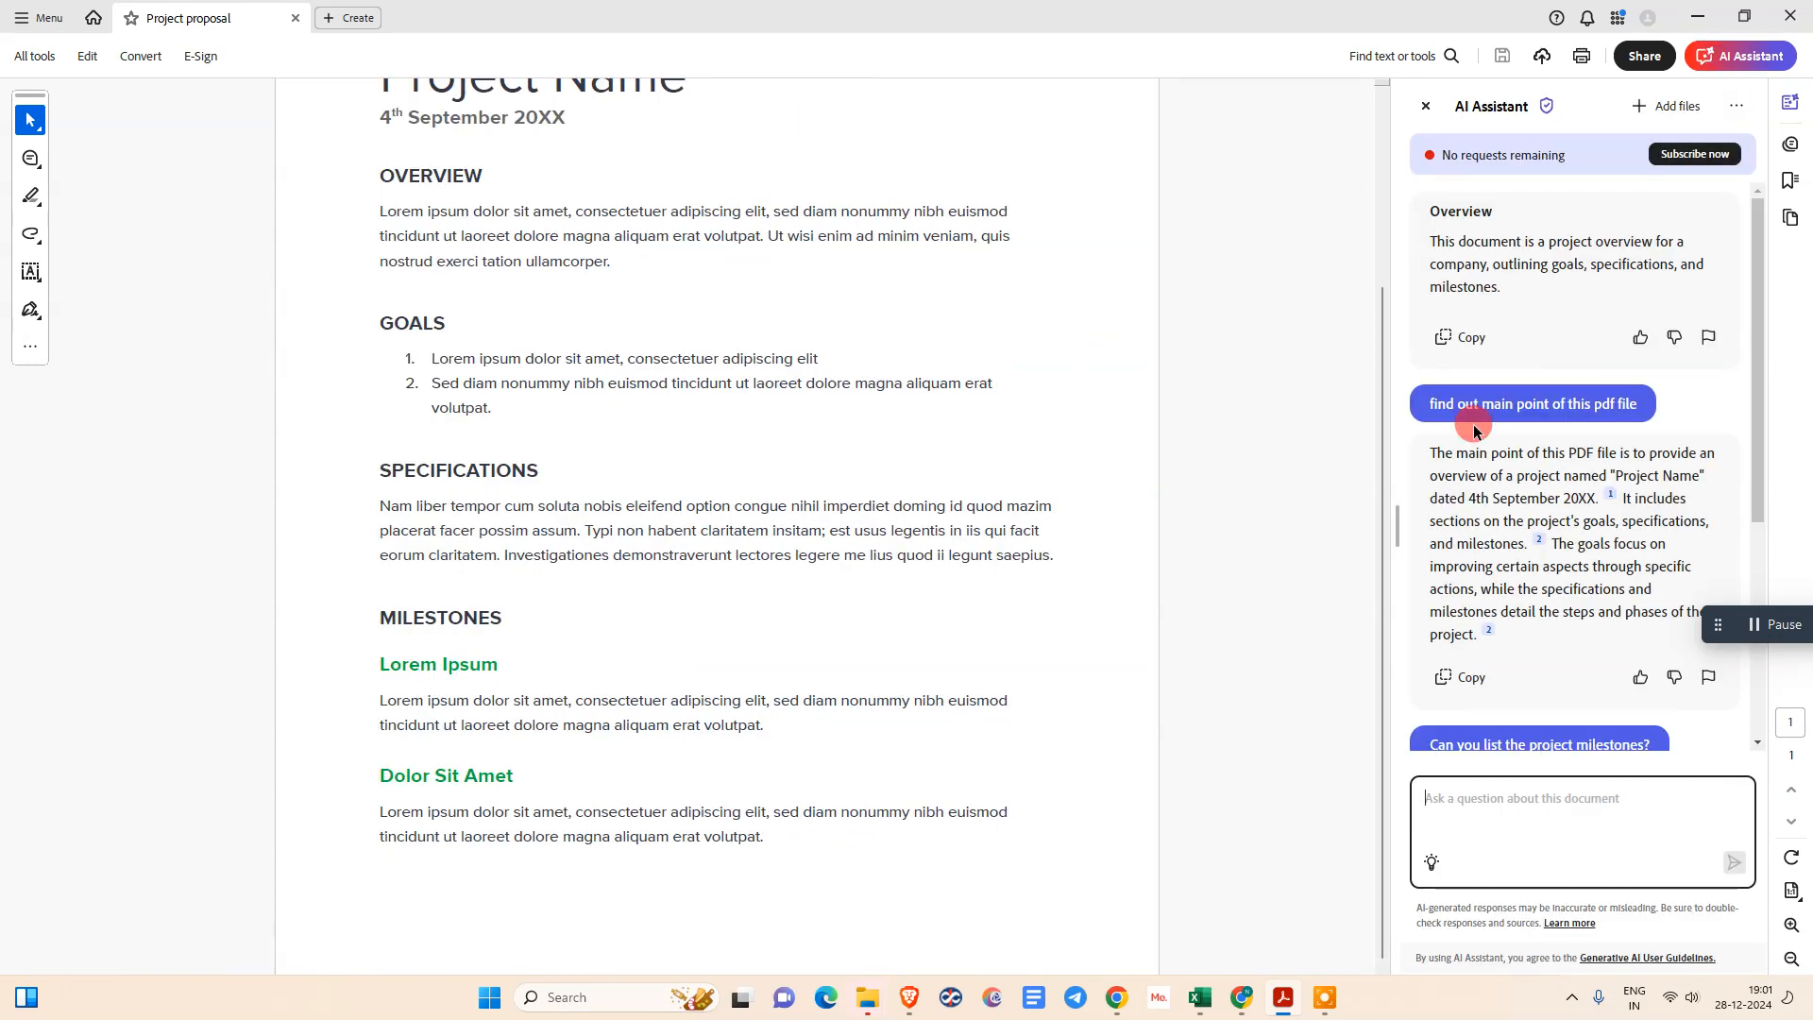